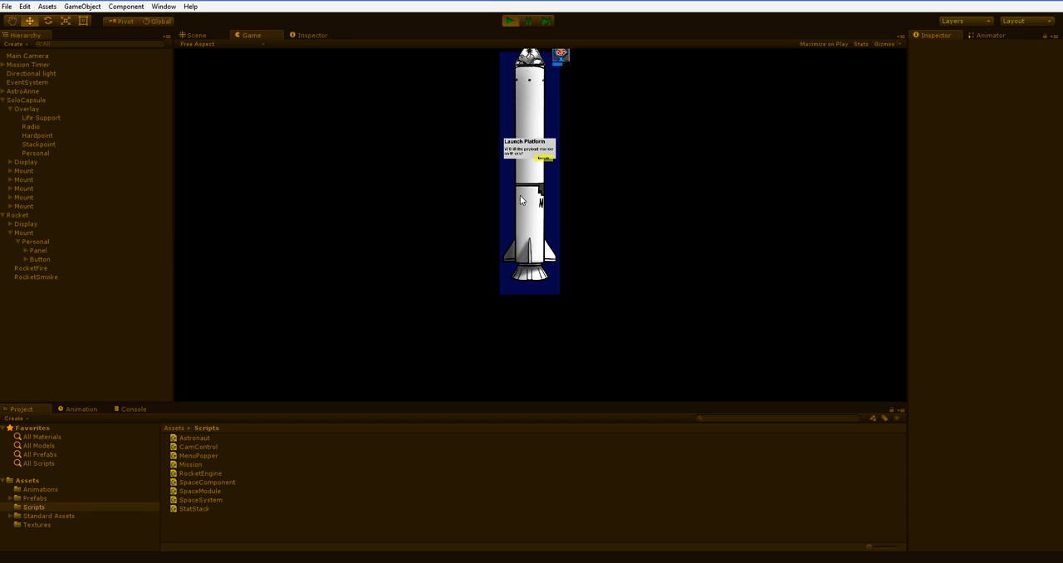
Toggle the Play button off to leave Play mode in the rocket scene
click(511, 21)
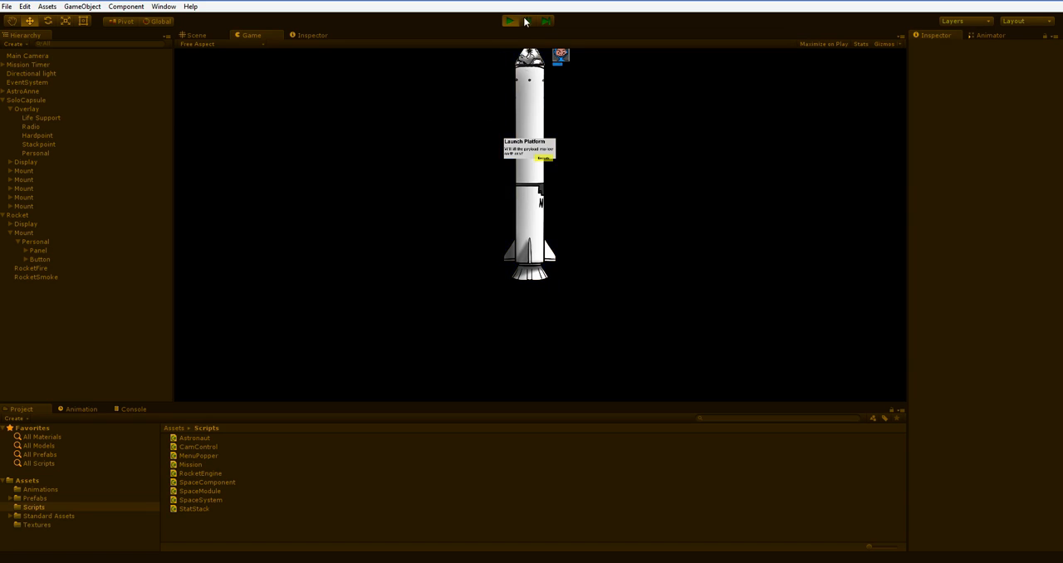
click(510, 20)
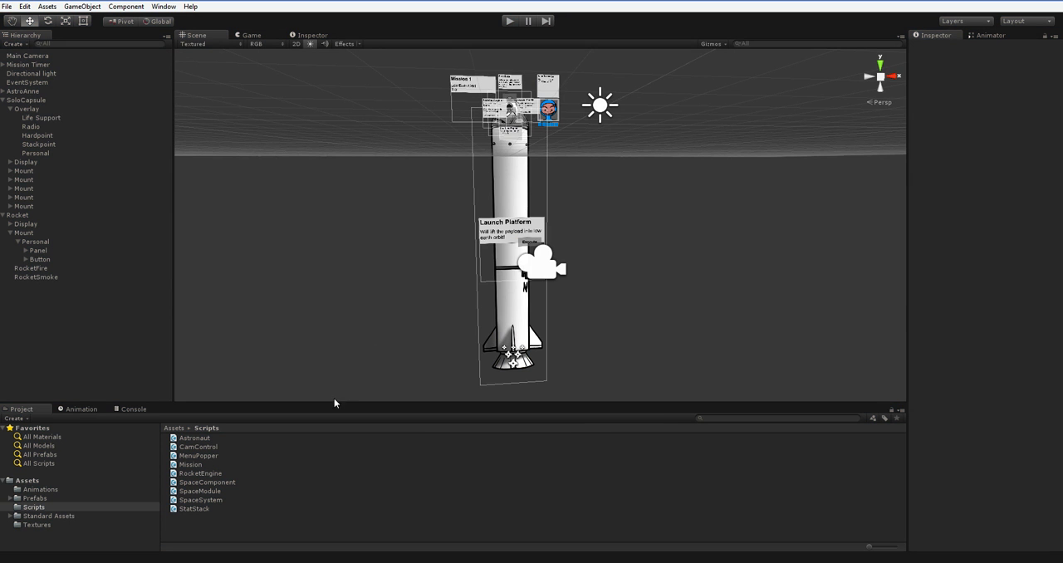
mouse_move(203, 535)
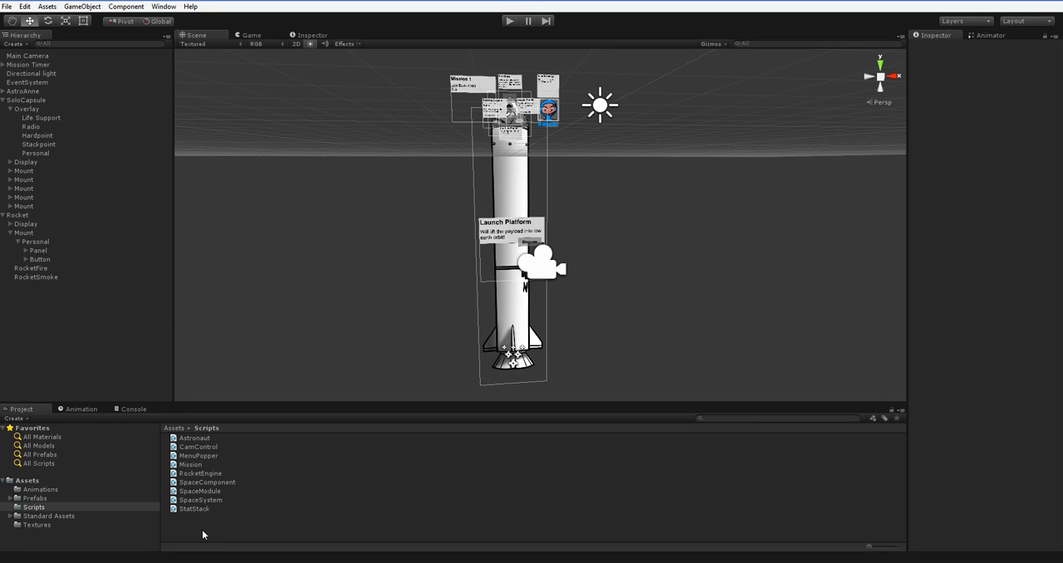
mouse_move(246, 238)
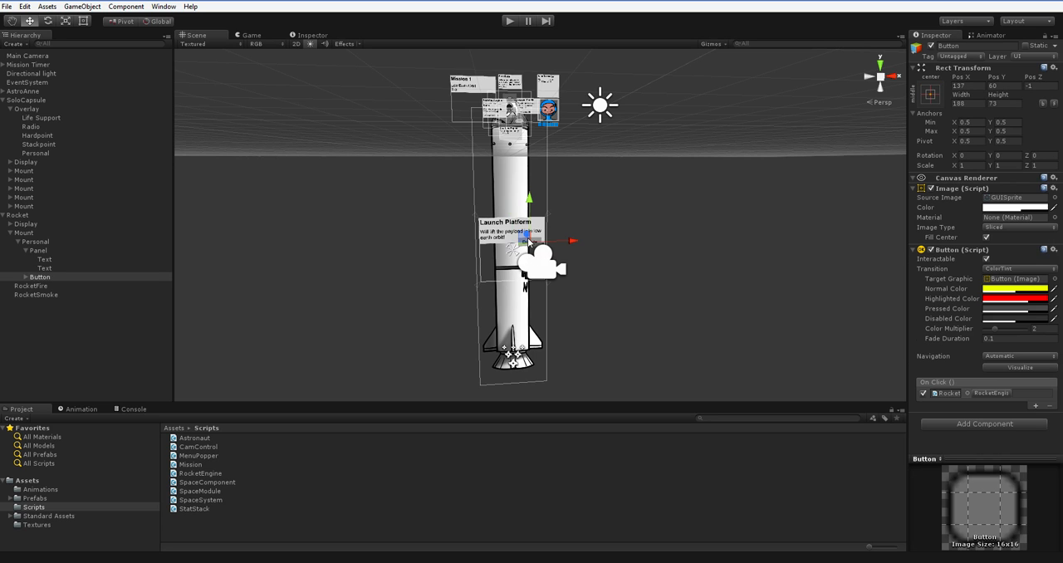
mouse_move(979, 378)
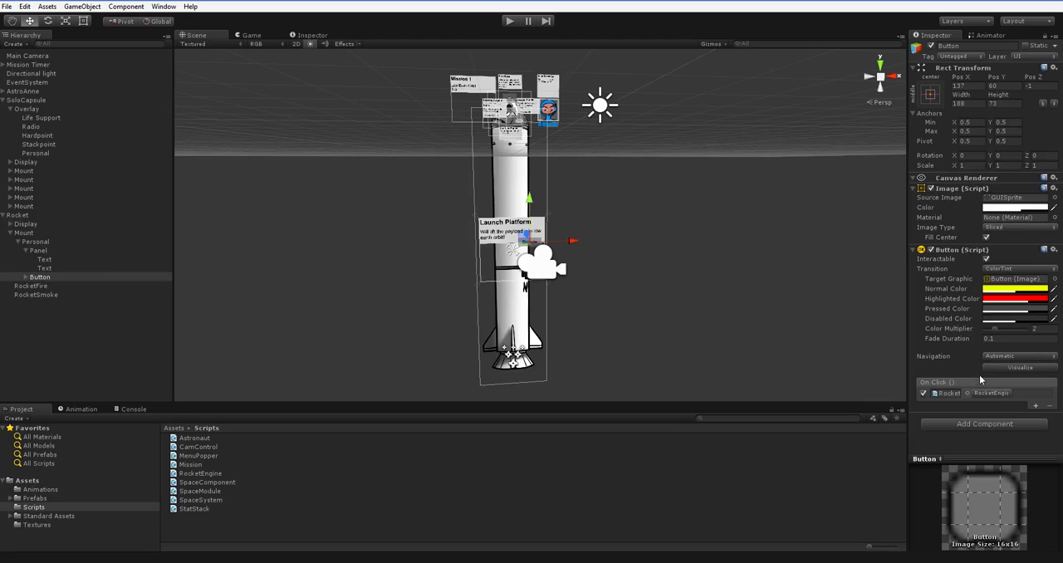
mouse_move(744, 339)
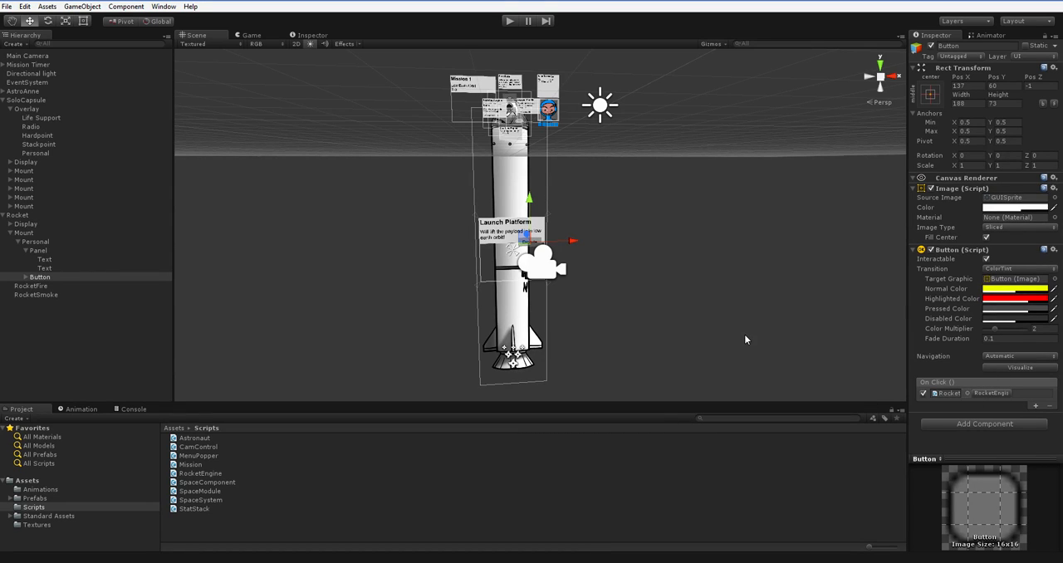
mouse_move(945, 401)
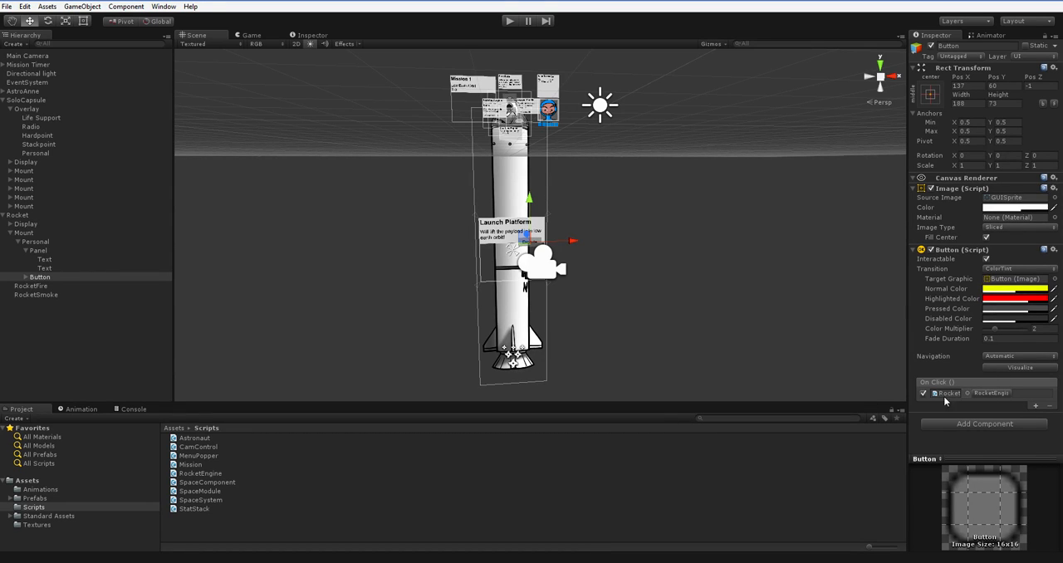
mouse_move(803, 402)
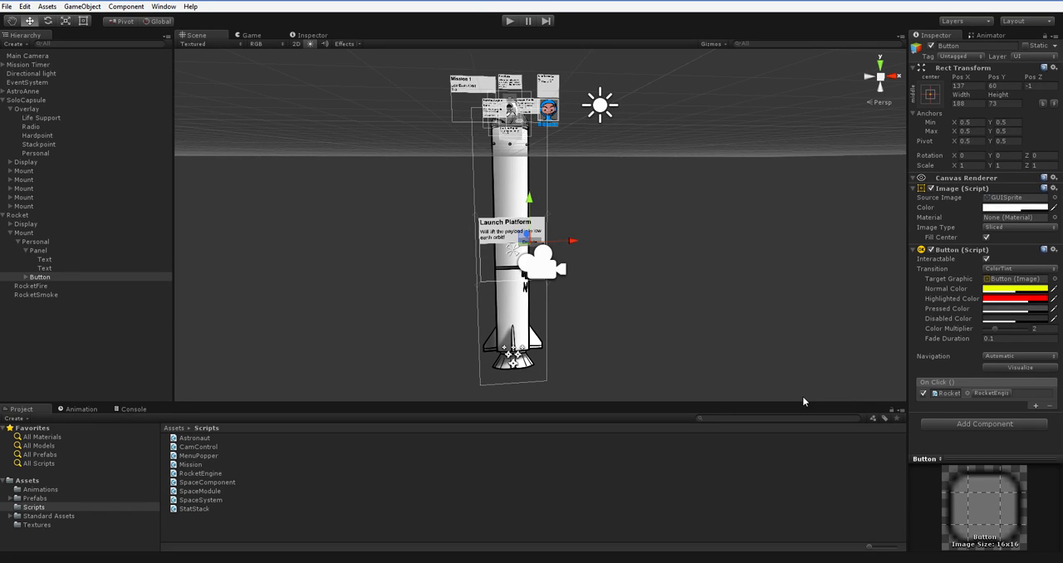
mouse_move(940, 388)
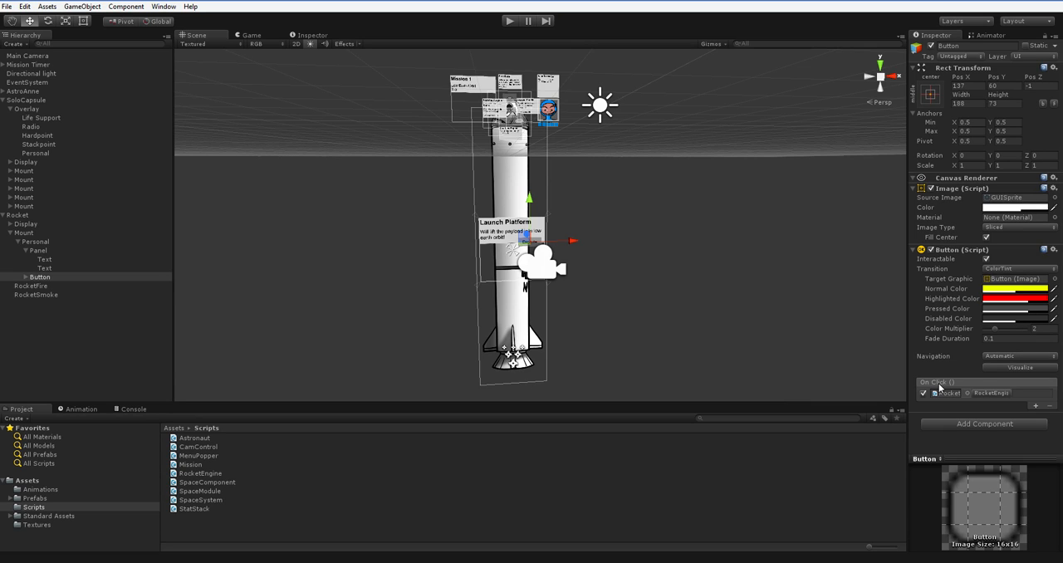
mouse_move(1023, 384)
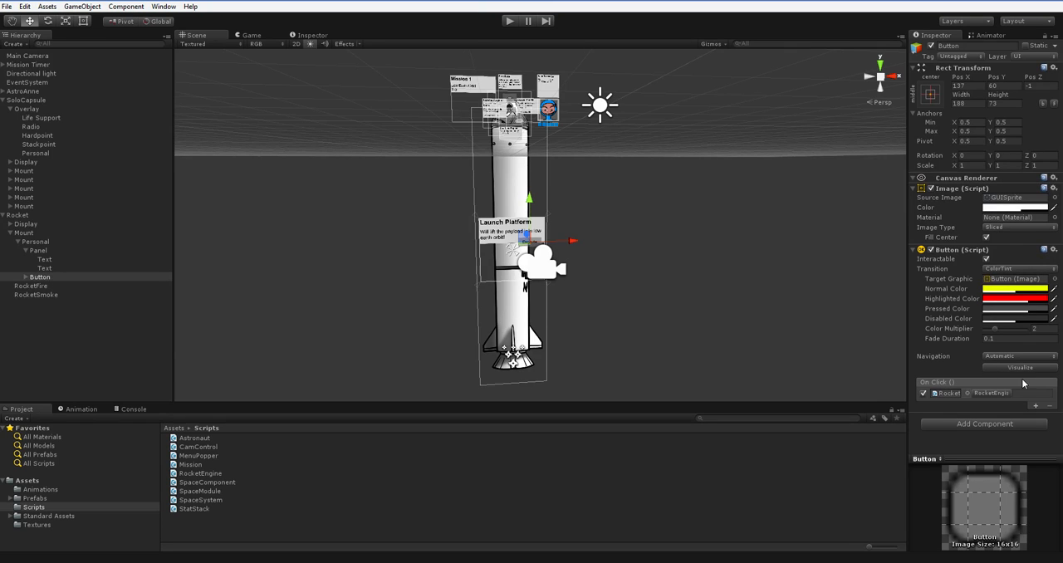
mouse_move(266, 481)
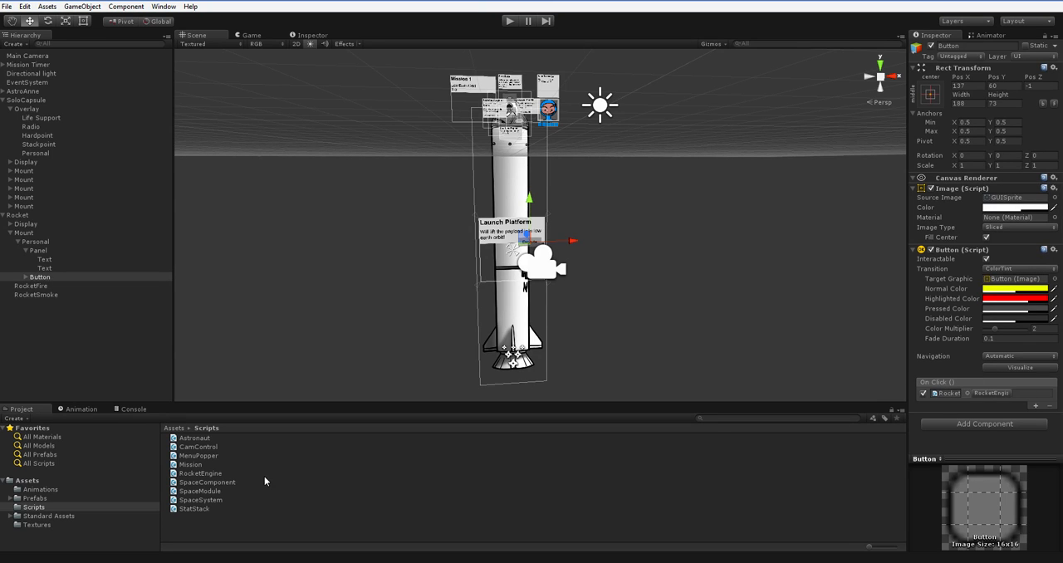
Create a C# script named NAXAEvent in Scripts and open it in MonoDevelop
right_click(265, 482)
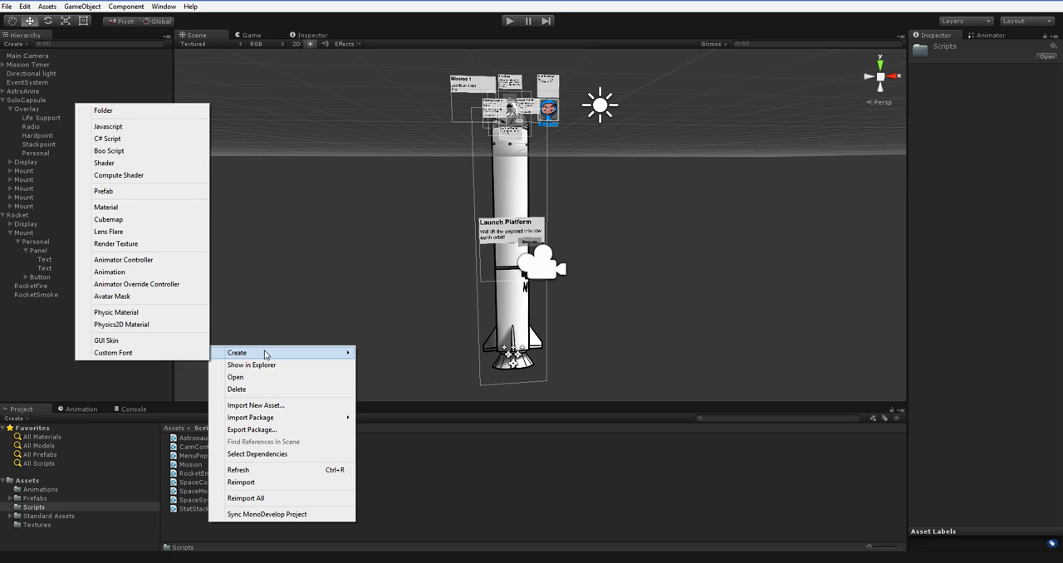
click(107, 137)
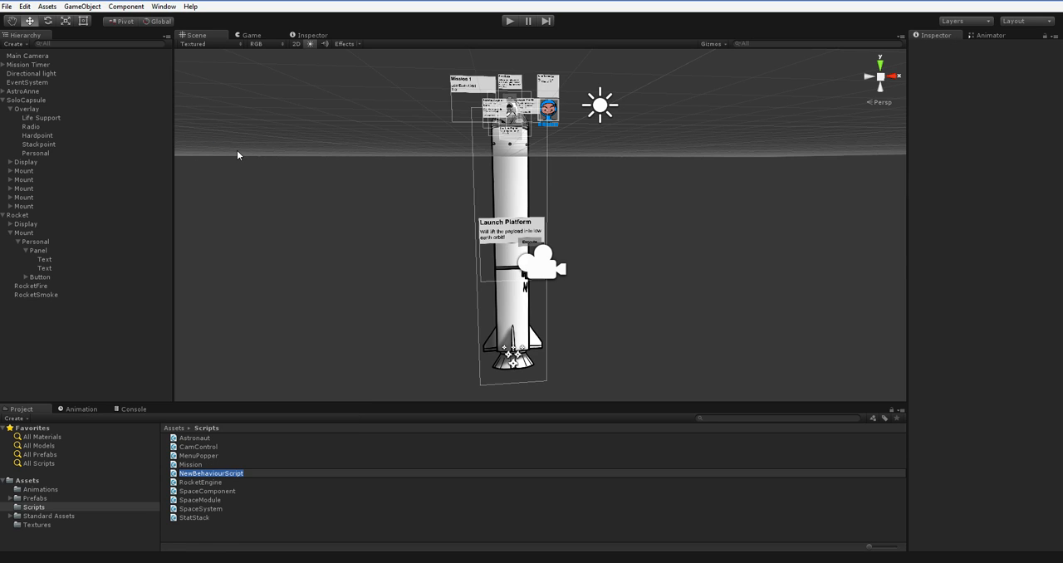
text(NAXAExl)
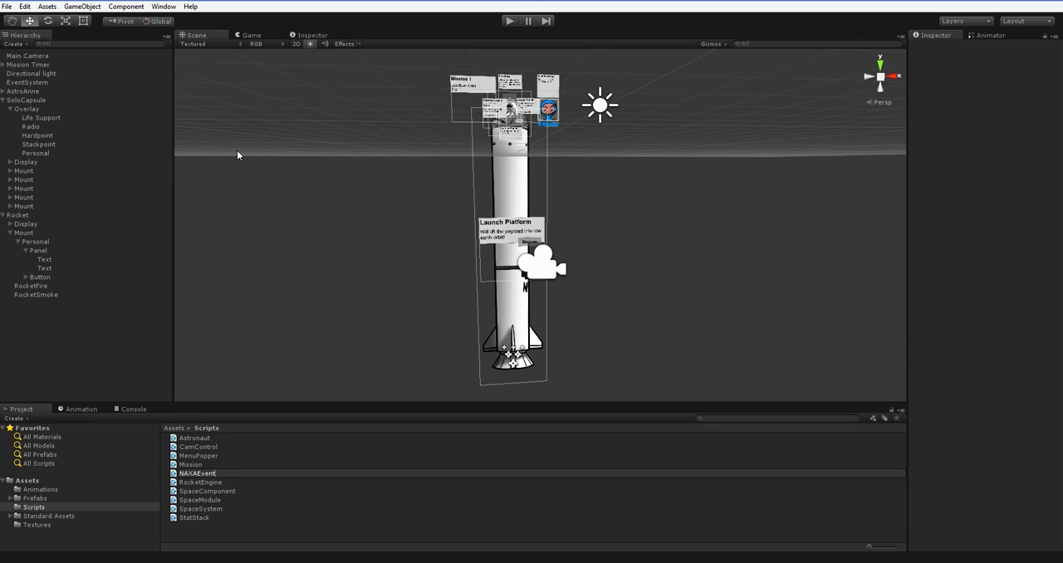
click(196, 473)
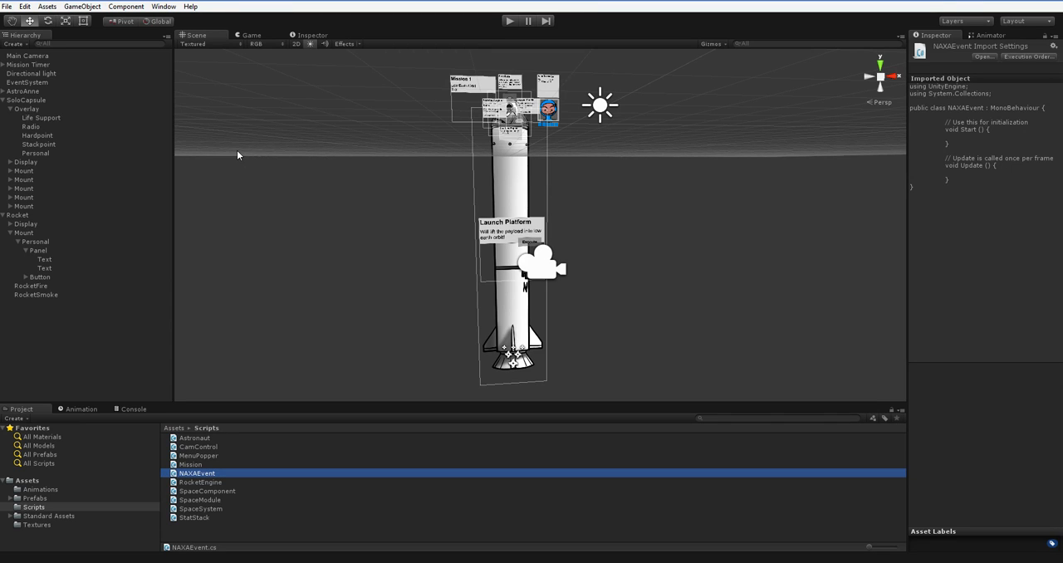
mouse_move(416, 535)
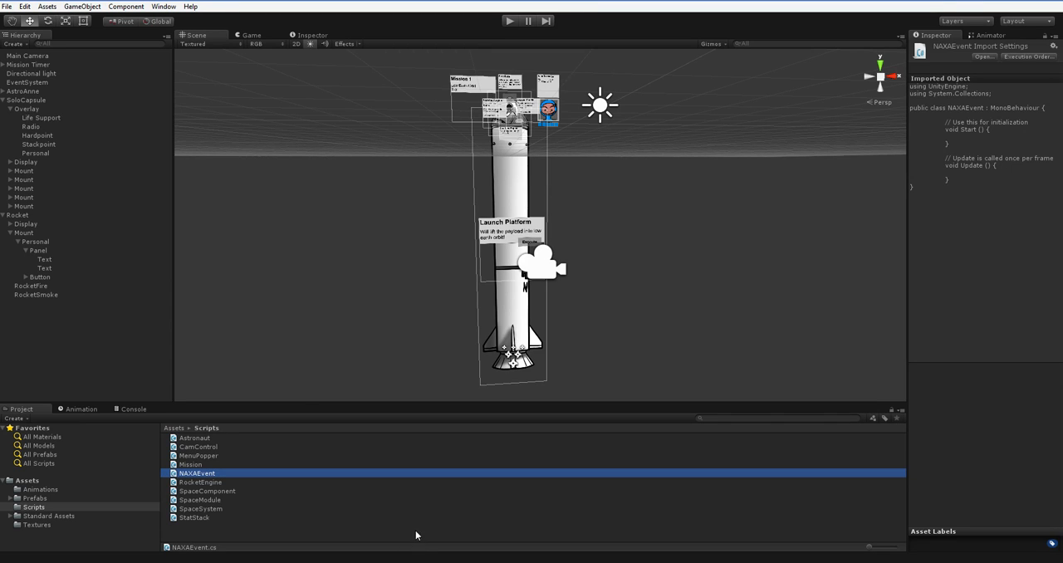
double_click(196, 473)
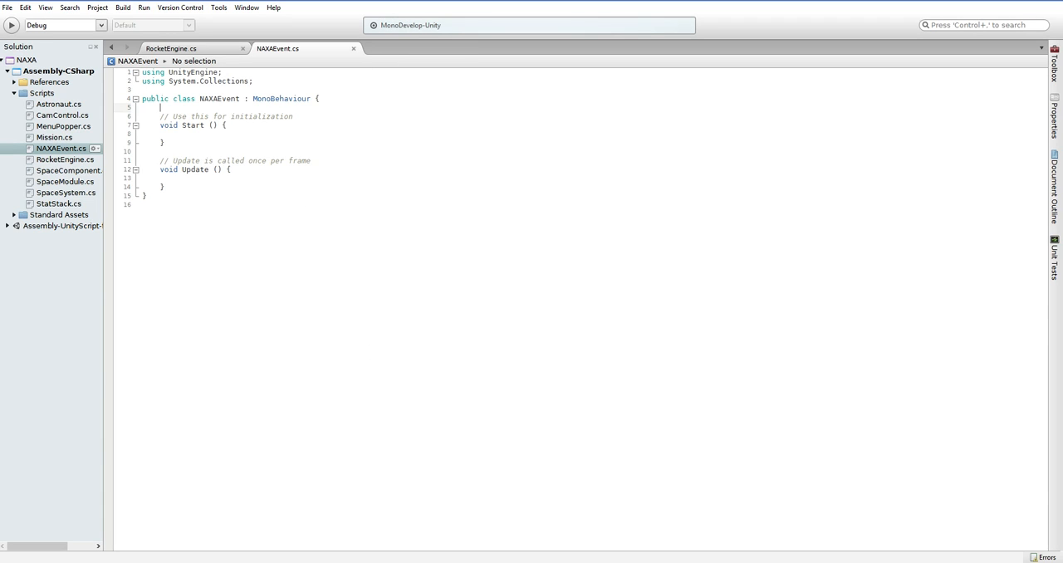
Replace the template Start and Update methods with 'public float delay = 1;'
drag(161, 108, 311, 160)
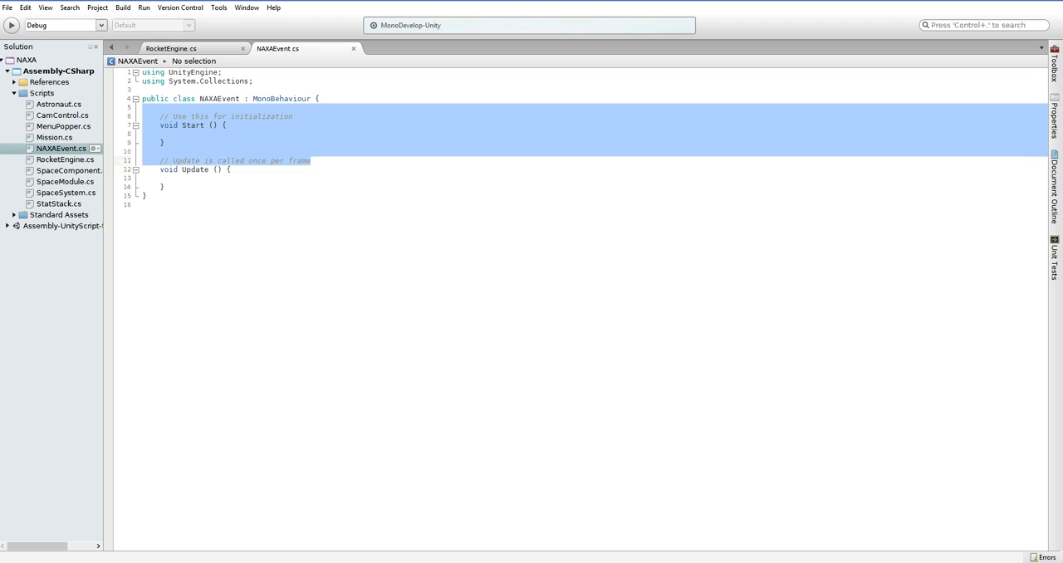
key(Delete)
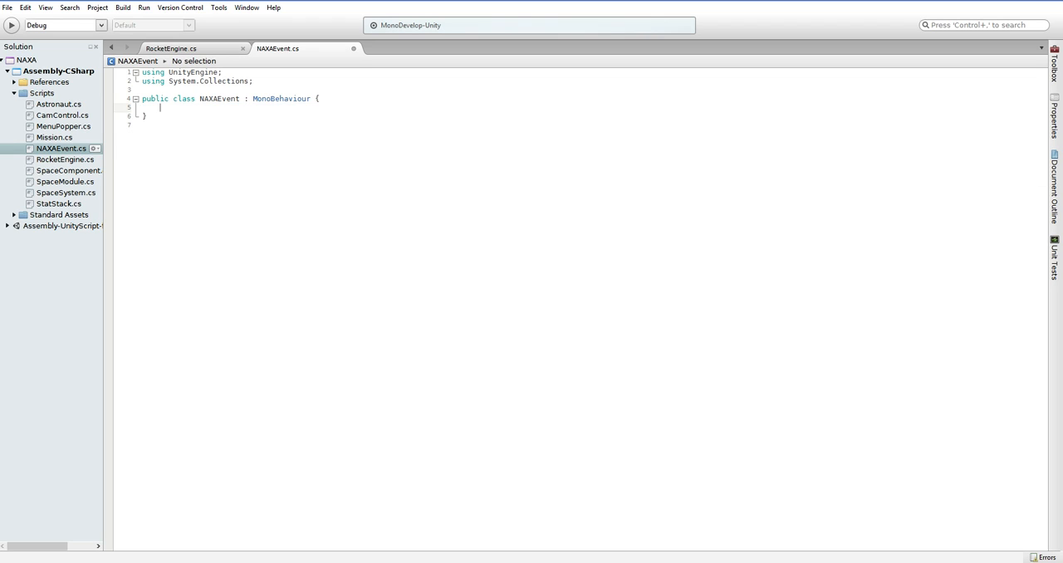
key(Return)
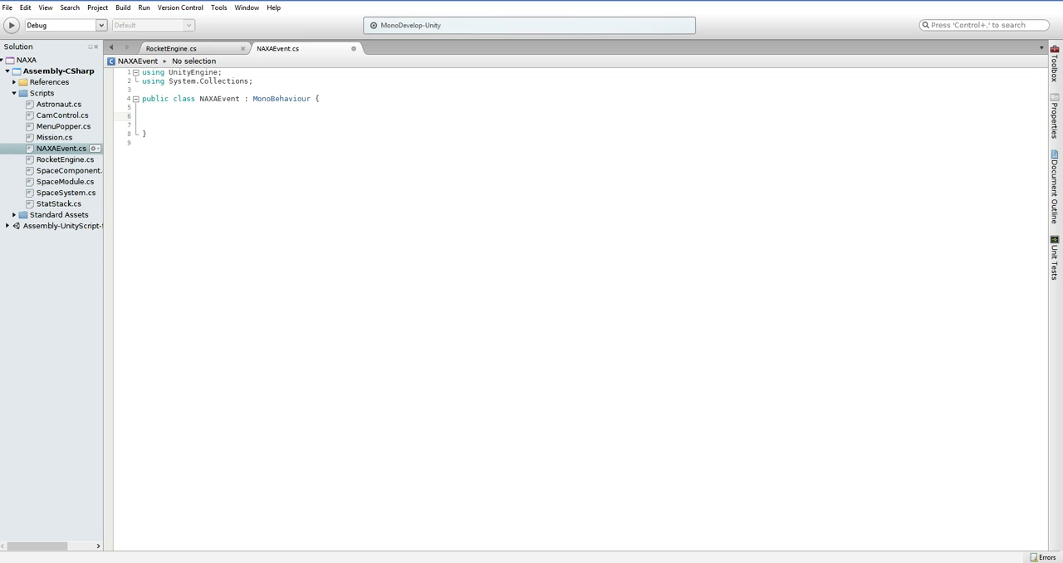
text(public)
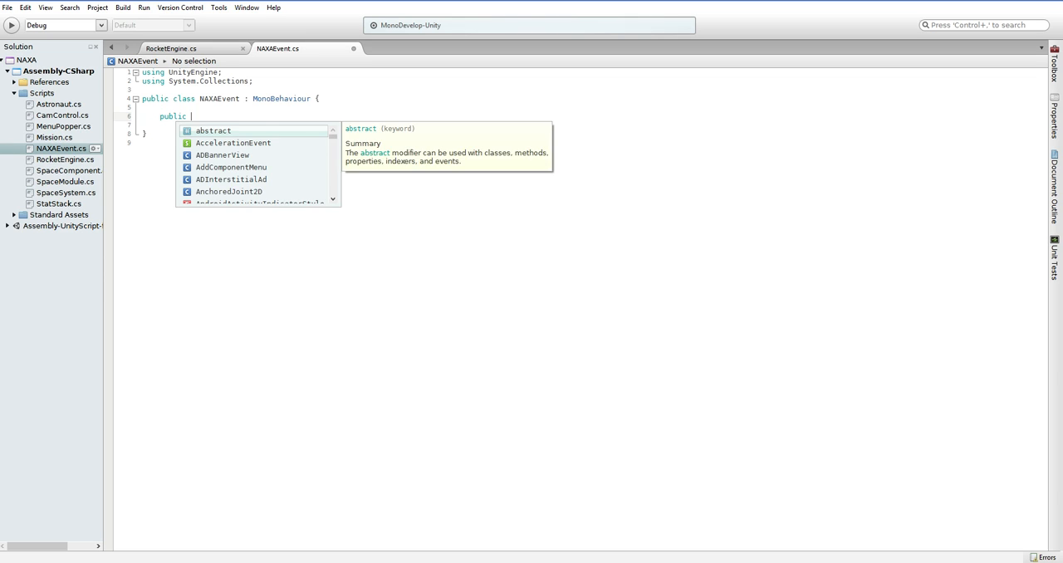
text(float)
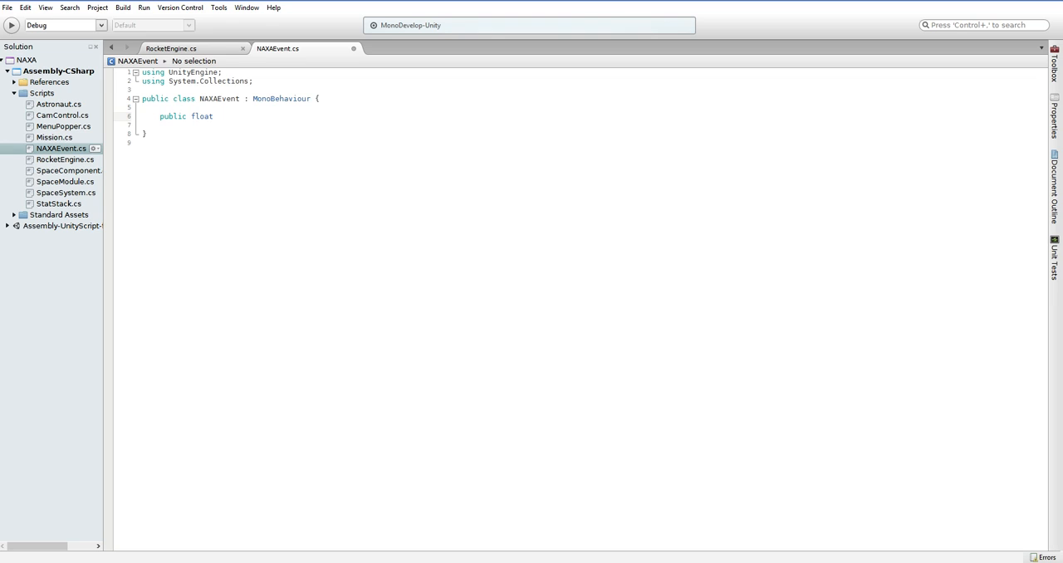
text(delay = 1;)
text([ib;o)
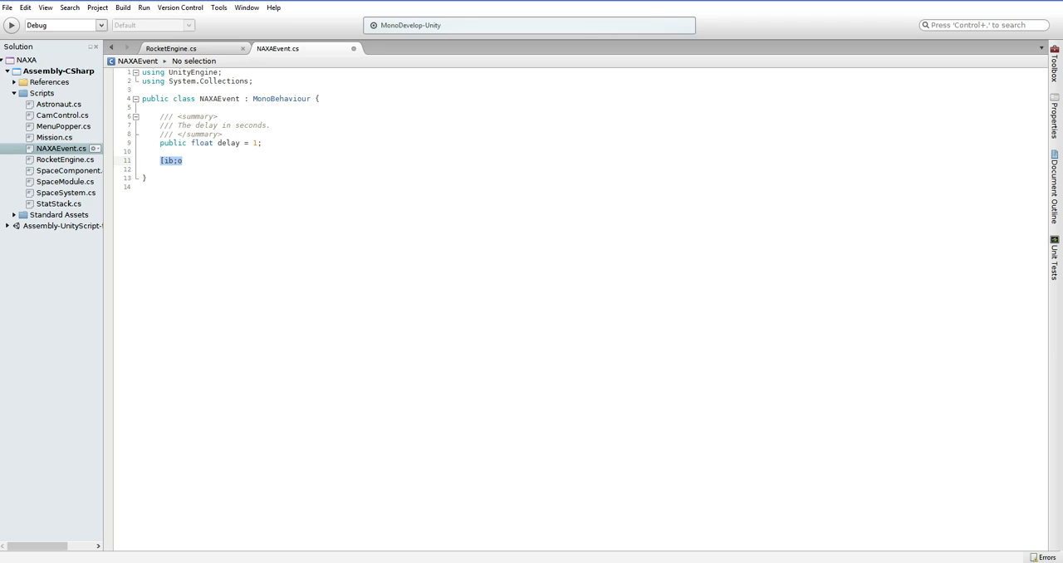
Add a 'public UnityEvent action;' field below the delay field
key(Delete)
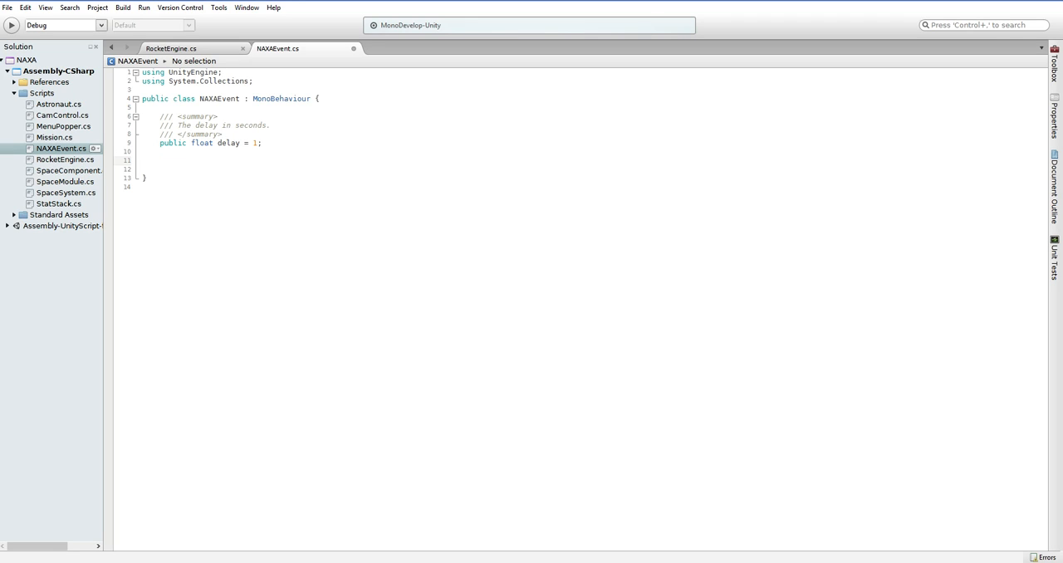
text(public)
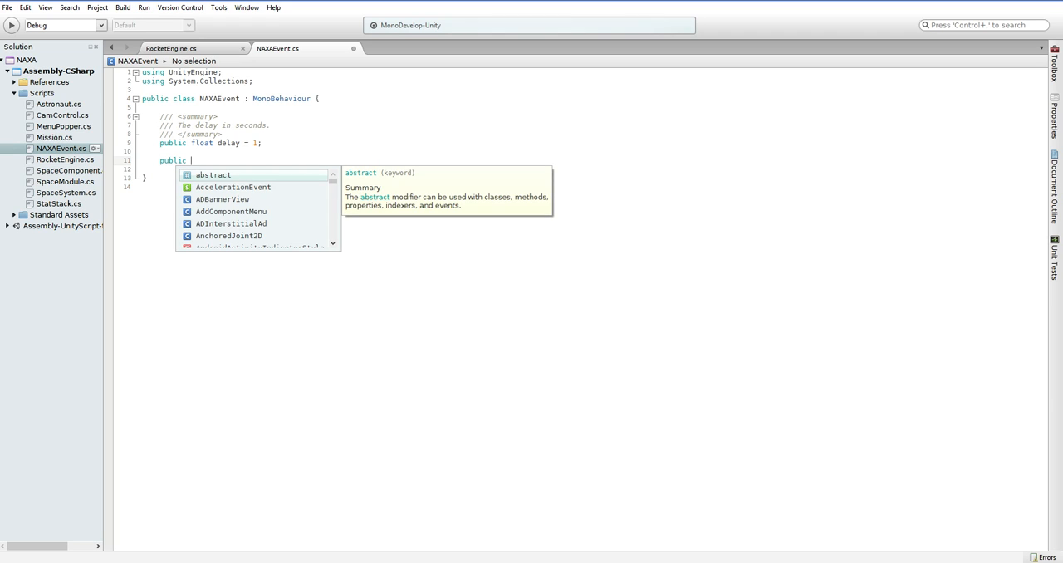
text(UnityEngine.Events;)
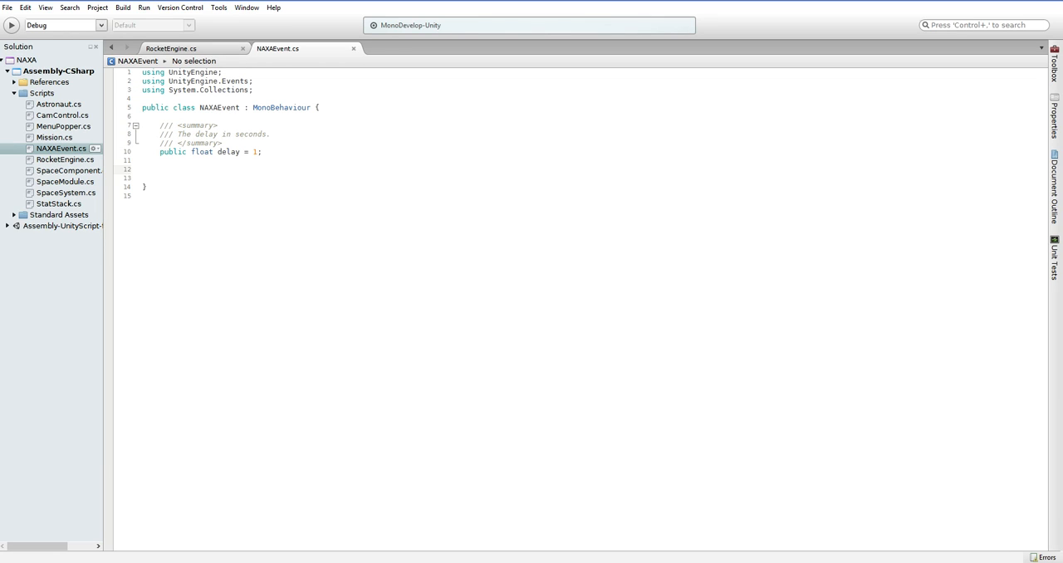
text(public)
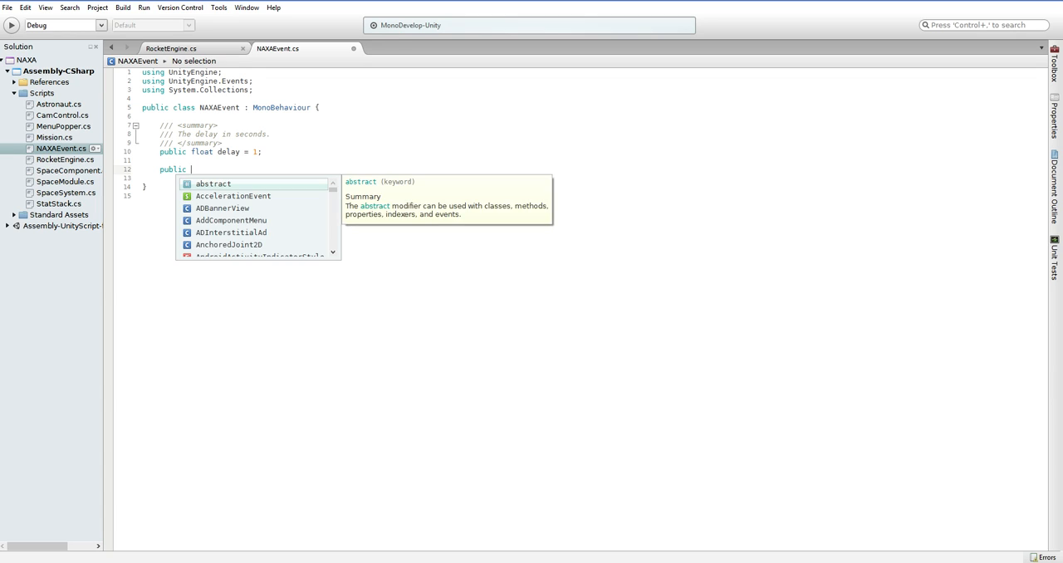
text(UnityEvent)
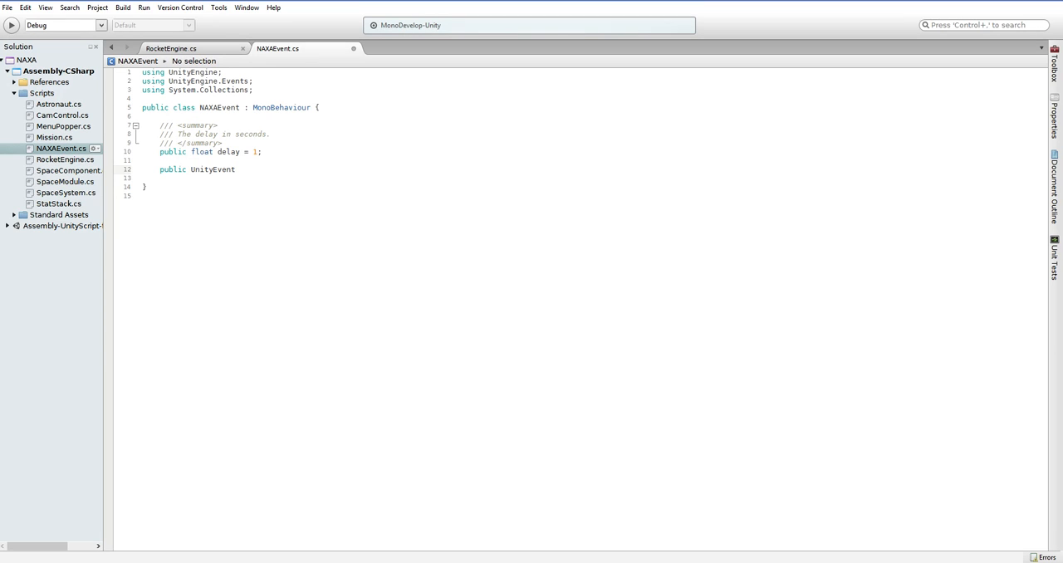
text(action;)
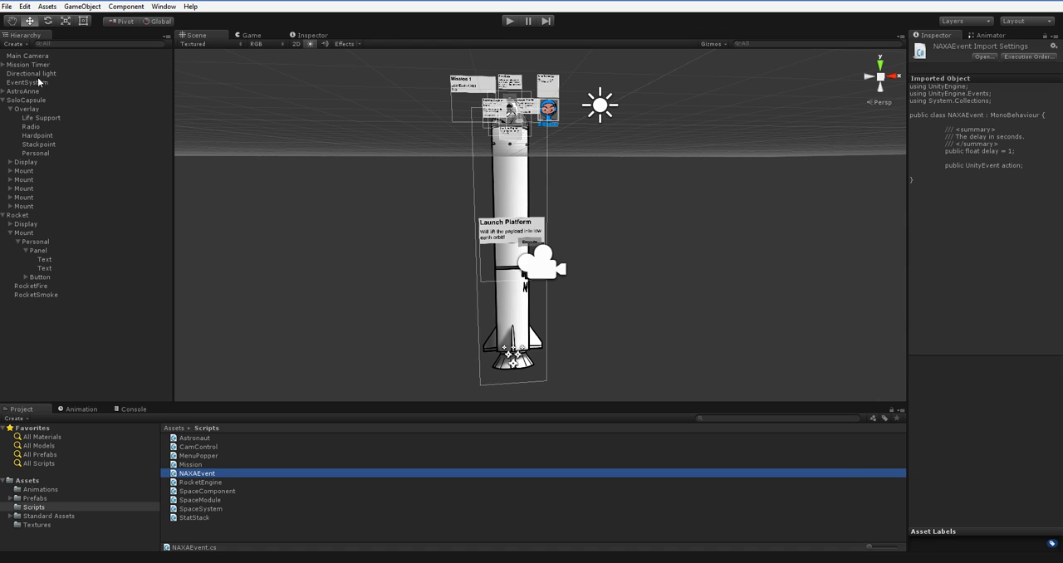
Add NAXAEvent to Directional light, wire action to a RocketEngine function, then remove it
click(27, 55)
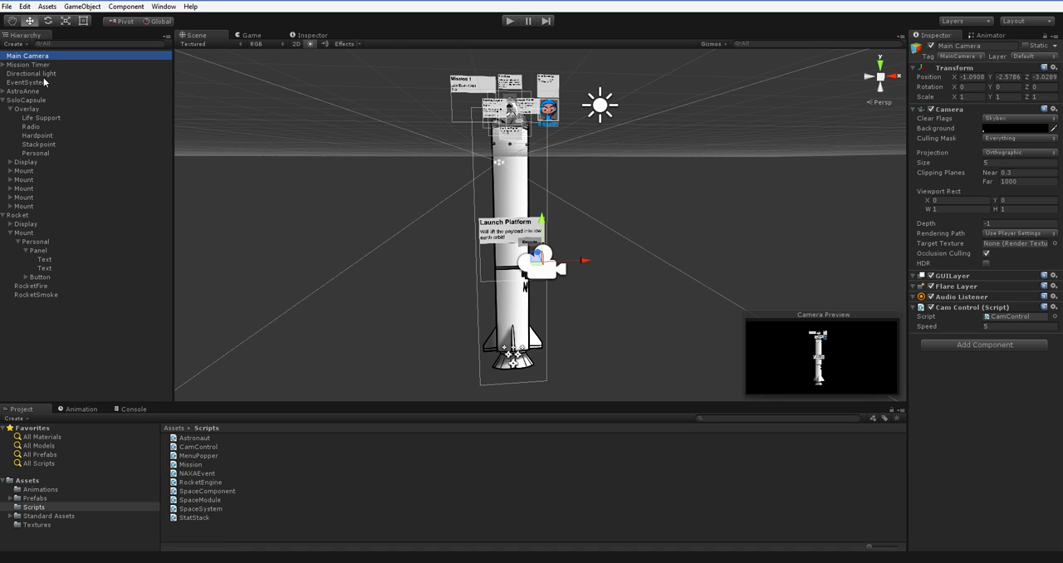
click(32, 74)
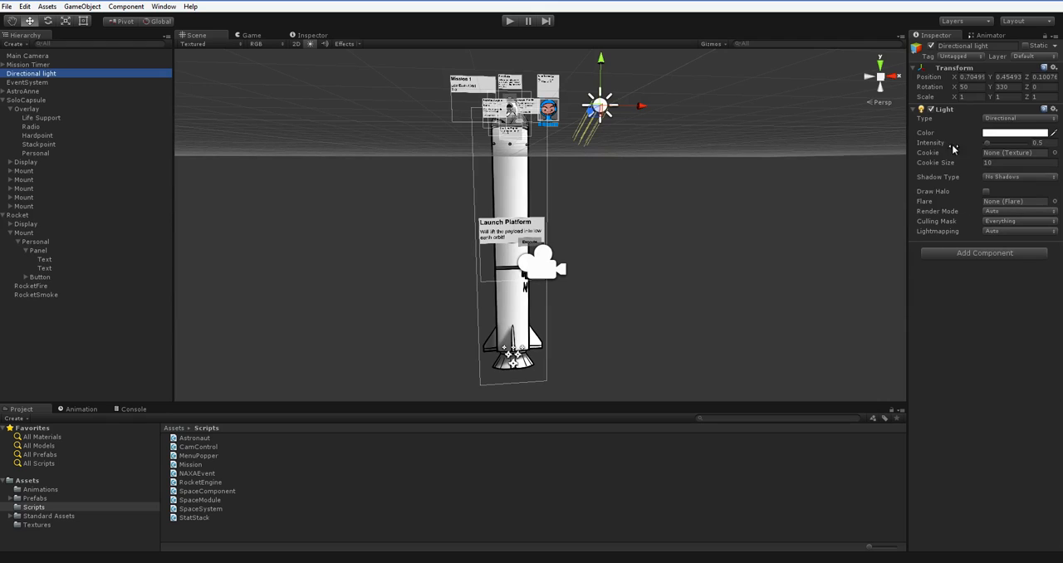
click(197, 472)
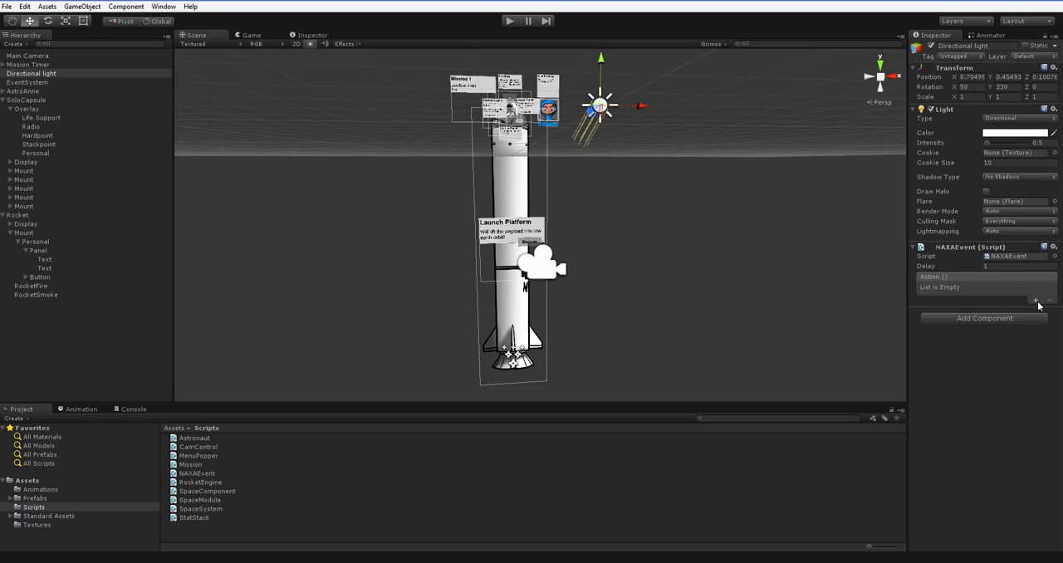
click(1035, 300)
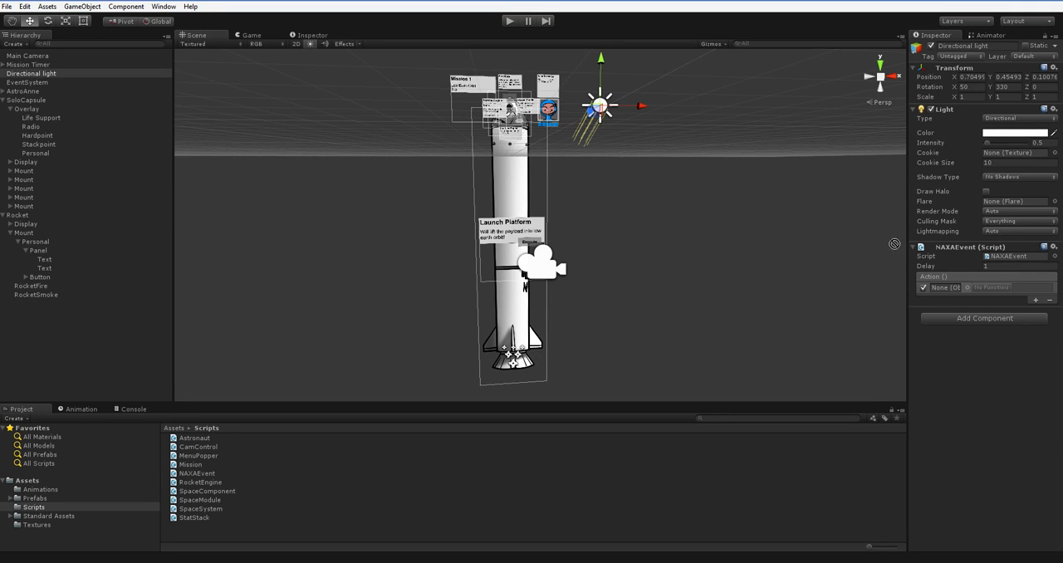
click(996, 287)
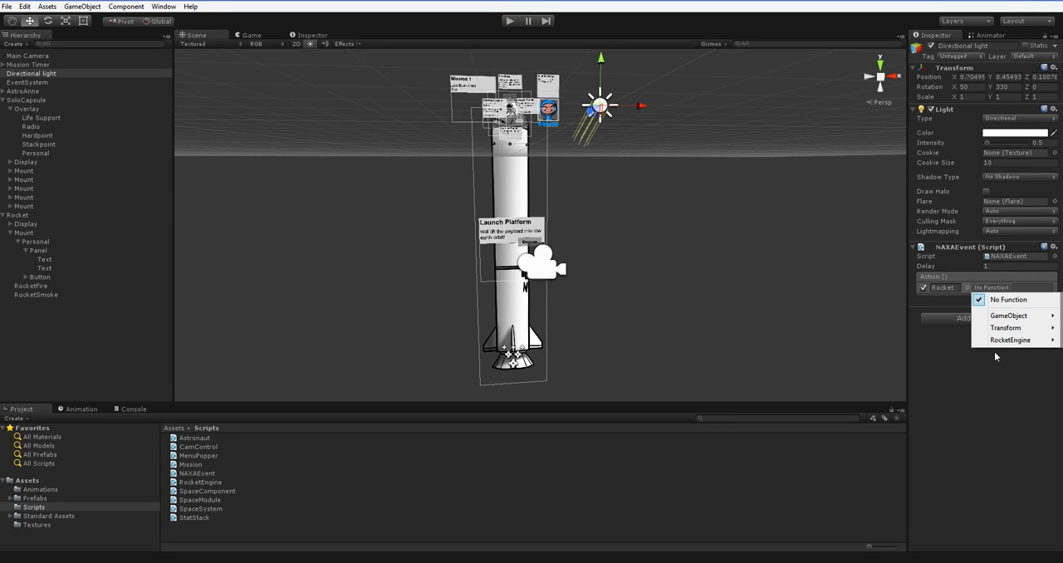
click(1010, 339)
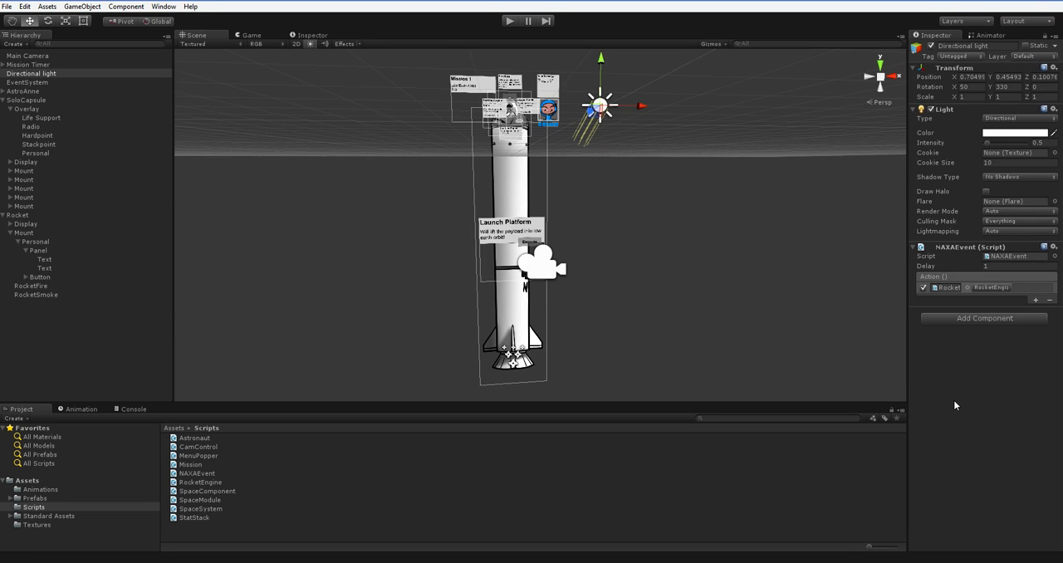
mouse_move(1033, 284)
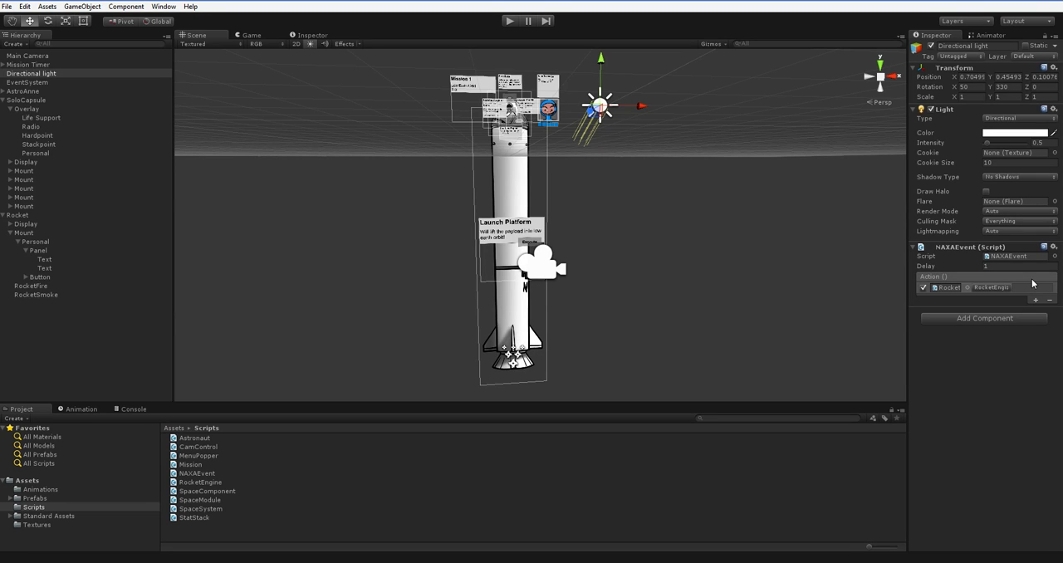
click(1017, 266)
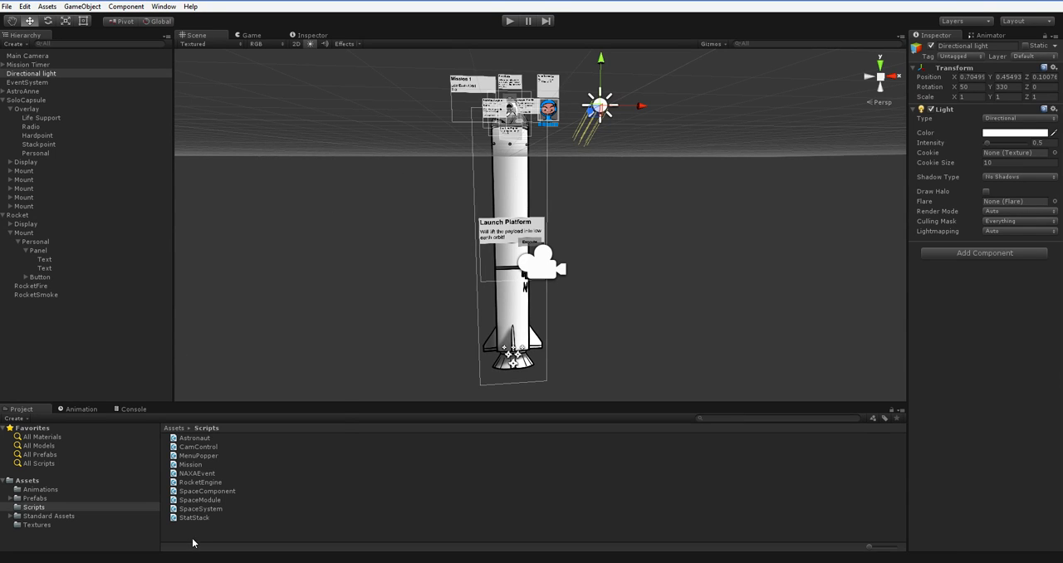
Create a C# script named NAXAEventHandler in Scripts and open it in MonoDevelop
right_click(192, 539)
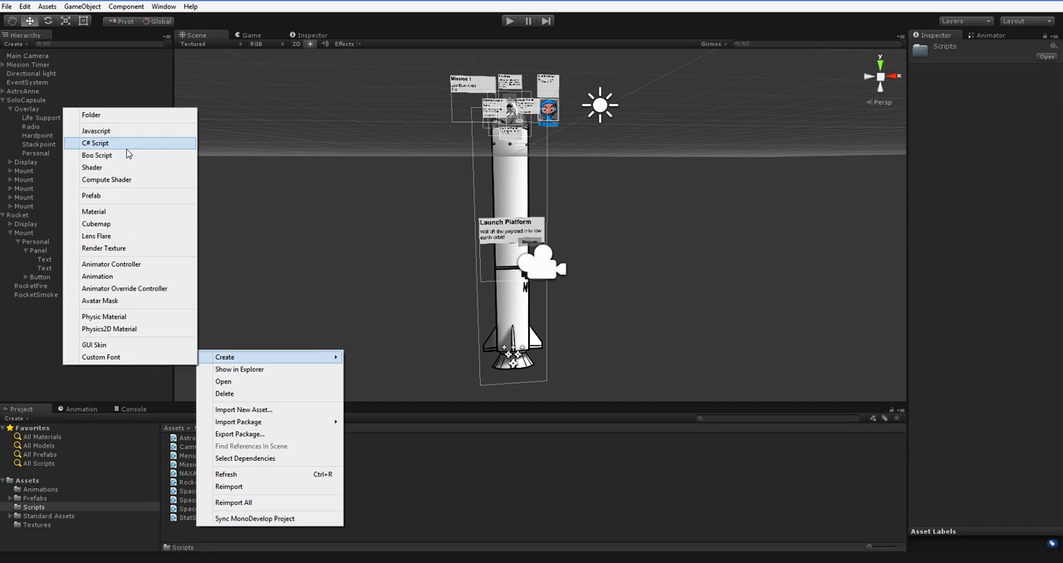
click(97, 143)
text(NAXAEventHandler)
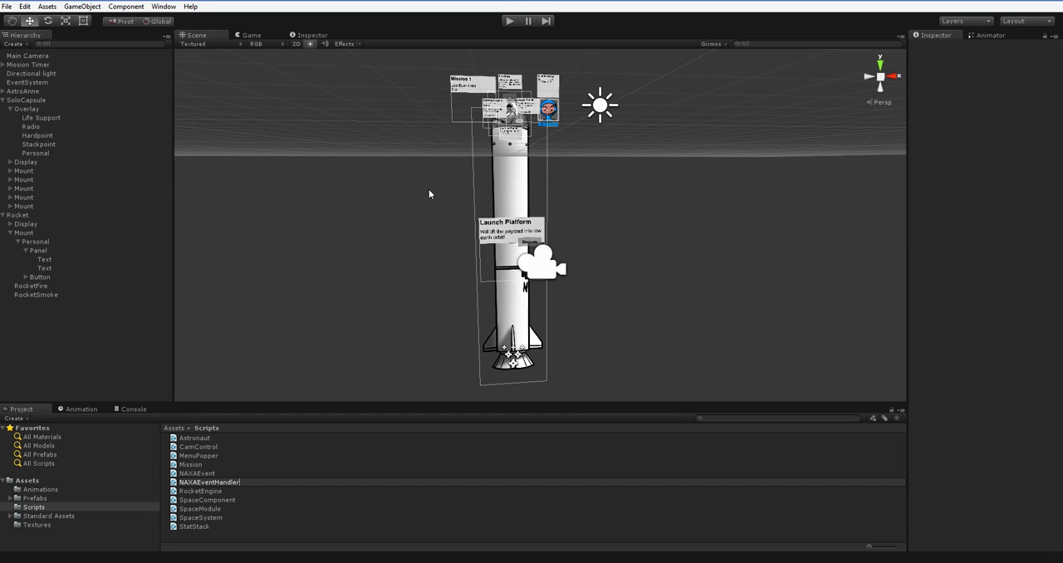
click(209, 482)
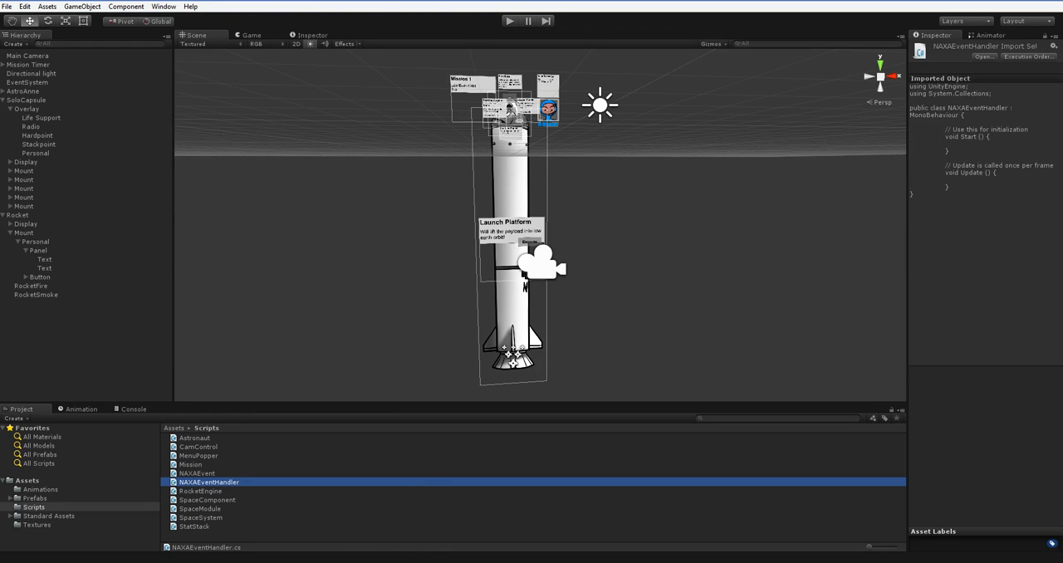
double_click(208, 482)
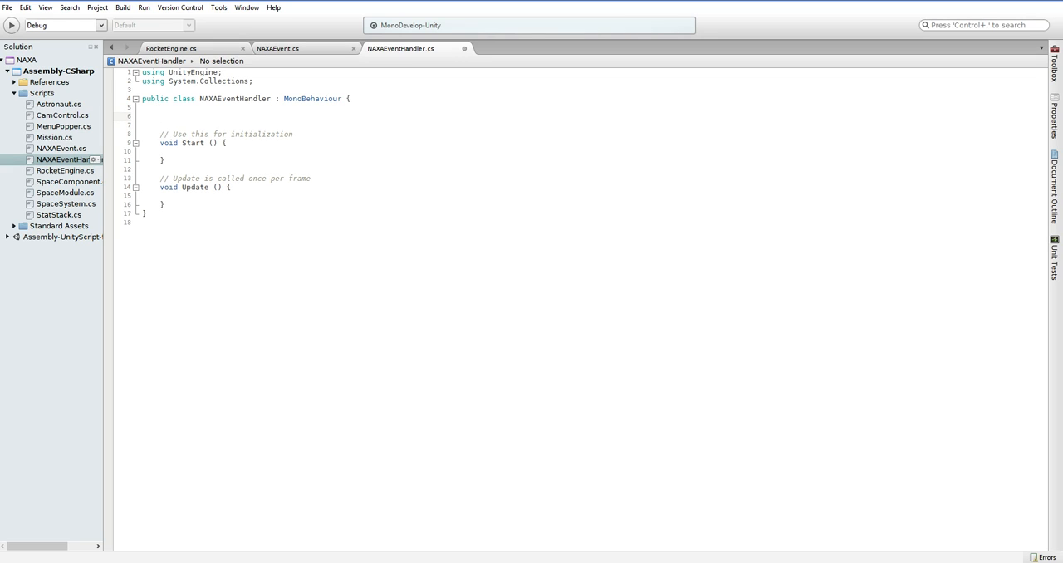
Declare a public NAXAEvent[] events field in NAXAEventHandler
text(public)
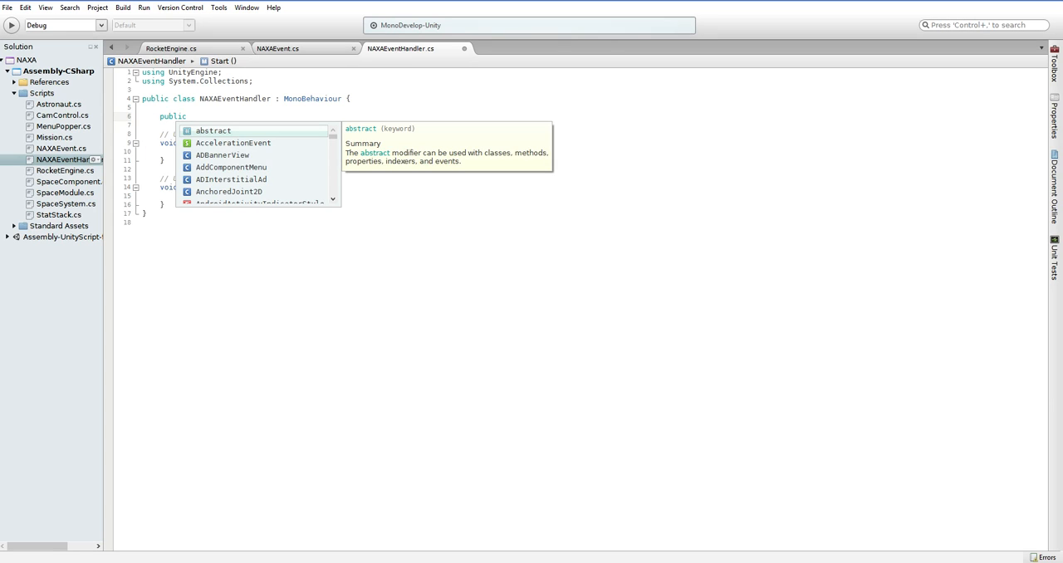
text(N)
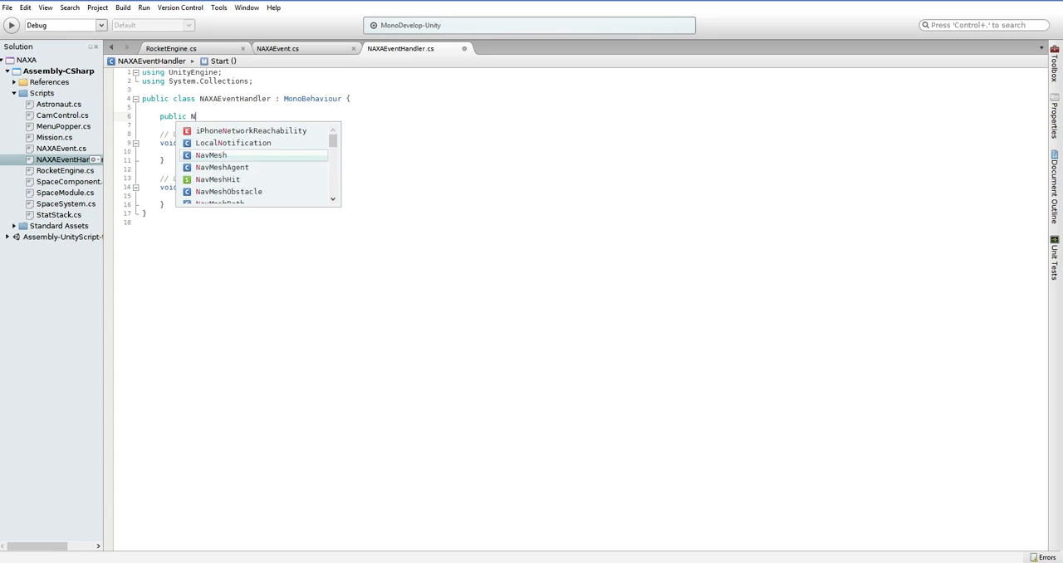
text(AXAEvent)
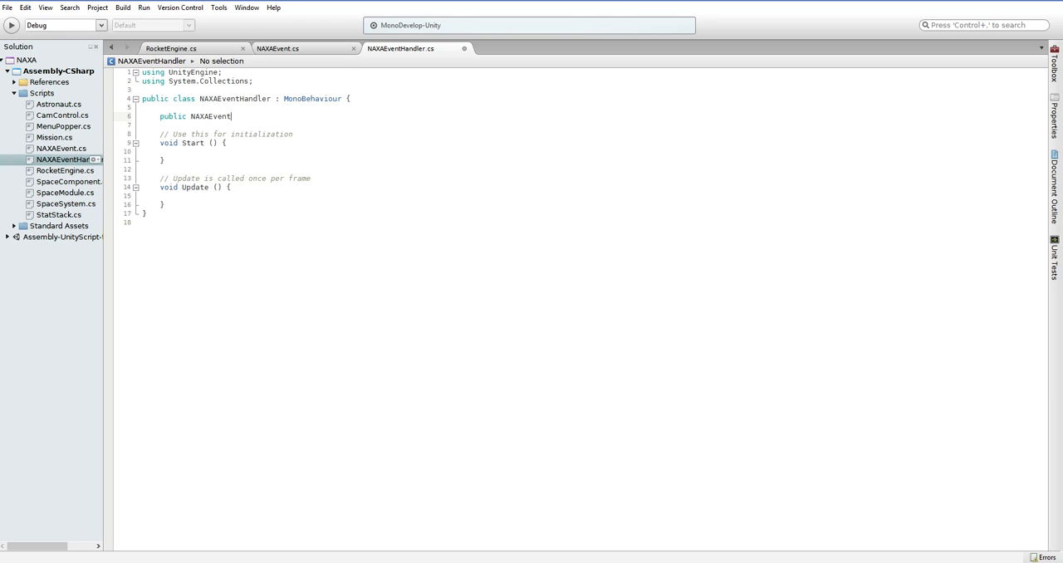
text([] e)
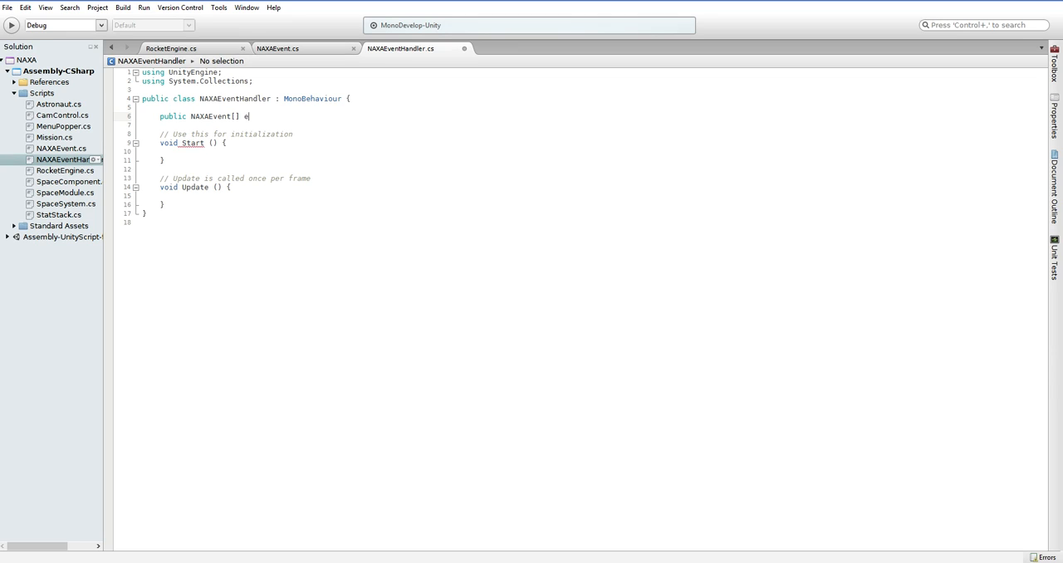
text(vents;)
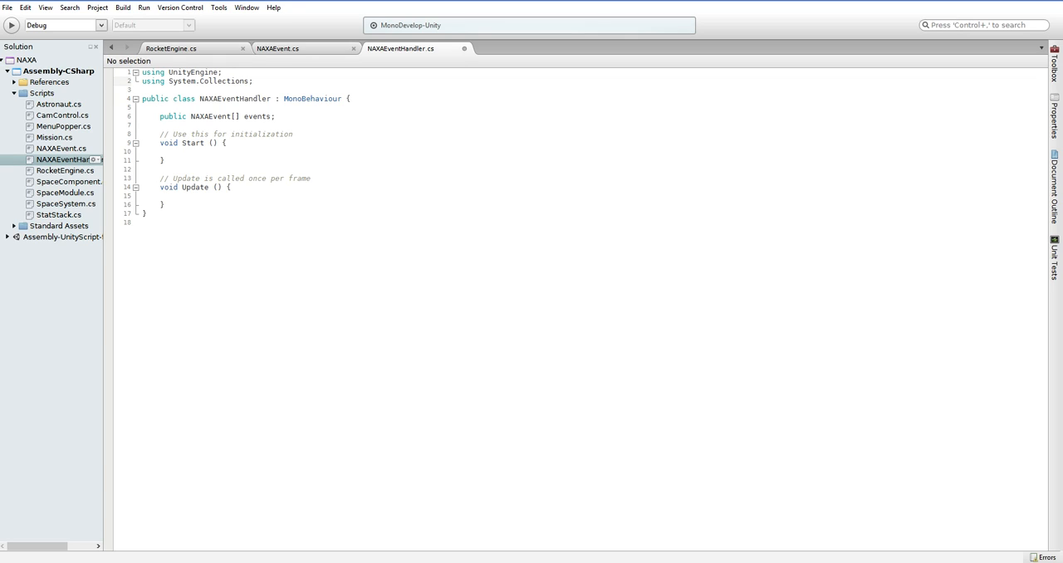
Add the System.Collections.Generic import and change events to a List<NAXAEvent>
click(239, 81)
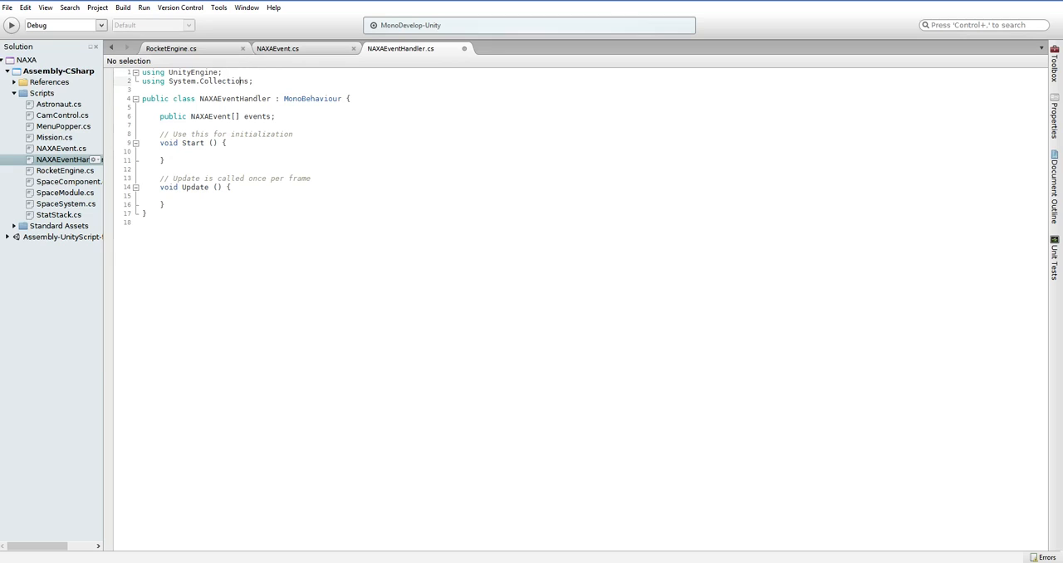
text(using System.Collections;)
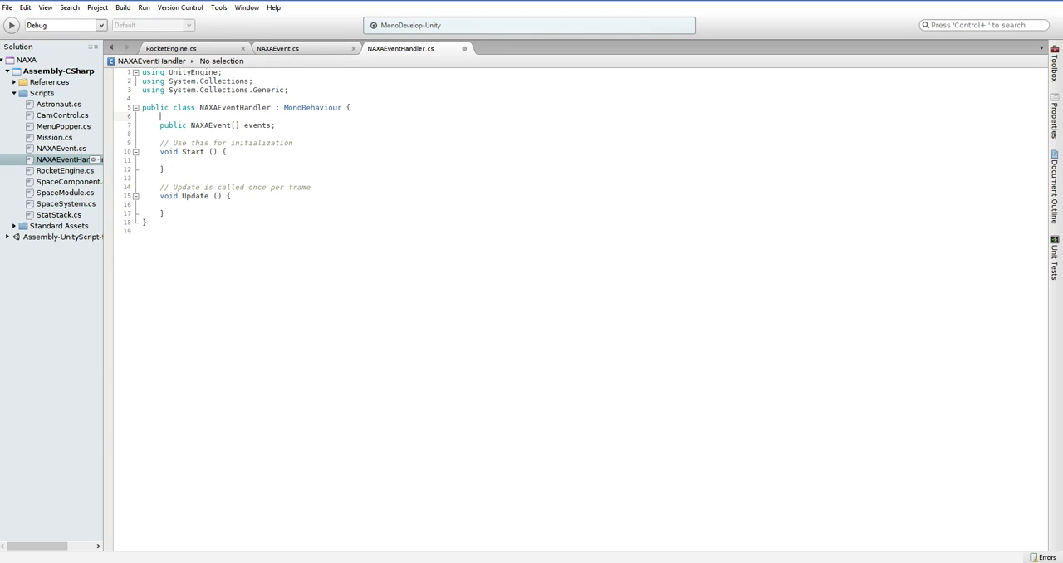
text(List<)
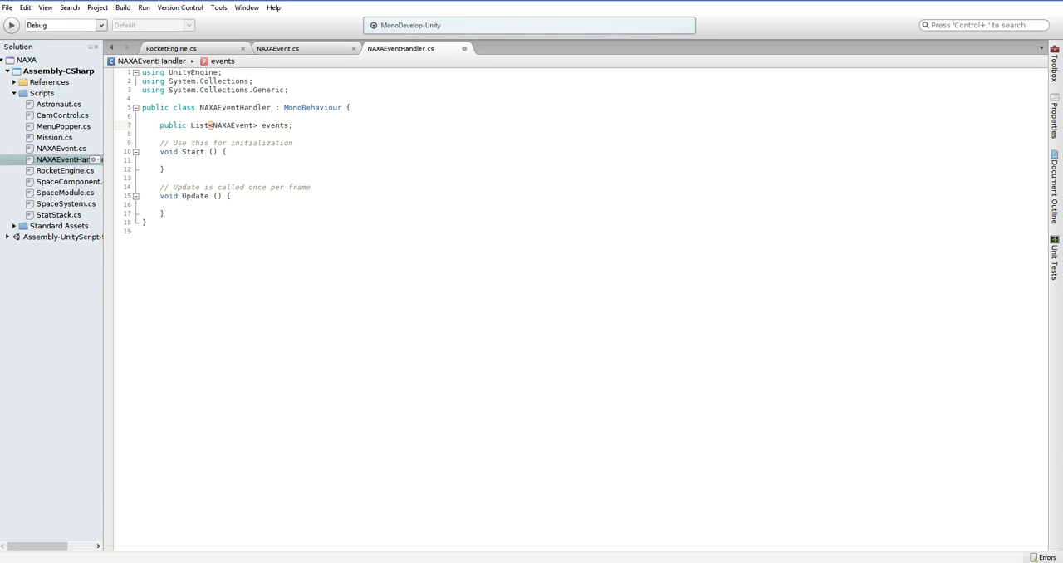
click(260, 124)
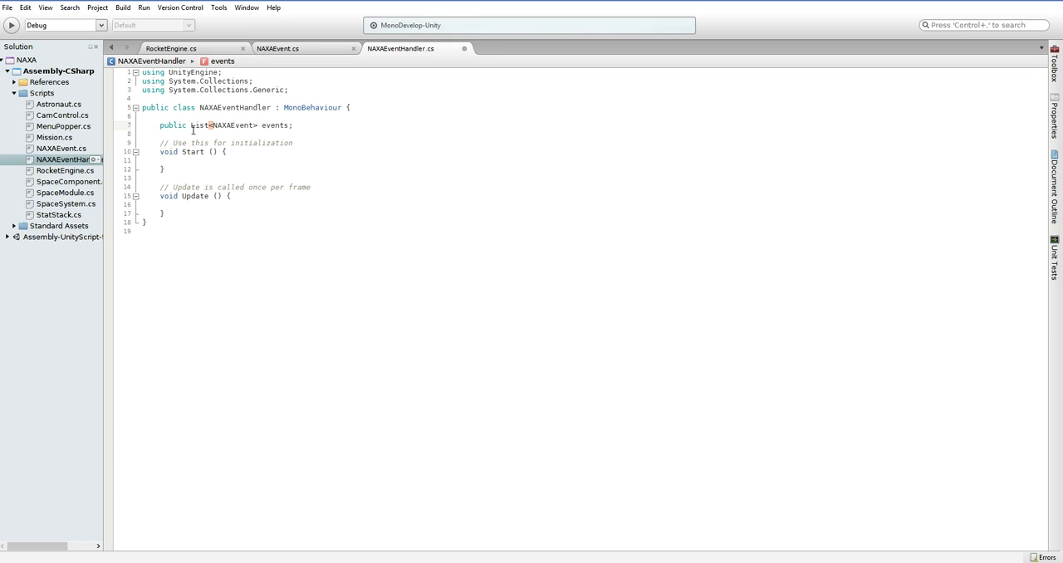
double_click(200, 125)
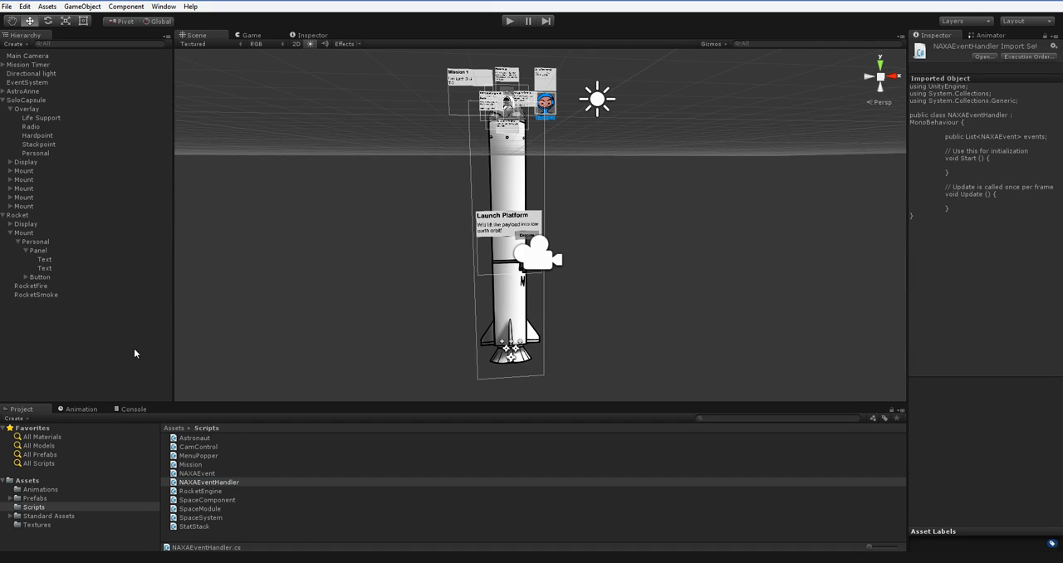
Select the Rocket object in the Hierarchy to inspect it
click(17, 214)
text(1)
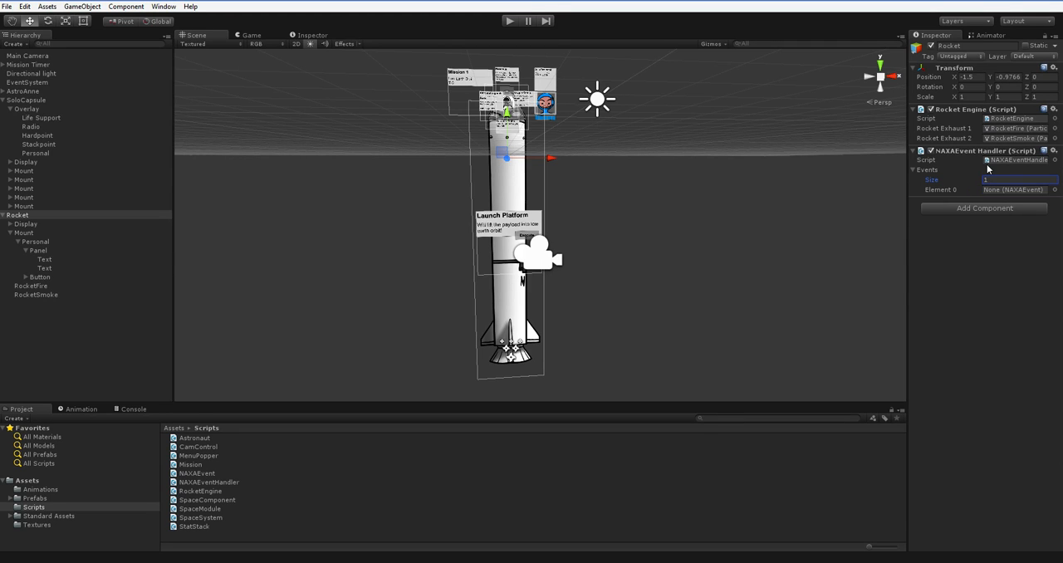
mouse_move(980, 197)
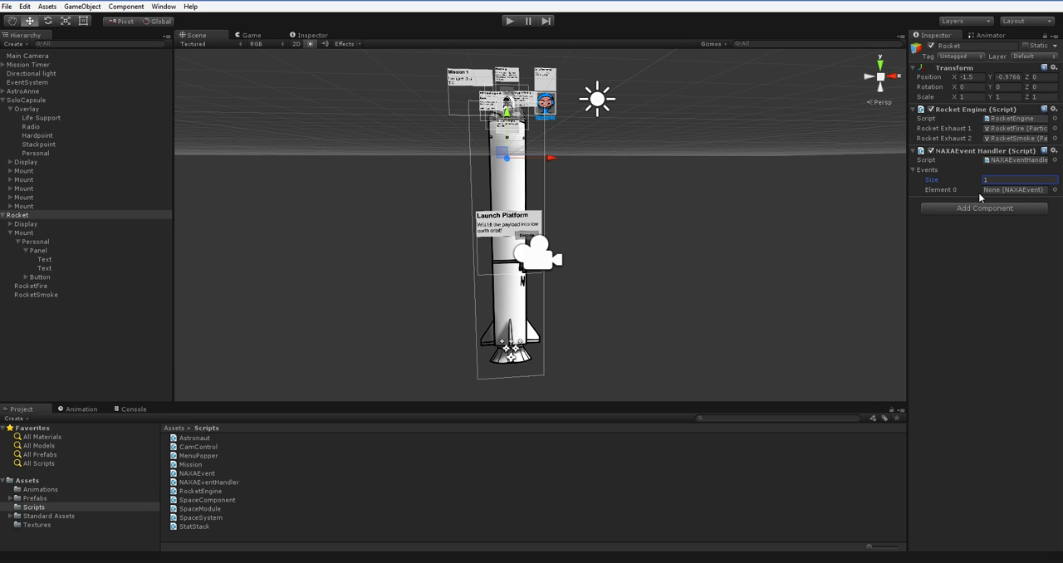
mouse_move(341, 558)
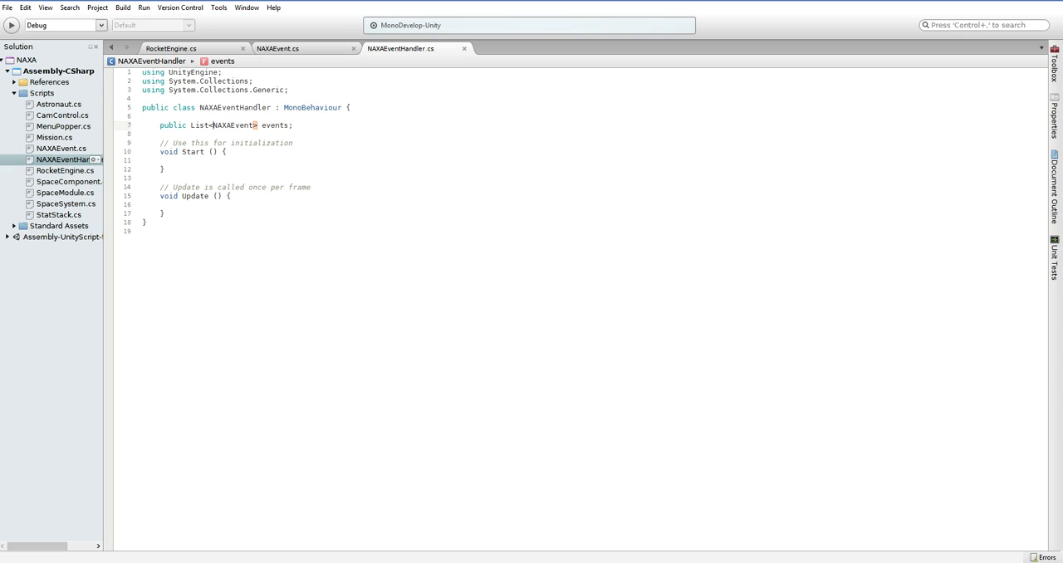
double_click(233, 125)
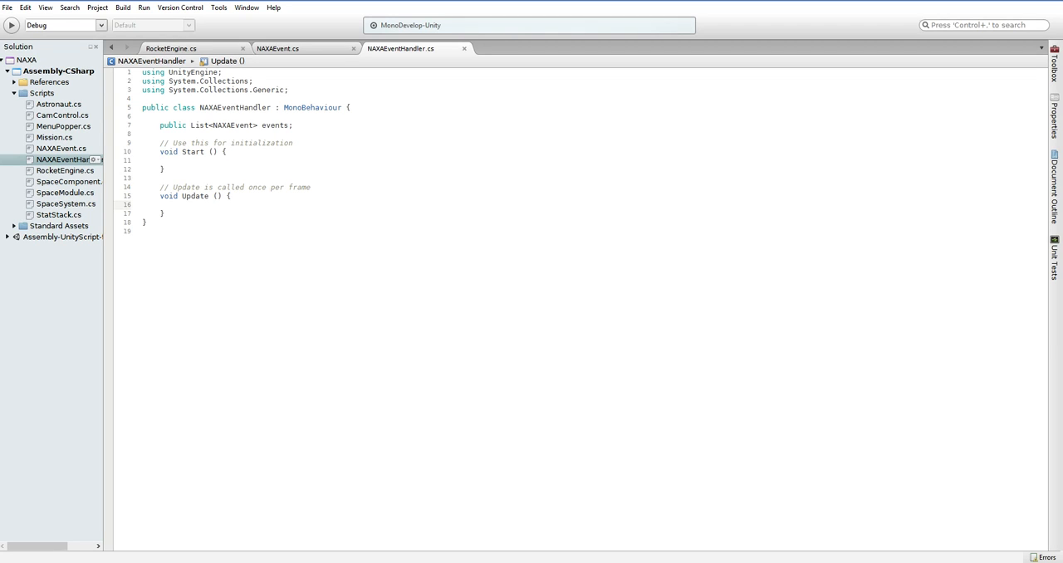
click(160, 205)
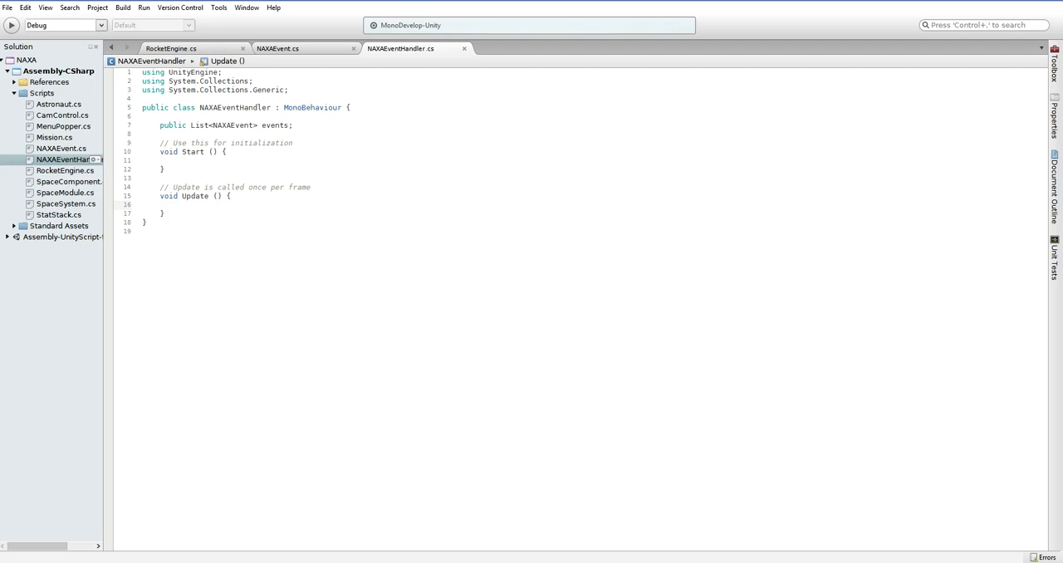
click(161, 204)
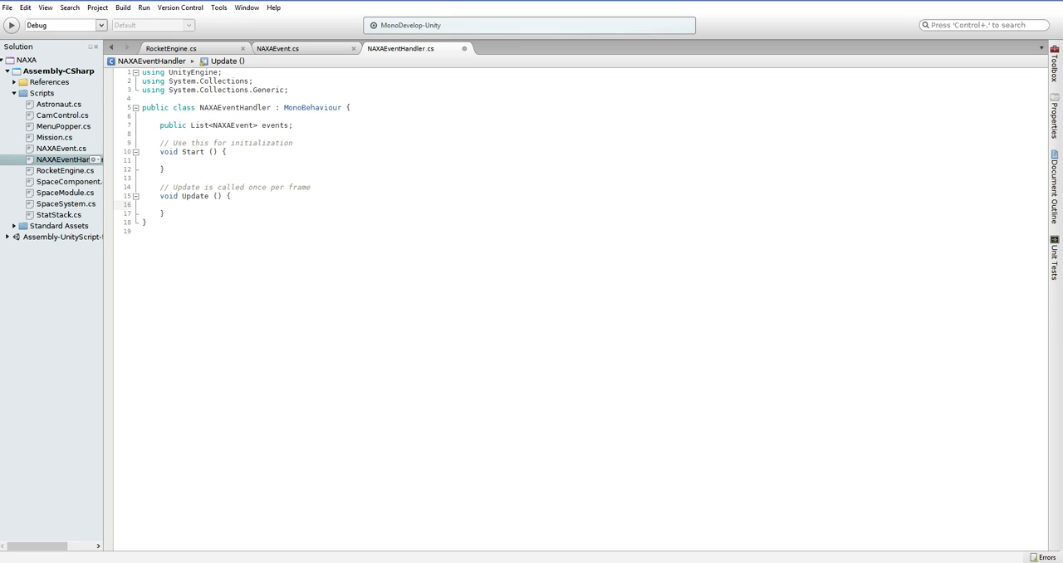
click(179, 204)
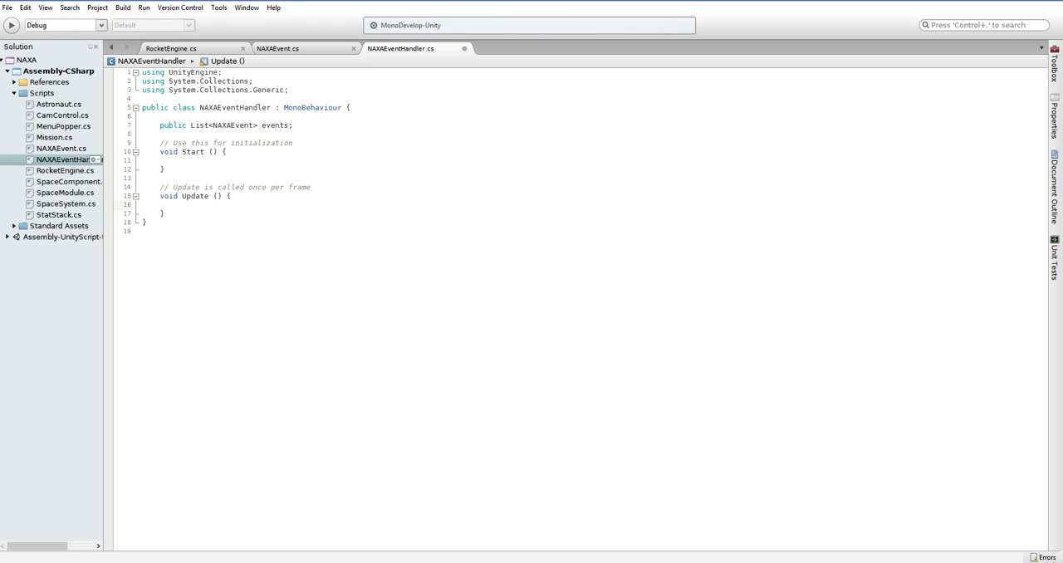
text(timer +=)
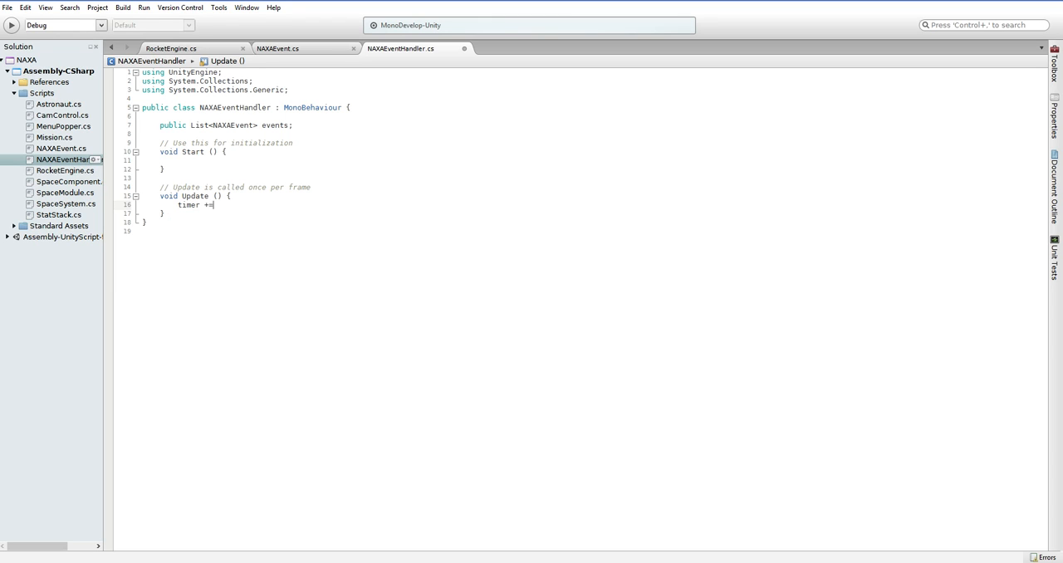
text(Time.deltaTime)
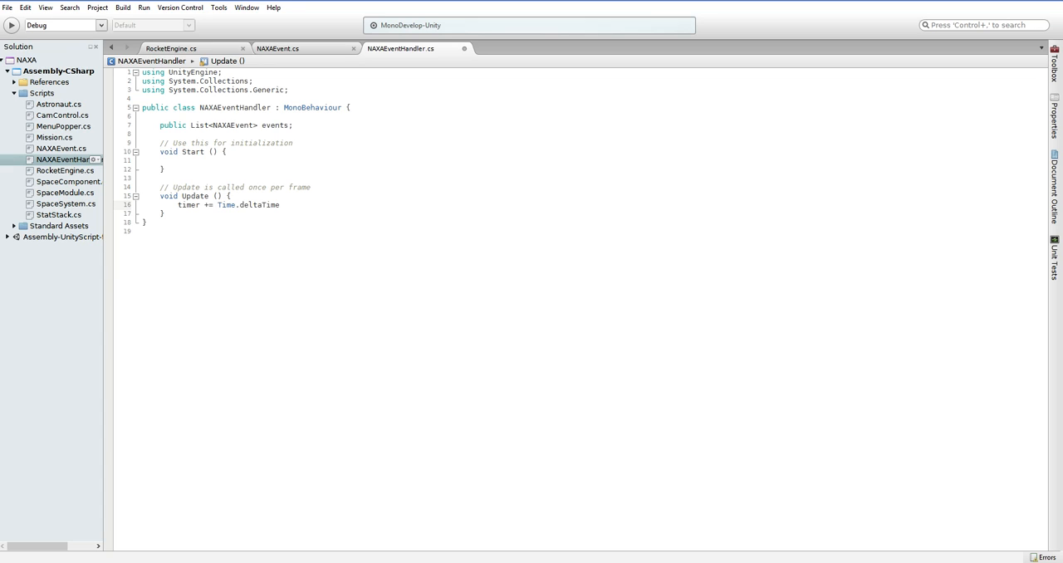
text(if (timer > maxTime)t)
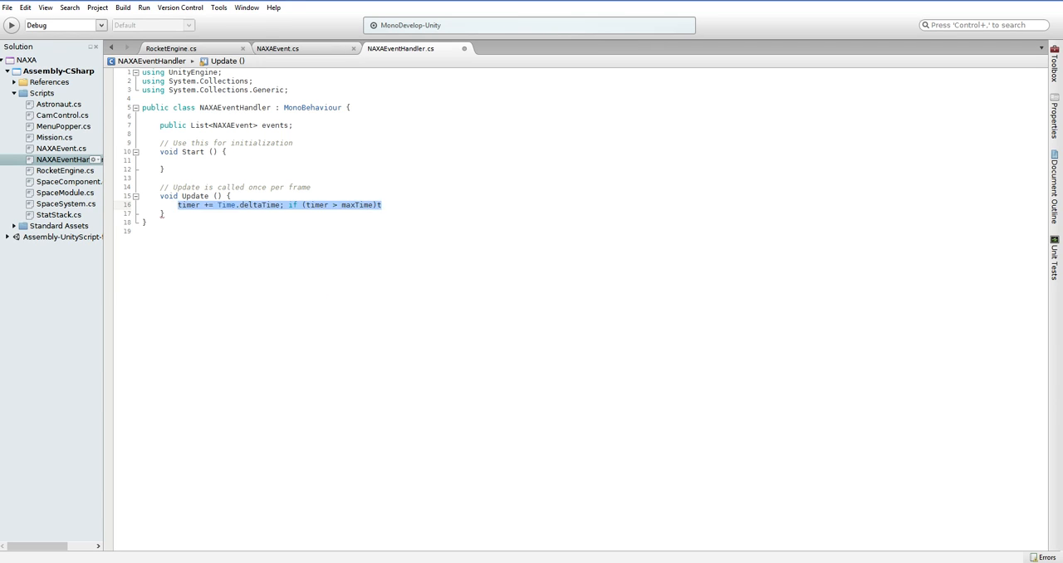
key(Delete)
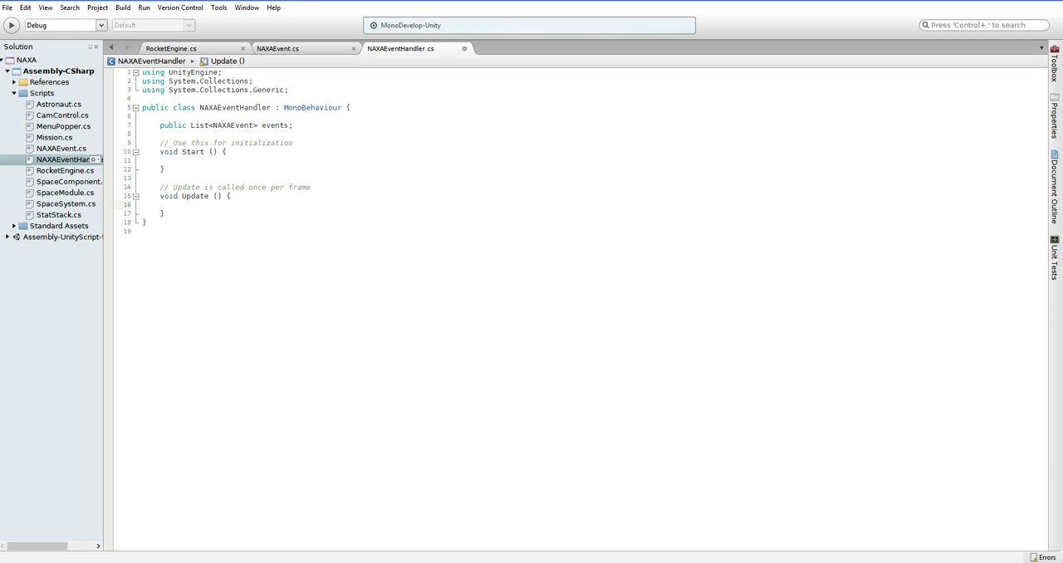
click(178, 205)
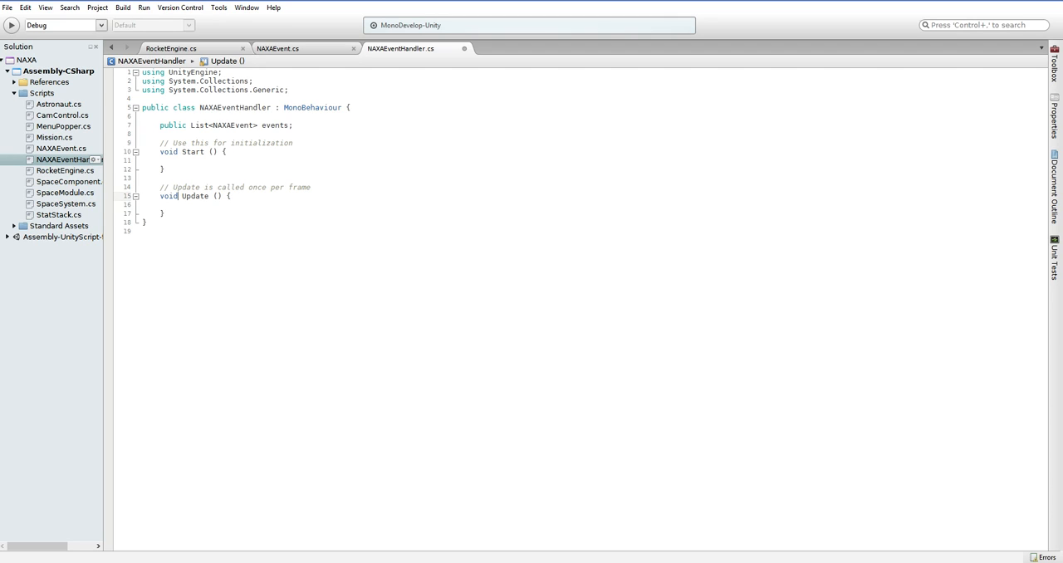
Make Start call StartCoroutine(RunEvents())
click(179, 159)
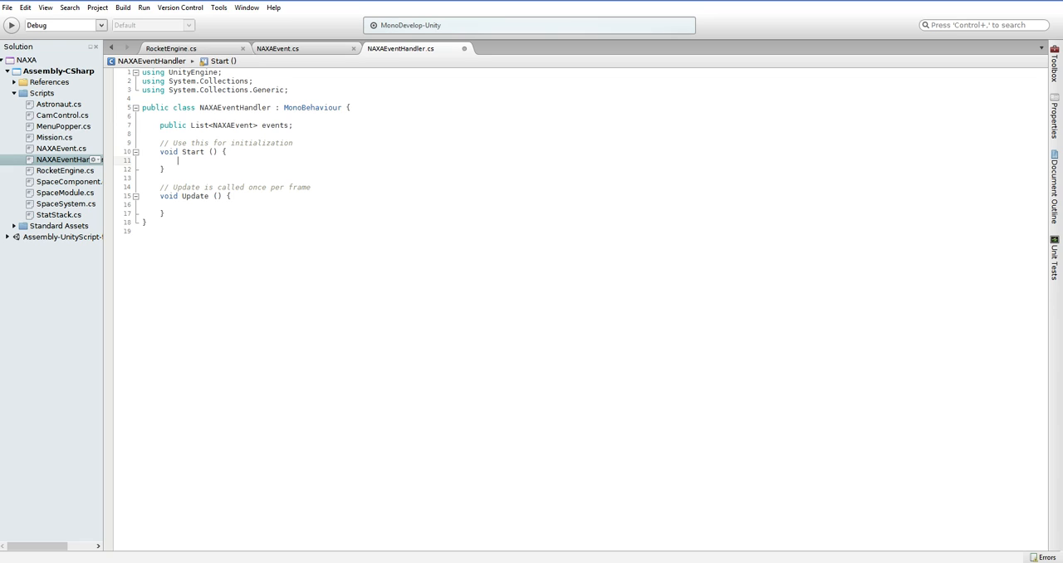
text(for)
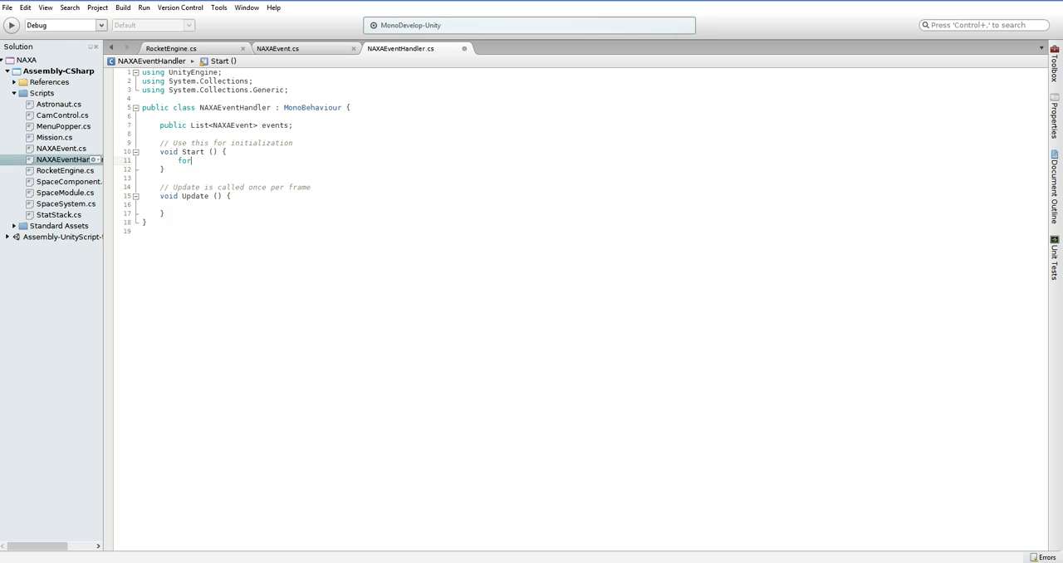
text((int a = 0; a <)
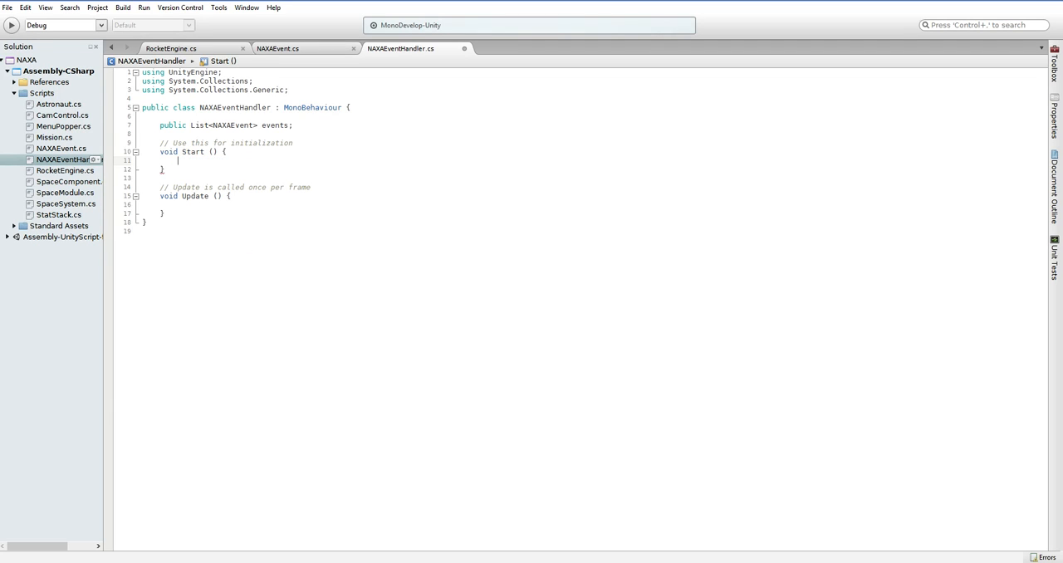
text(StartCoroutine()
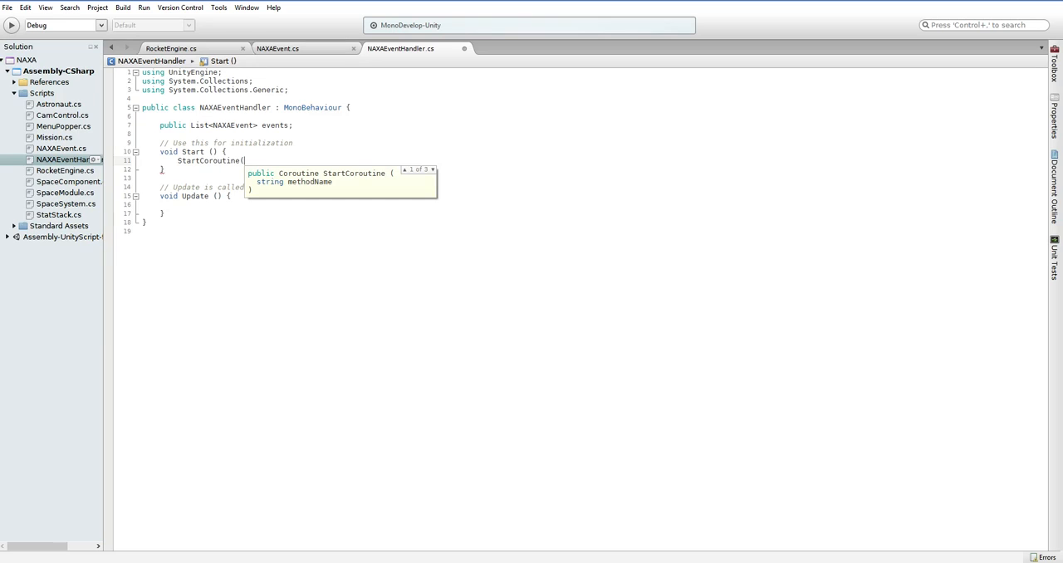
text(RunEvents());)
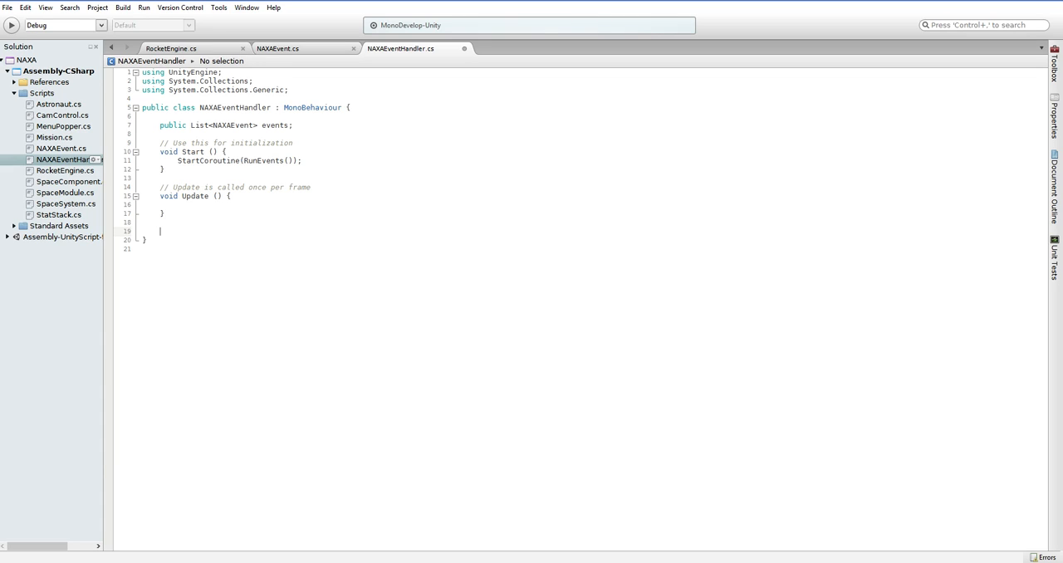
Add a protected void RunEvents() method below Update
text(pr)
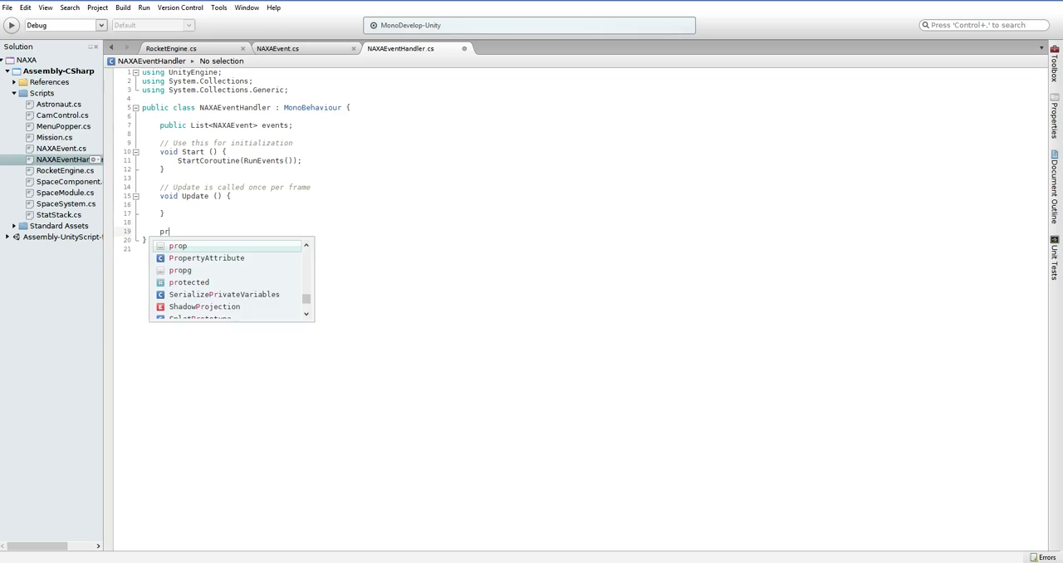
text(otected)
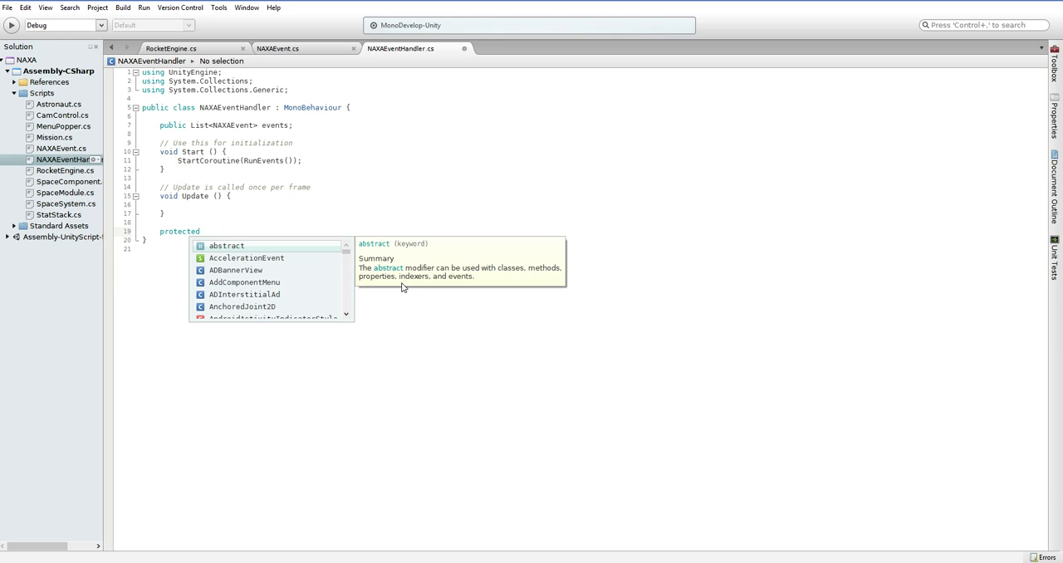
text(void RunE)
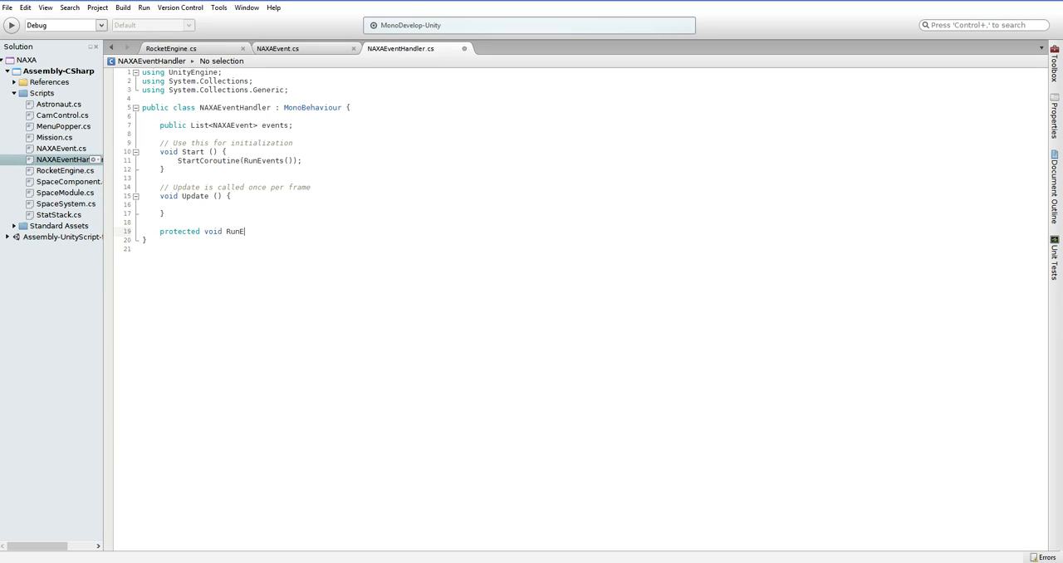
text(vents() {)
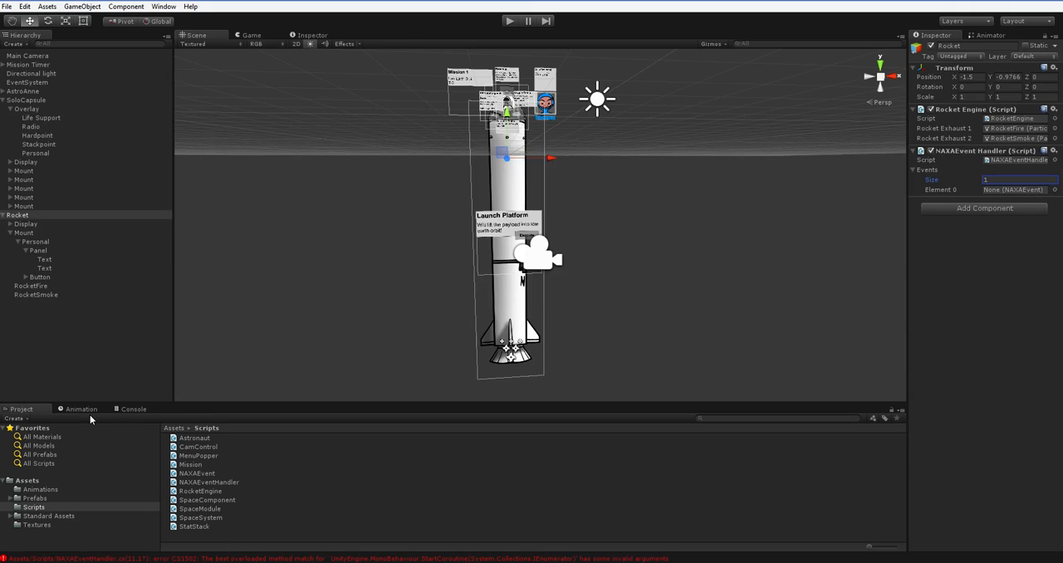
Change RunEvents' return type to IEnumerator and add a for loop over events.Count
click(133, 409)
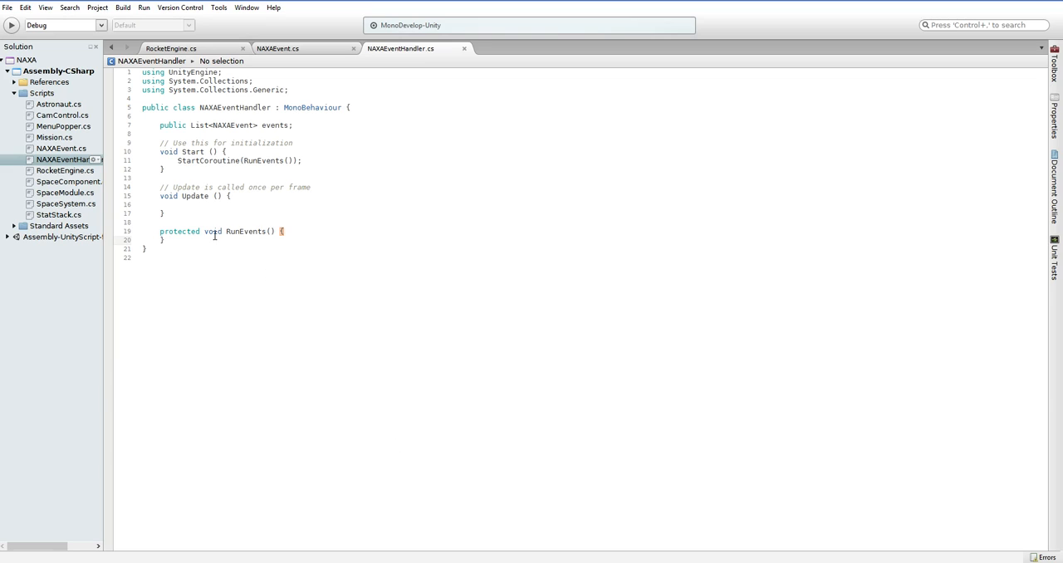
text(IENu)
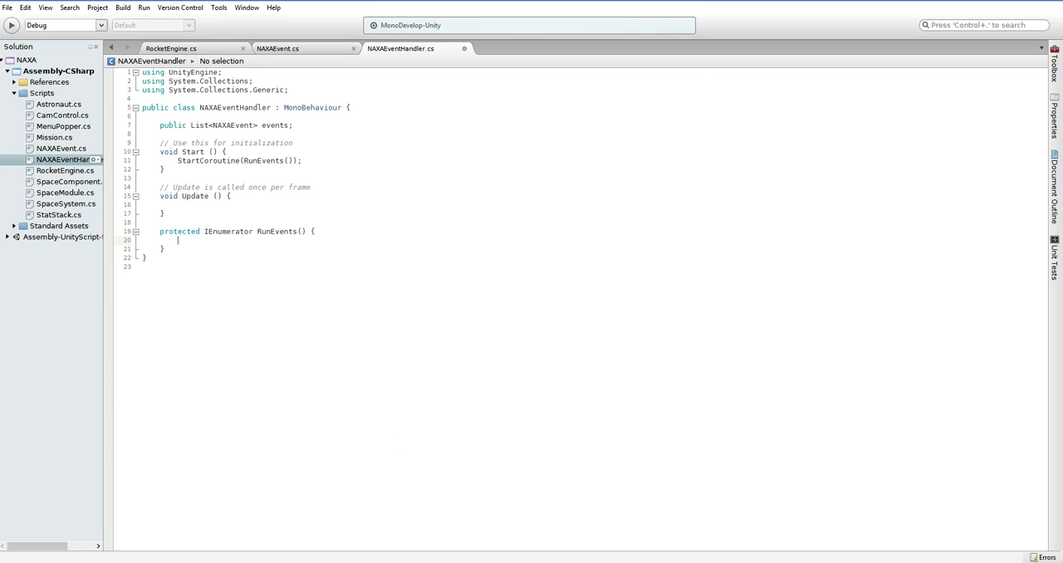
text(for (int a = 0; a < events.cou)
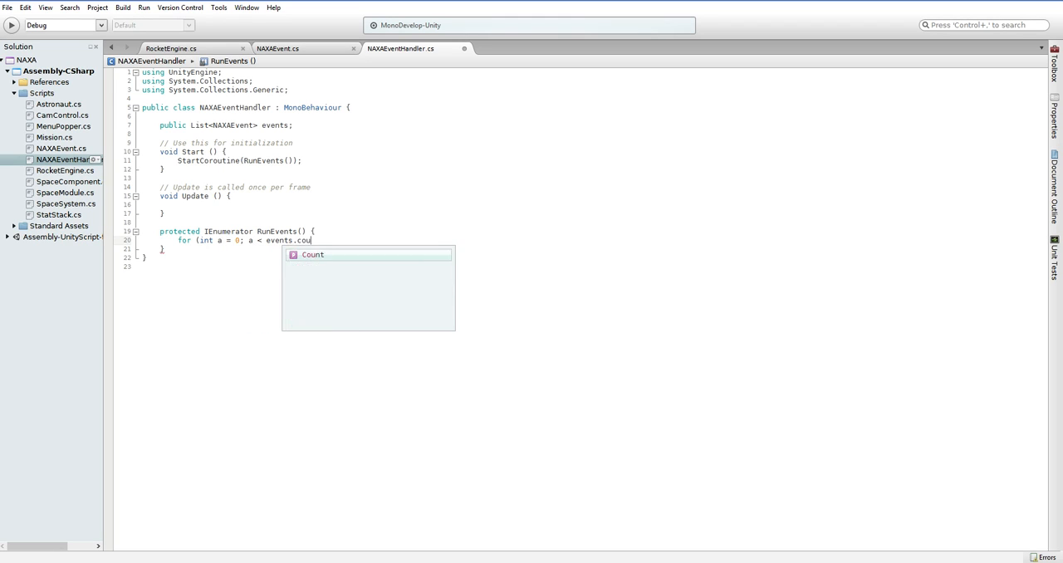
key(Tab)
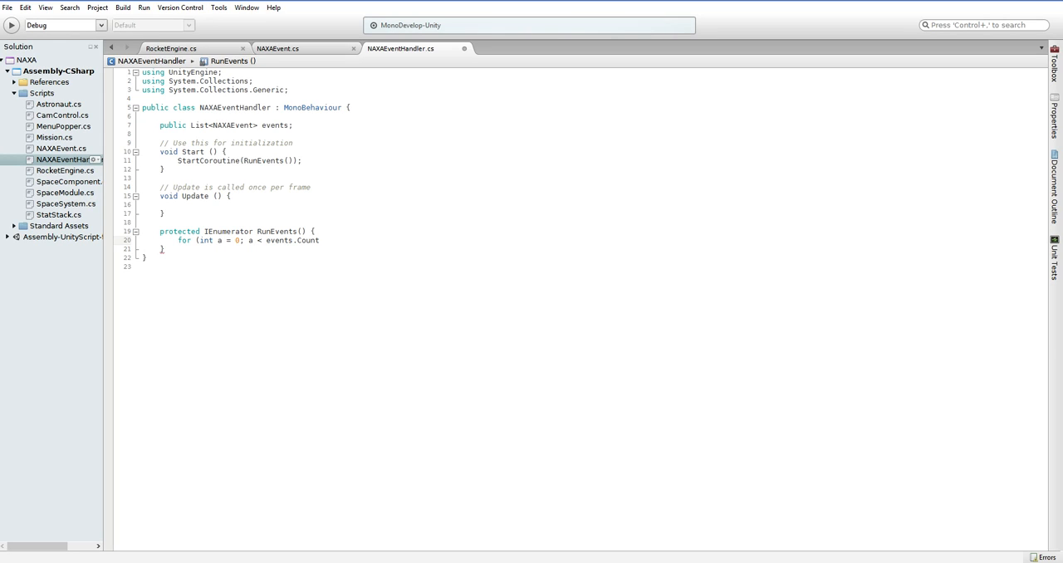
text(a++))
text({)
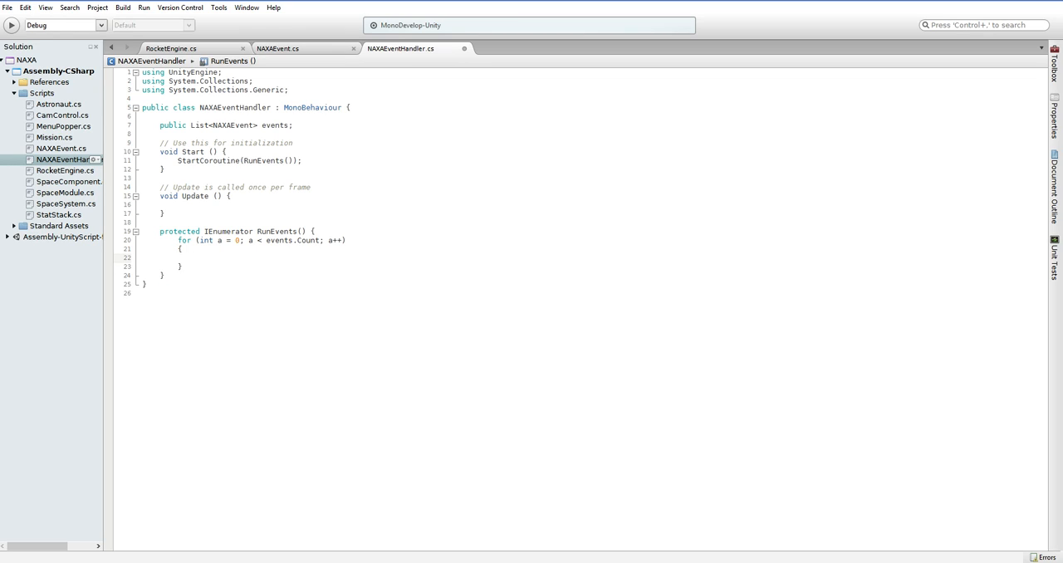
click(195, 258)
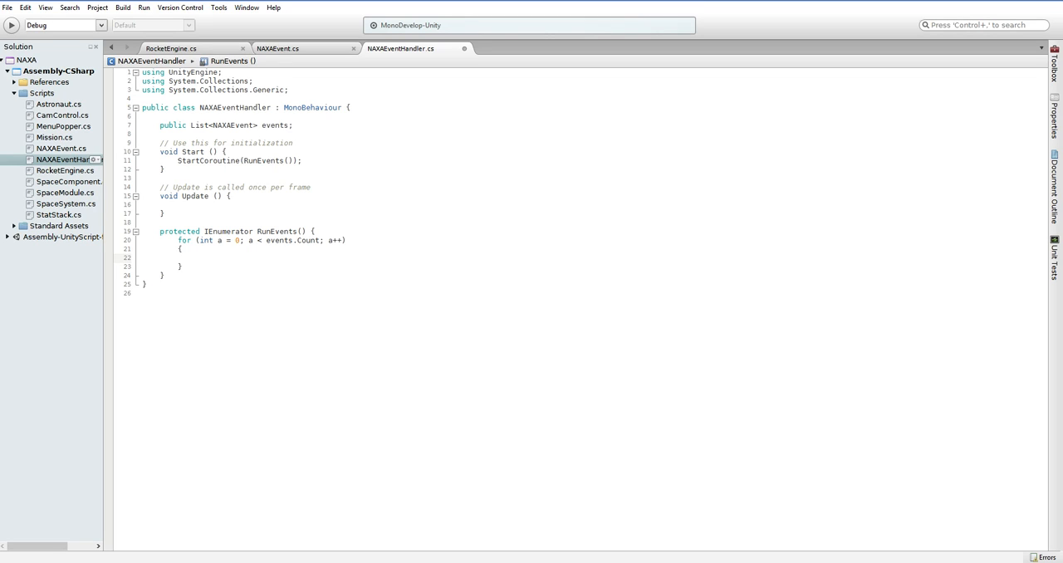
click(195, 257)
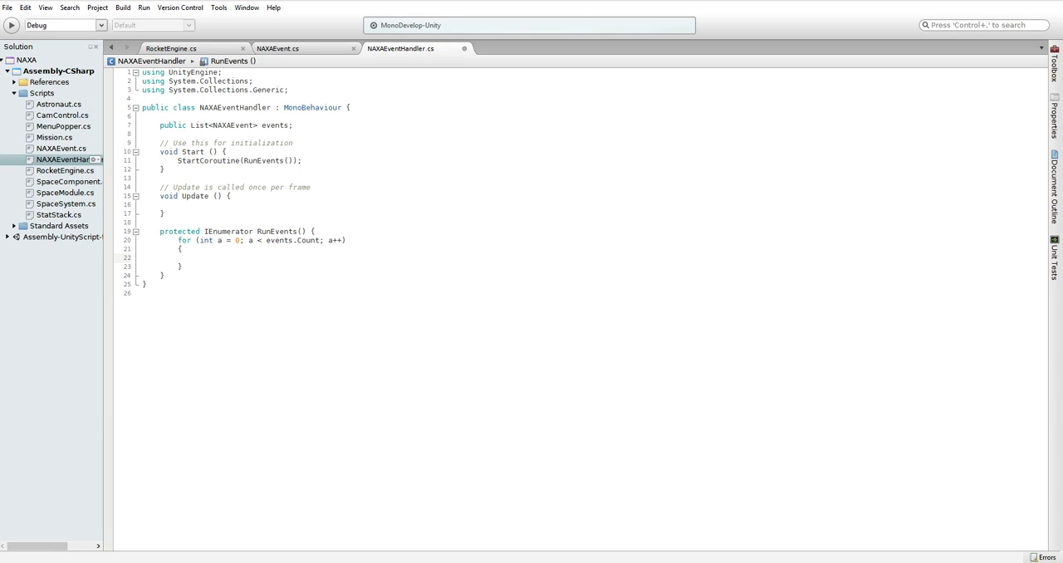
click(195, 258)
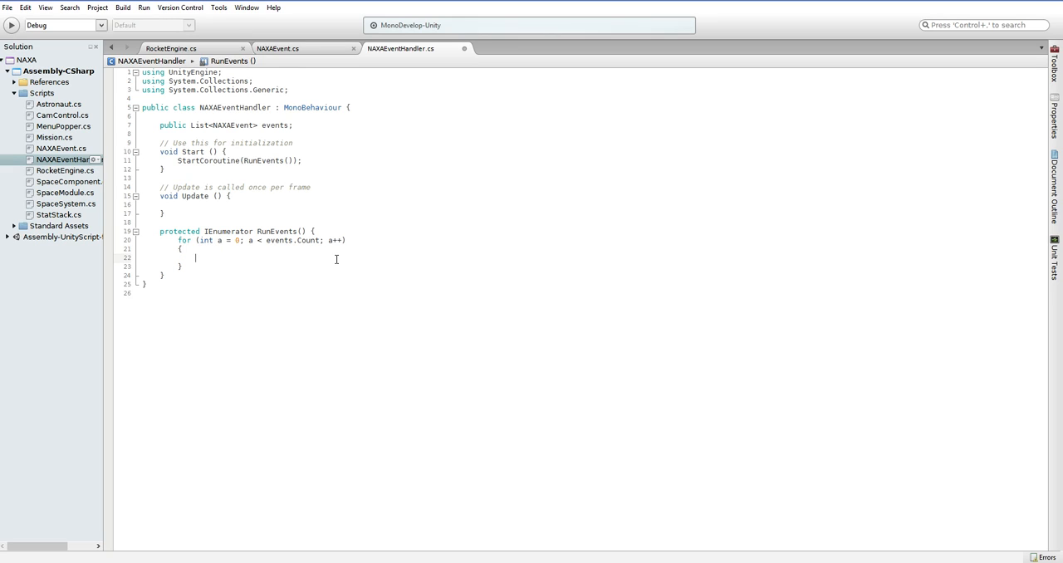
Type 'yield' inside the for loop body and dismiss the autocomplete
text(yield wait)
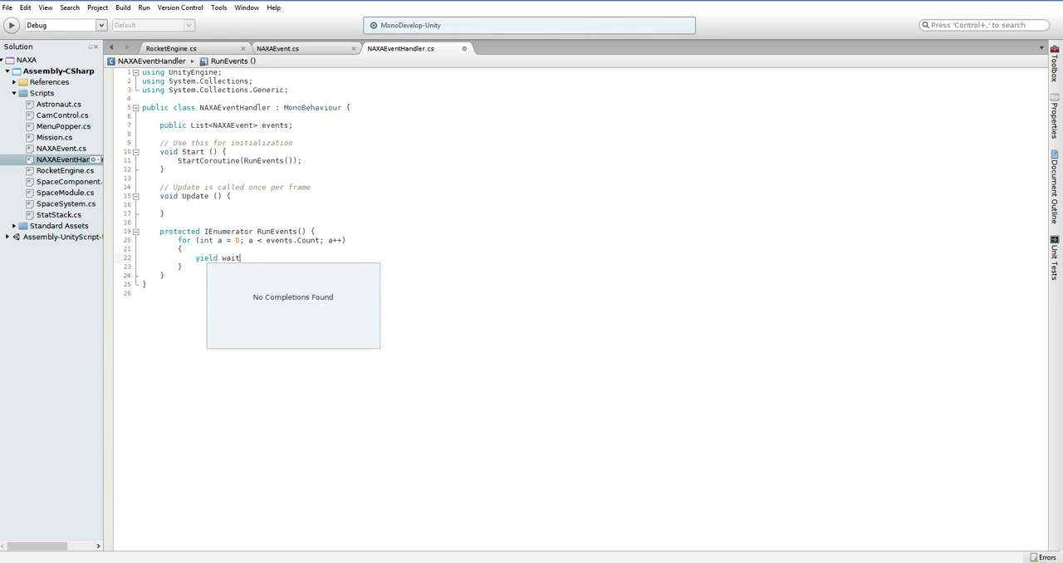
key(Escape)
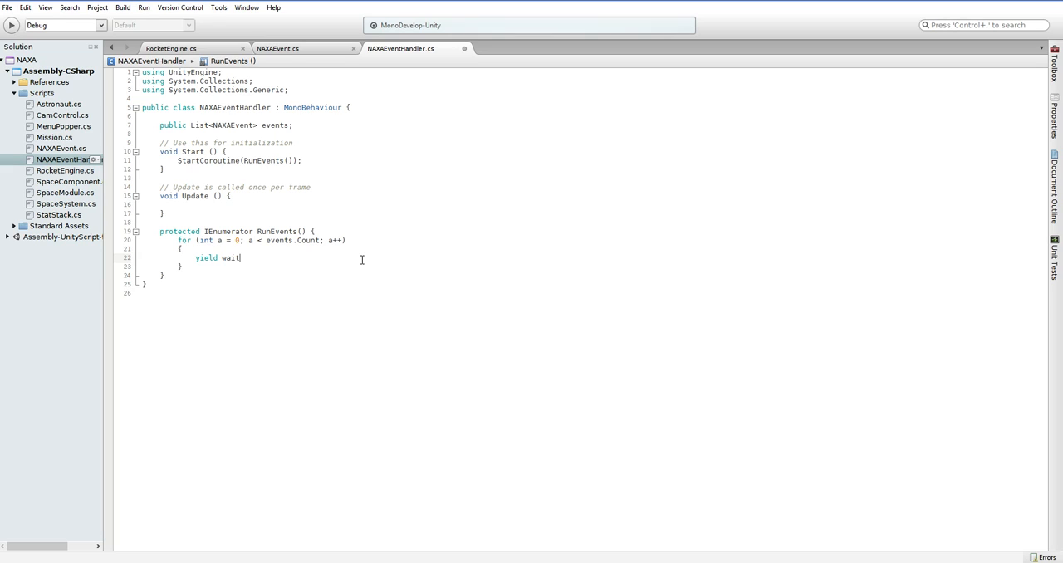
Make the for loop yield return new WaitForSeconds(events[a].delay), then reference events[a].action
key(BackSpace)
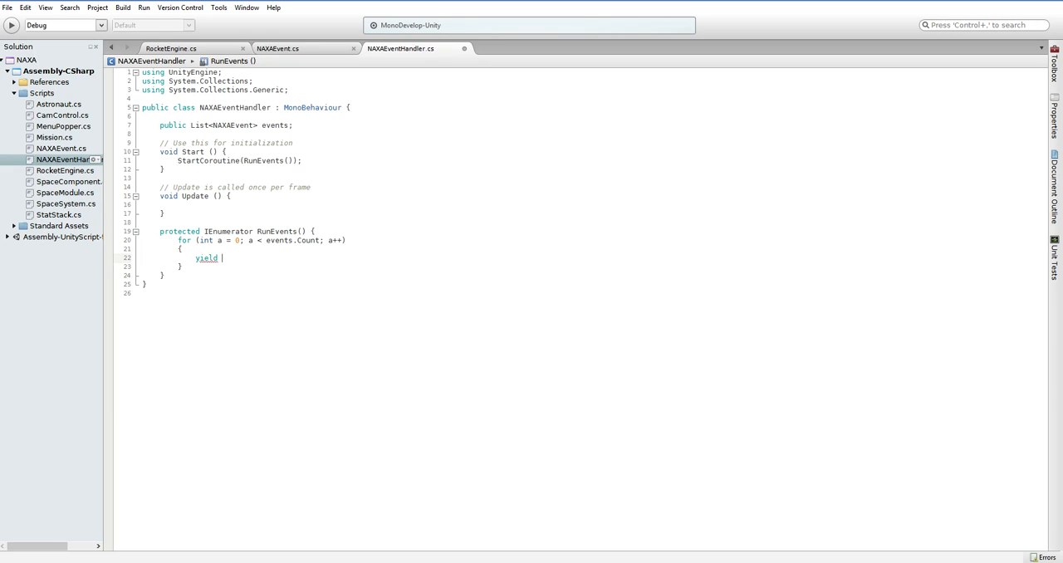
text(return)
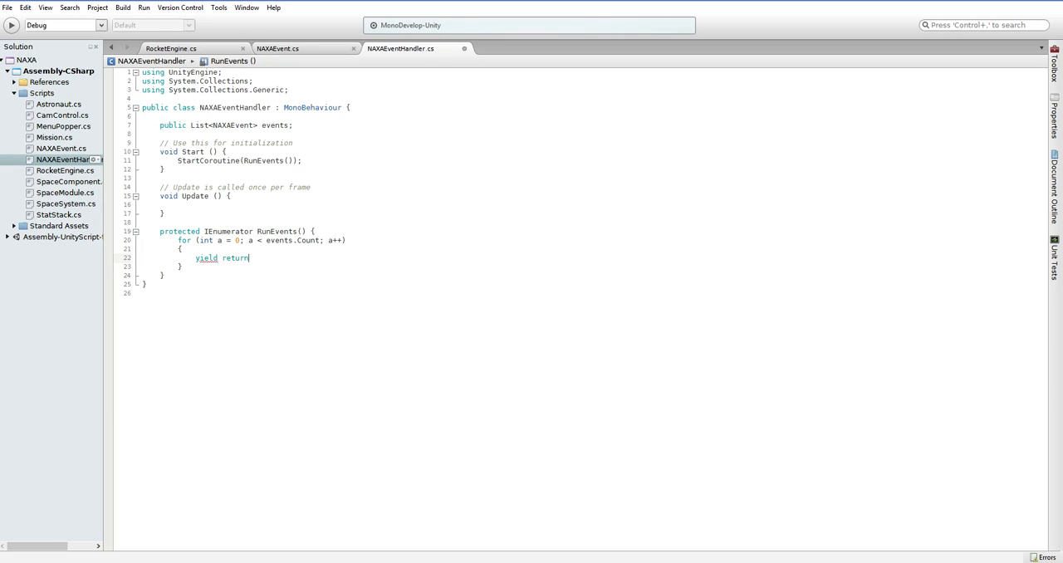
text(new WaitForSeconds()
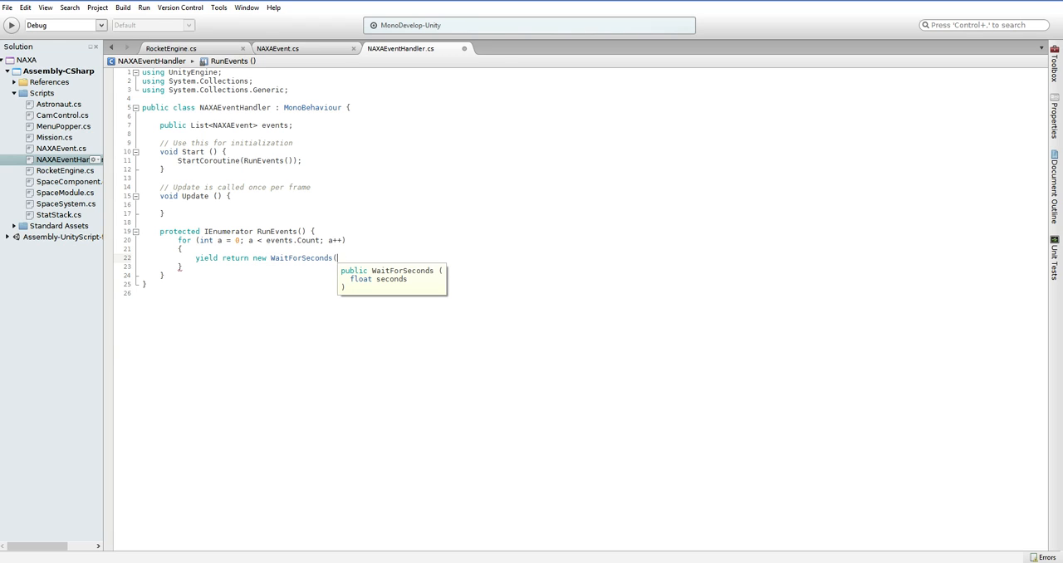
text(events[a].delay);)
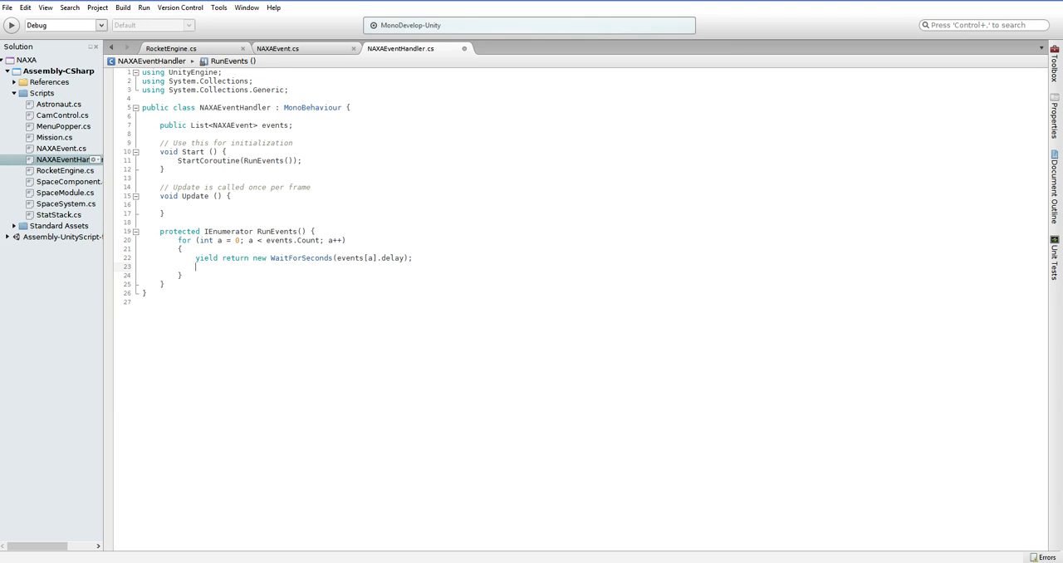
text(events[])
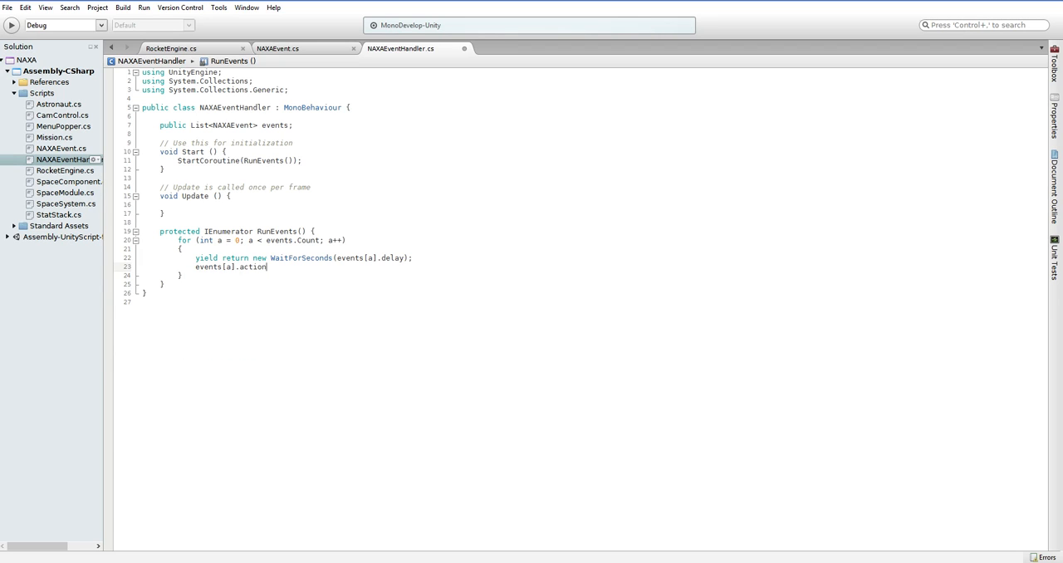
text(.)
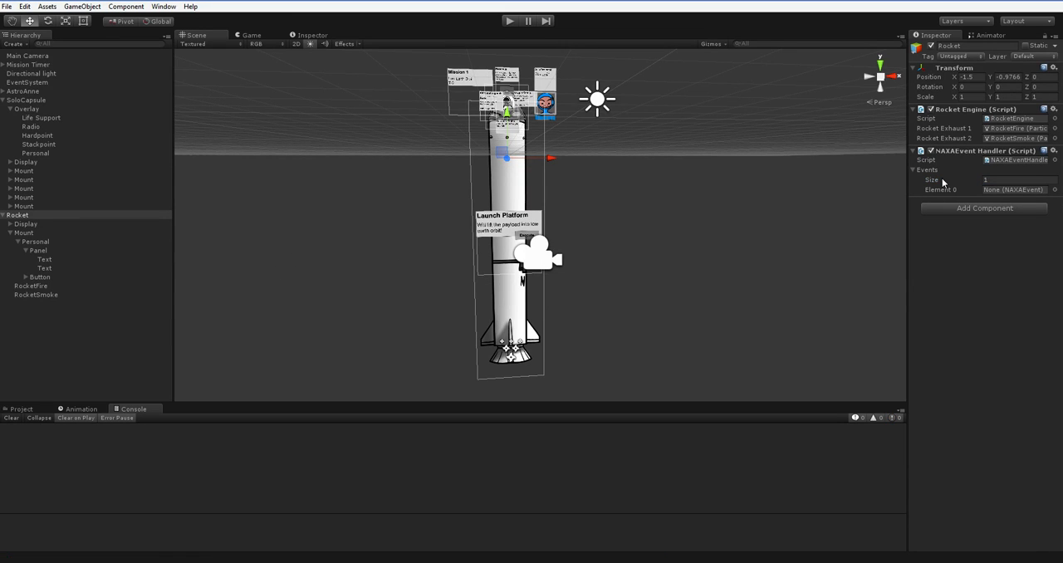
mouse_move(994, 197)
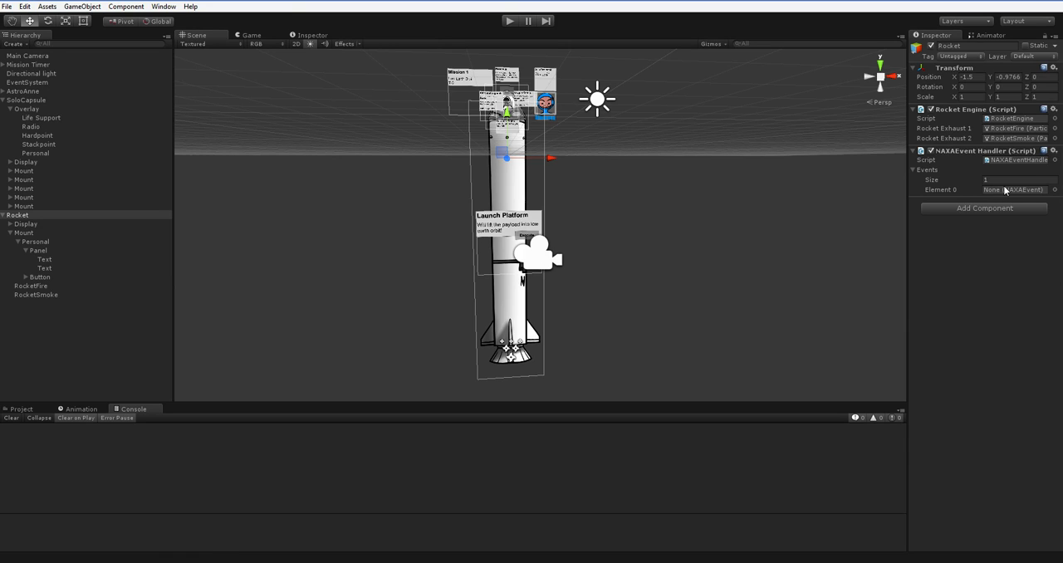
mouse_move(625, 230)
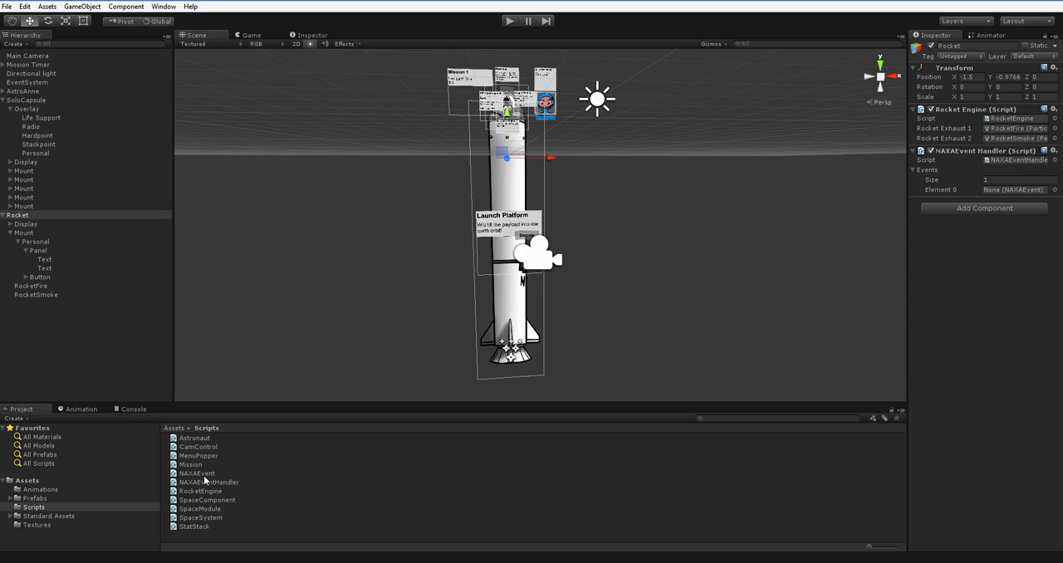
Attach a NAXAEvent to Rocket whose action calls RocketEngine.ToggleRocketExhaust on Rocket
click(197, 473)
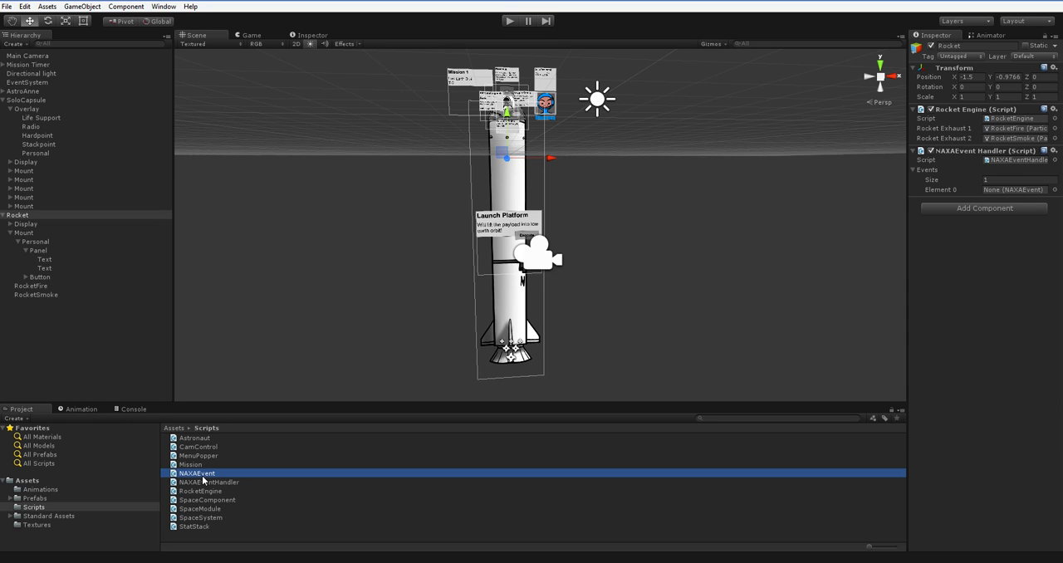
click(980, 422)
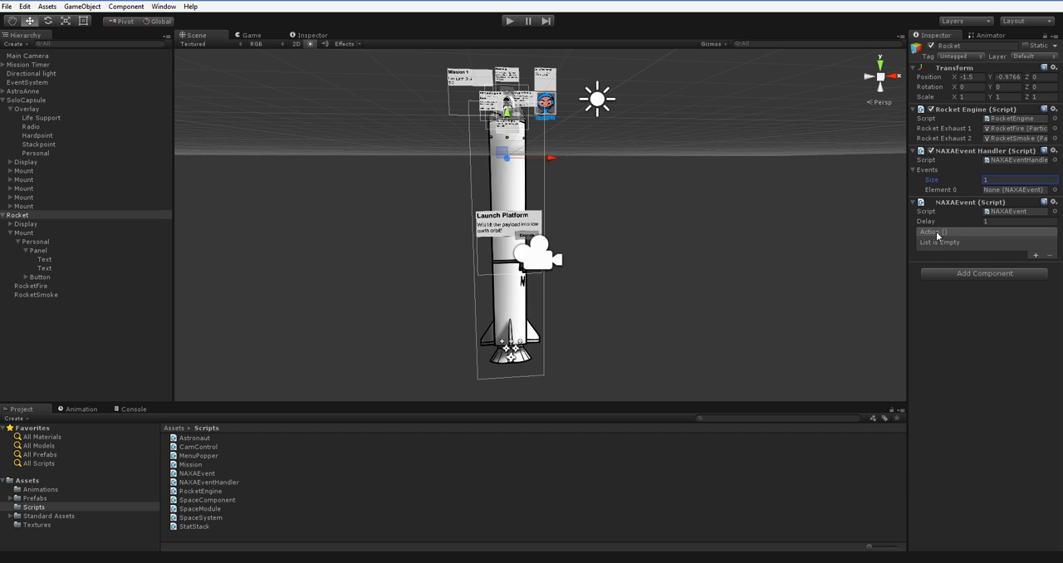
mouse_move(990, 244)
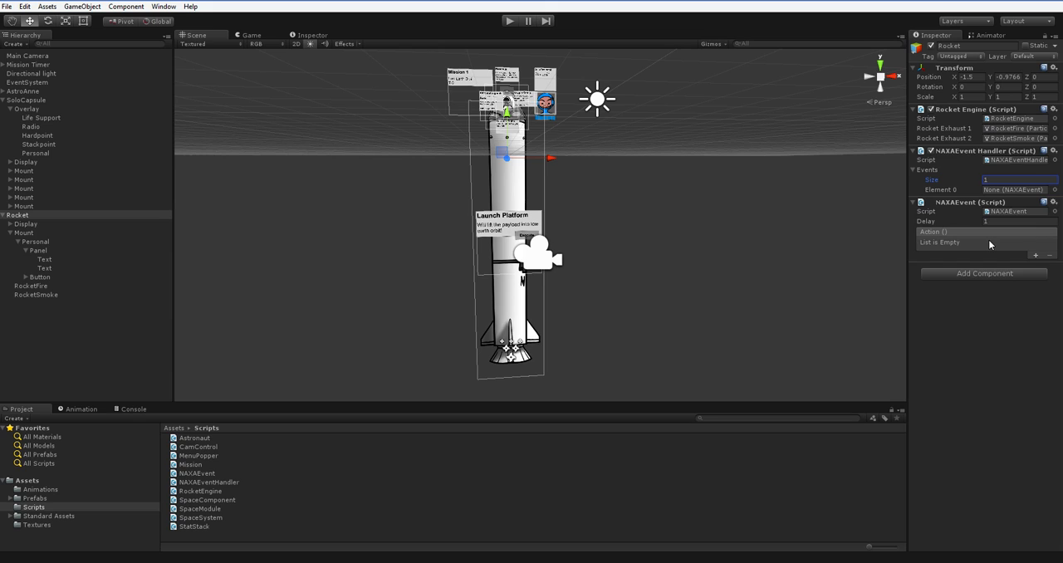
mouse_move(1035, 258)
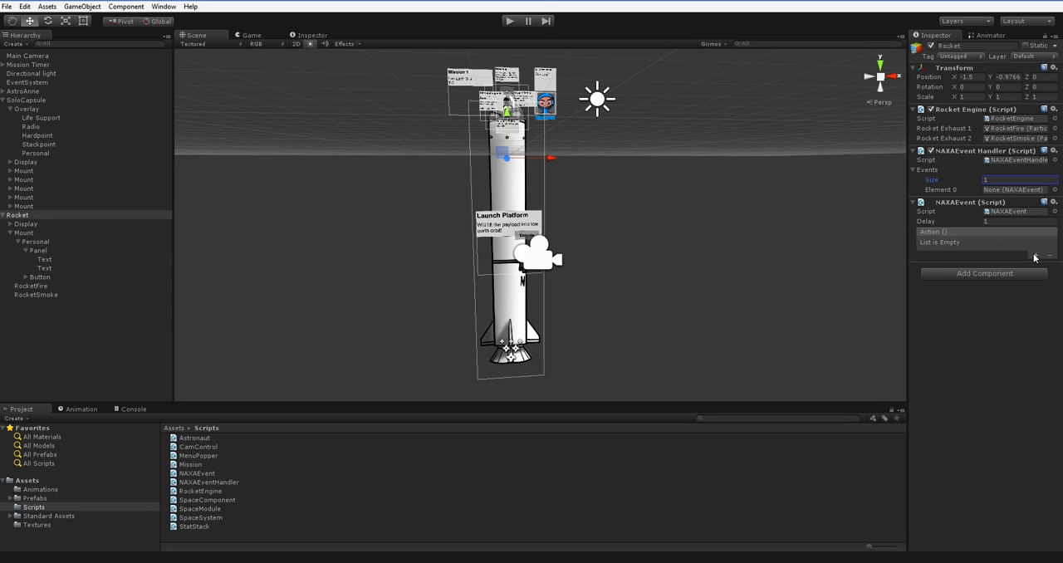
click(1035, 255)
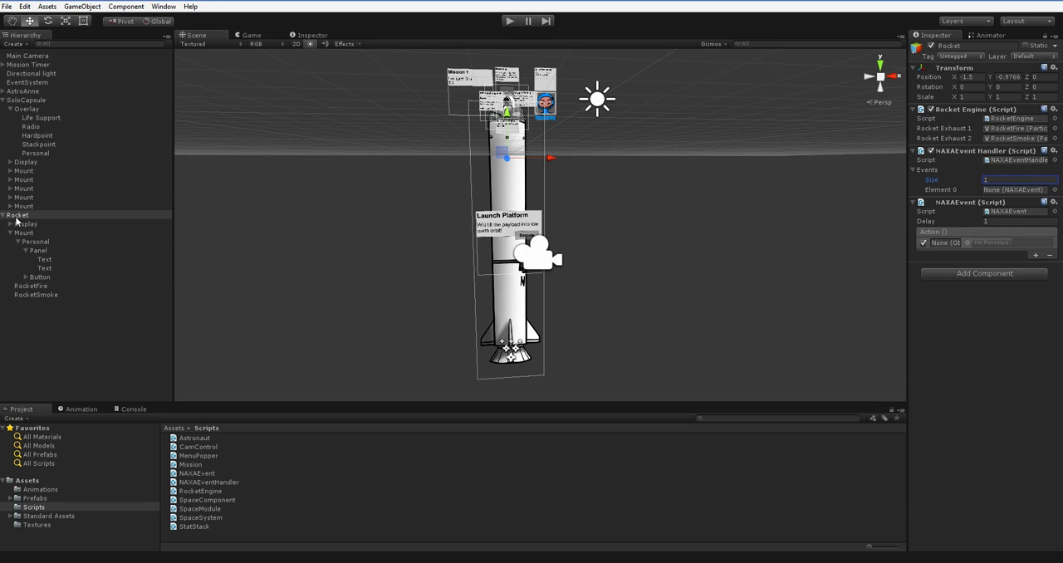
click(18, 214)
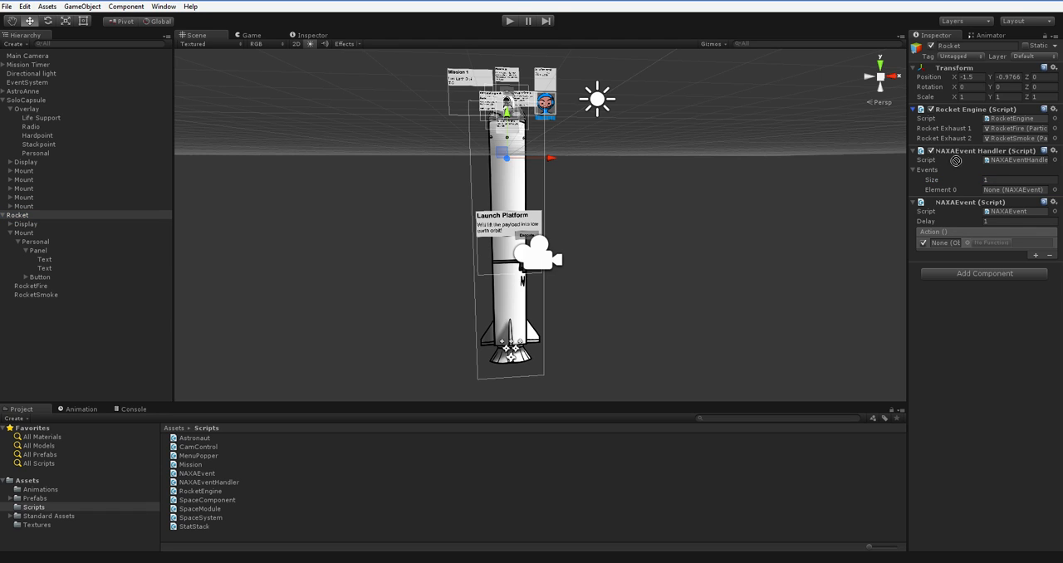
click(992, 242)
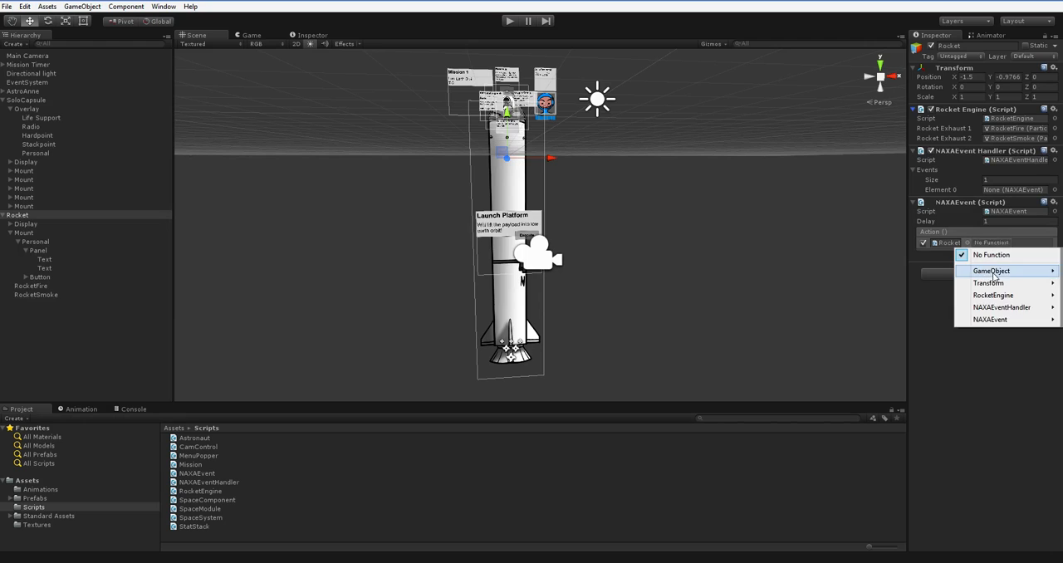
mouse_move(993, 294)
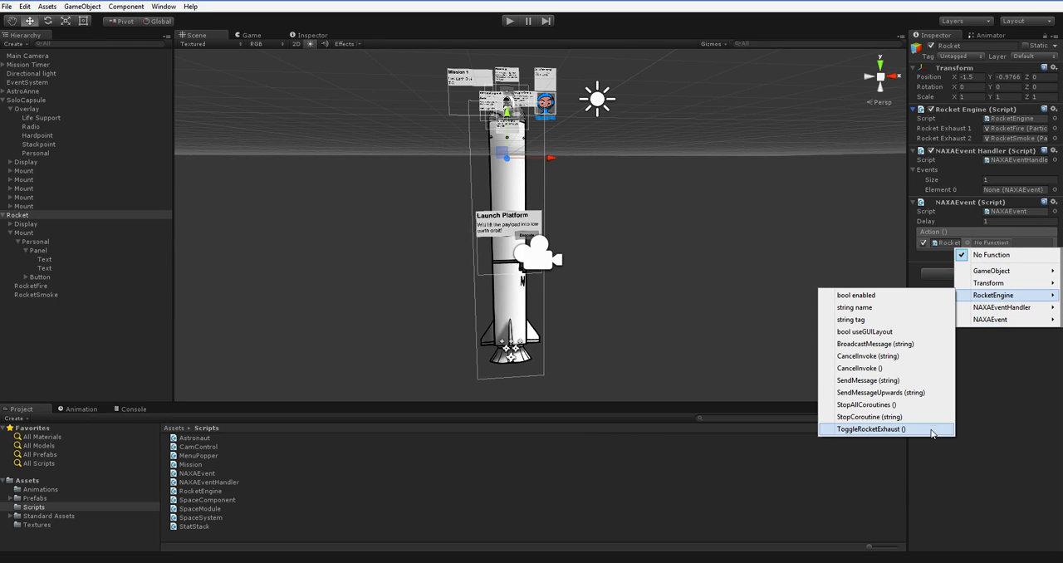
click(870, 429)
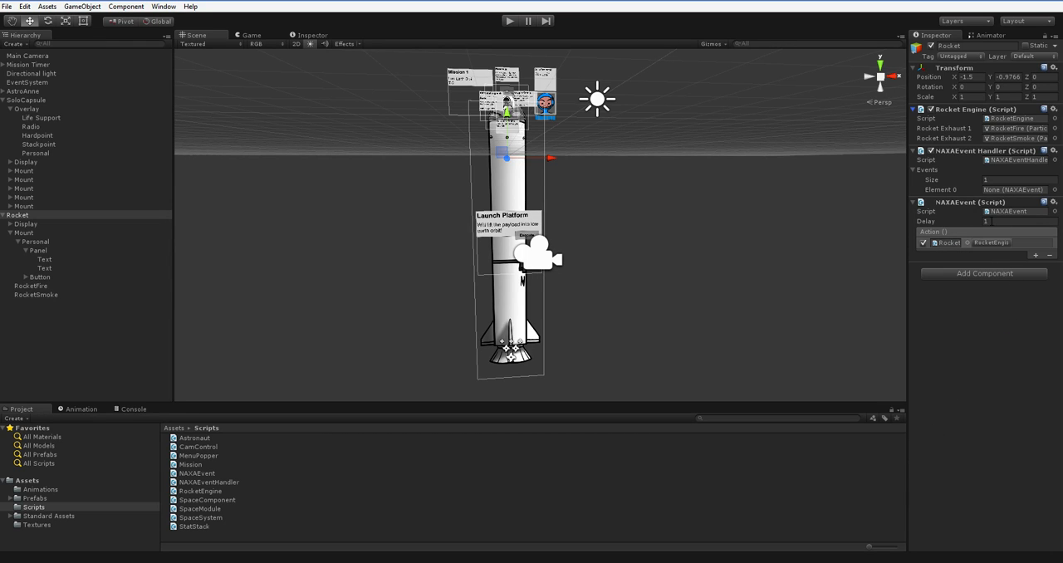
mouse_move(1038, 254)
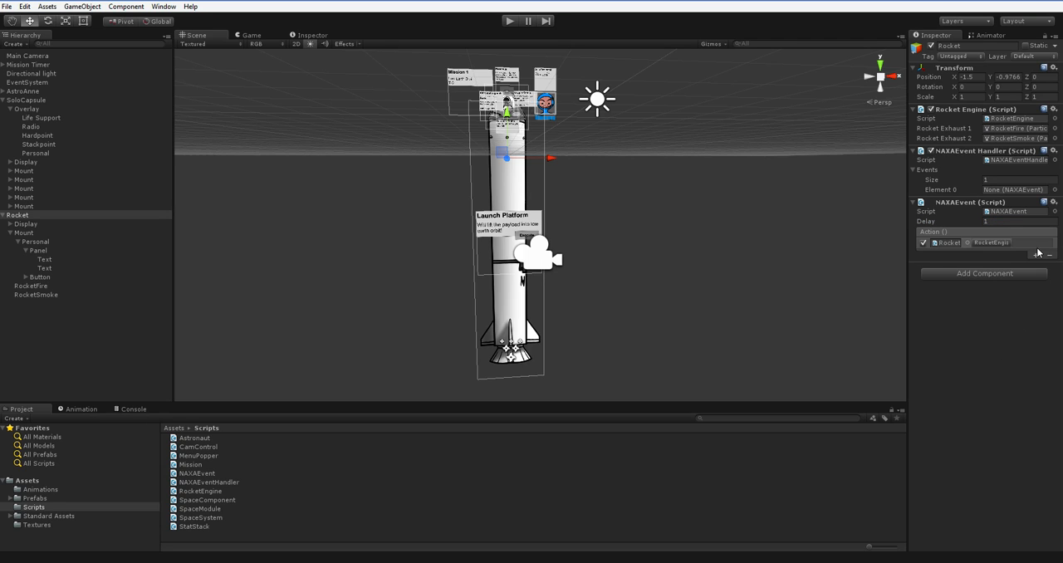
Give the second NAXAEvent a delay of 10 and set Rocket as its action target
click(1035, 266)
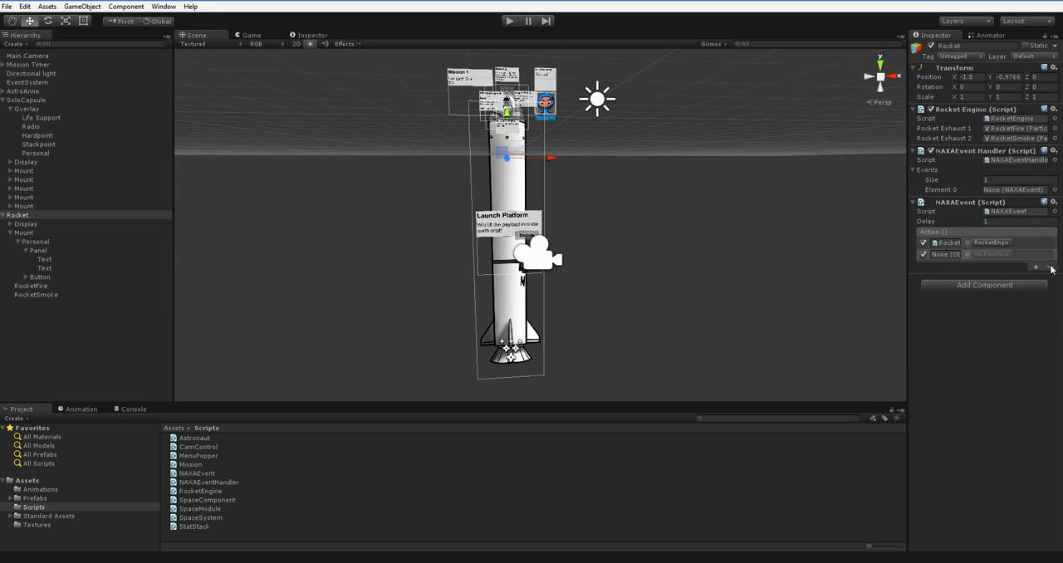
click(1049, 254)
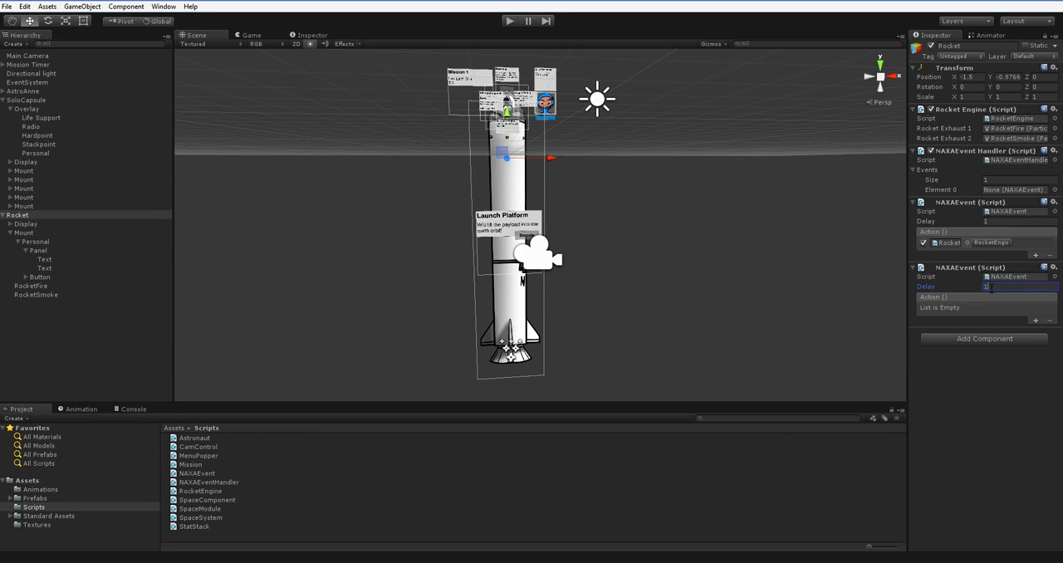
text(10)
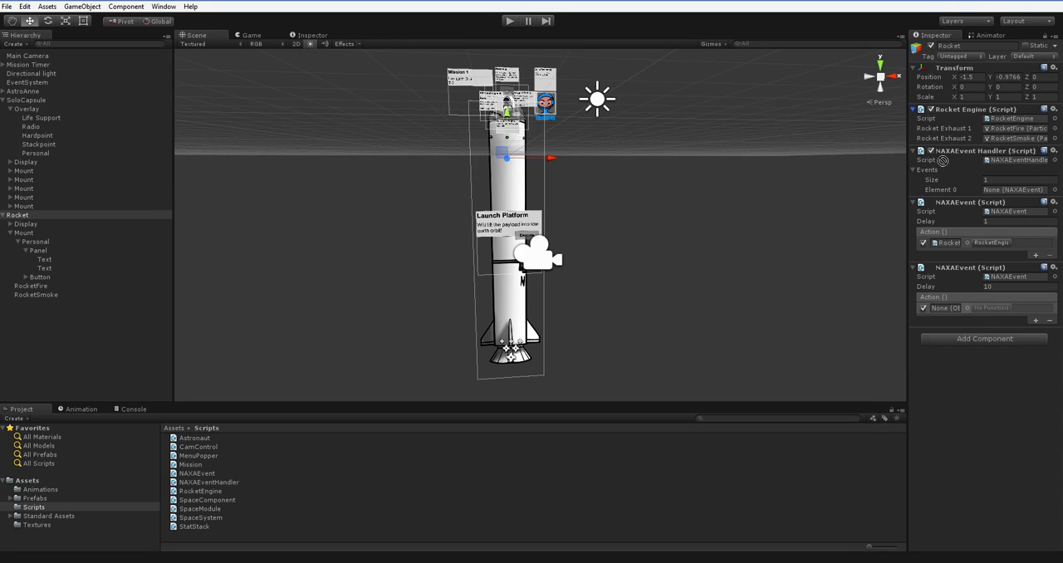
click(988, 308)
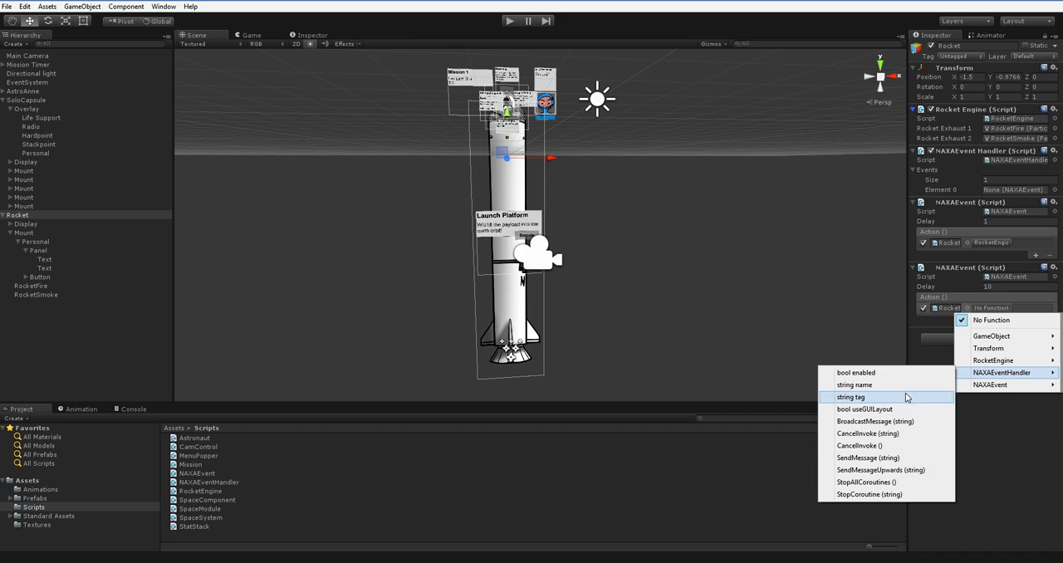
mouse_move(907, 469)
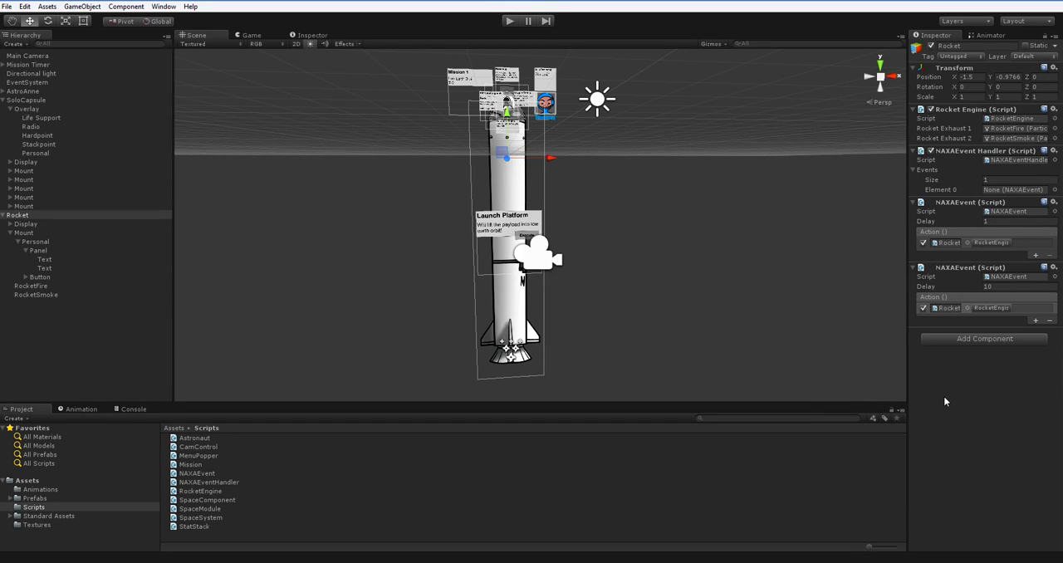
mouse_move(944, 252)
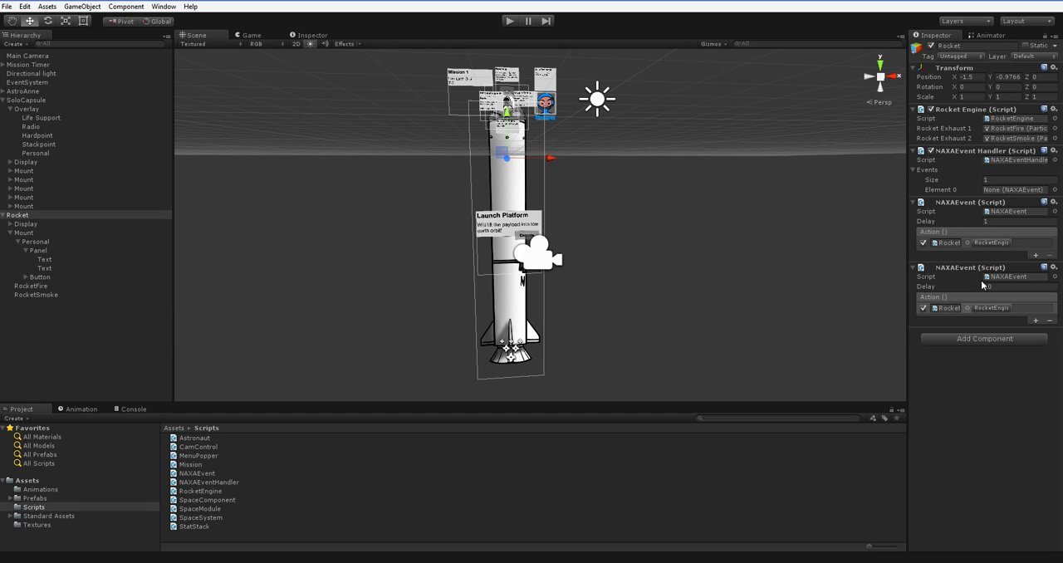
text(10)
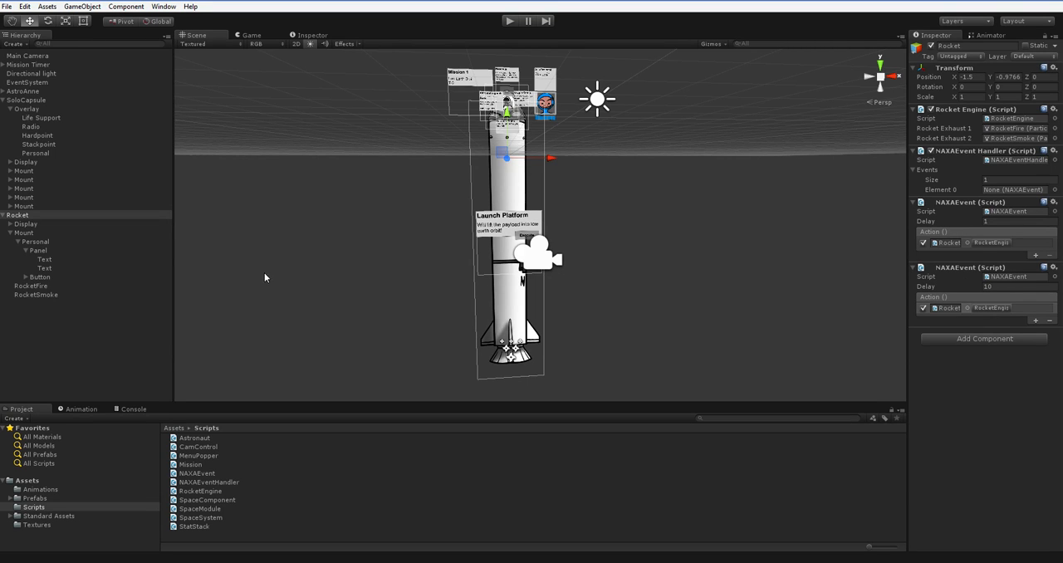
Select the launch Button and choose a NAXAEvent function from its On Click dropdown
click(40, 276)
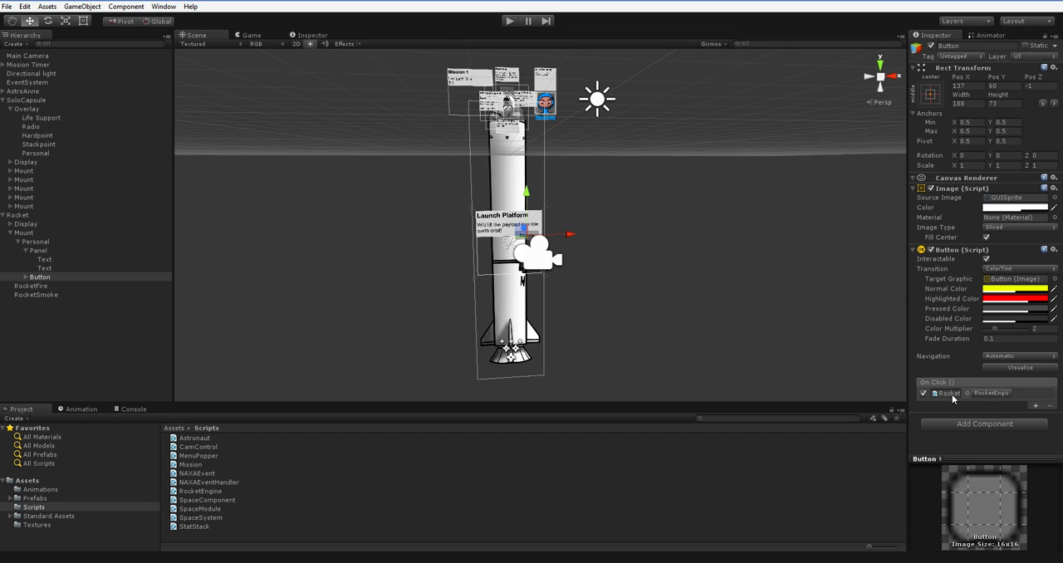
mouse_move(986, 393)
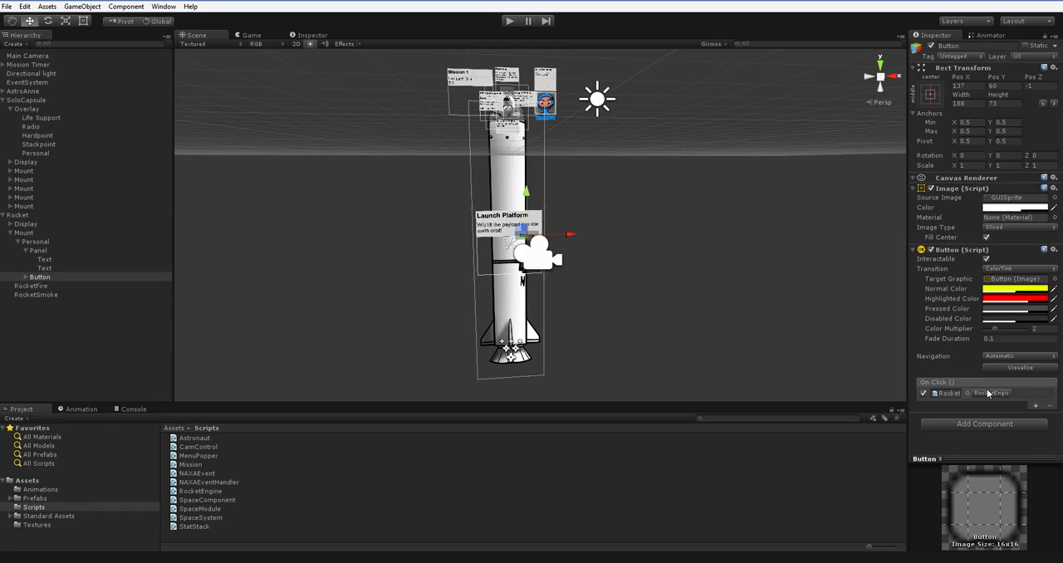
click(988, 393)
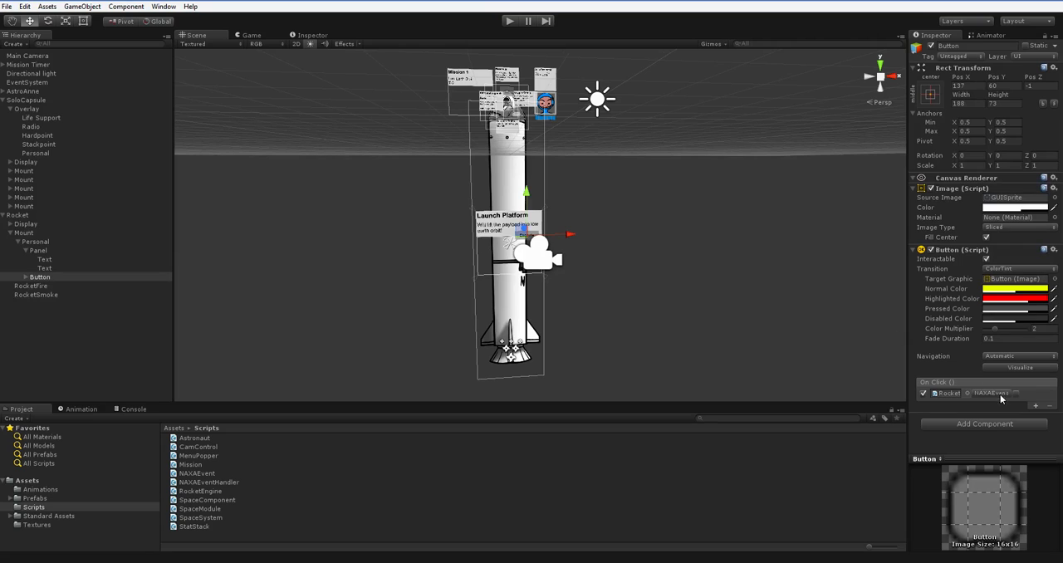
click(1015, 393)
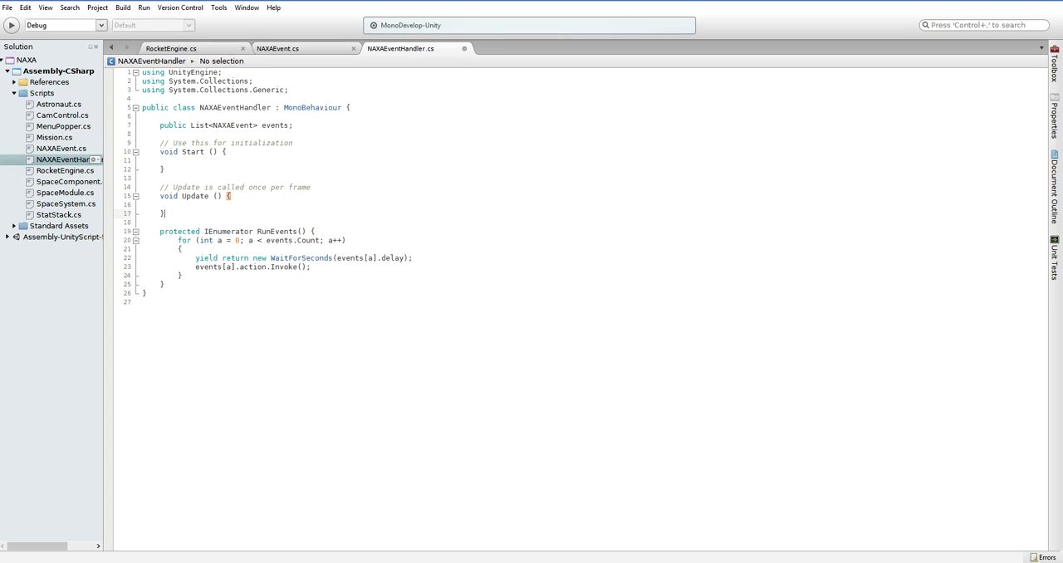
Add public void StartExecuting() containing StartCoroutine(RunEvents()); to NAXAEventHandler
text(public void)
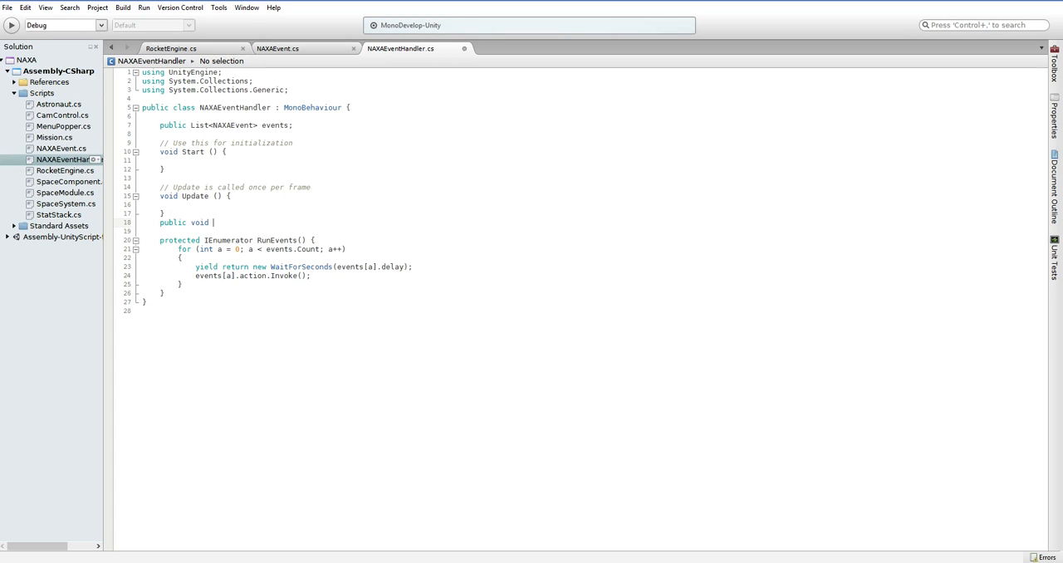
text(StartEx)
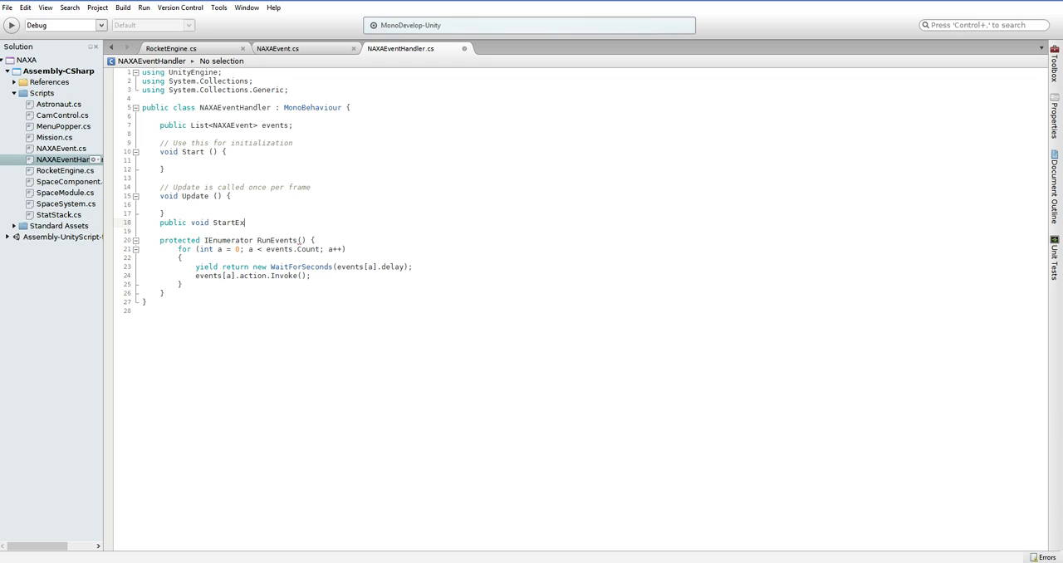
text(ecuting())
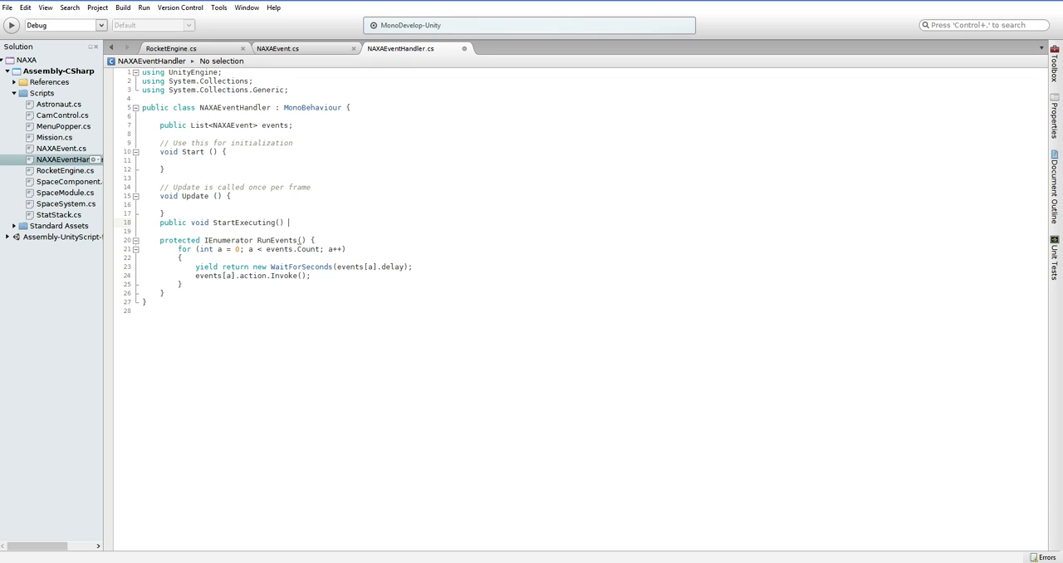
text(StartCoroutine(RunEvents());)
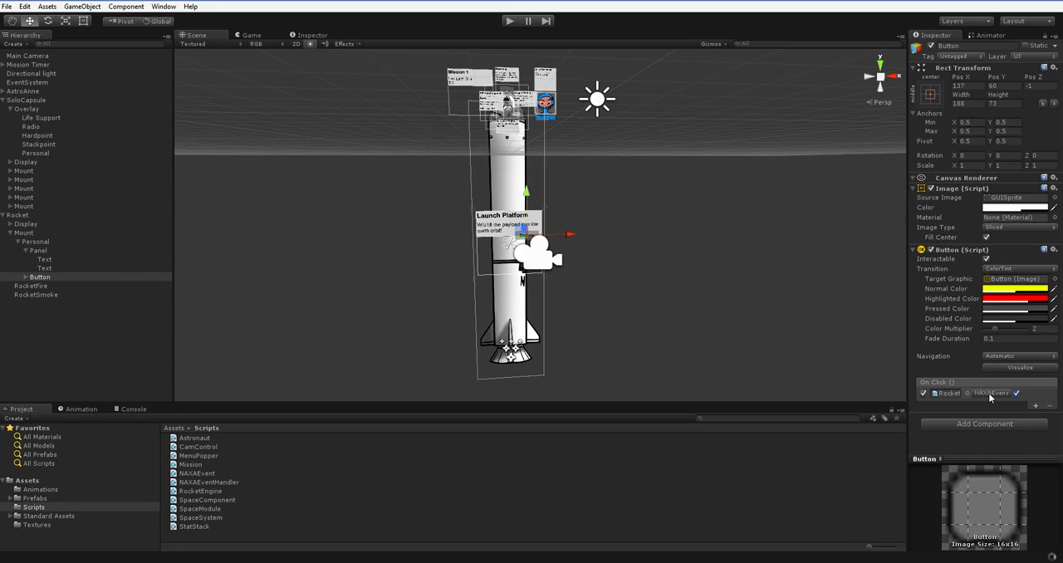
Set the Launch On Click to NAXAEventHandler.StartExecuting(), then Play and press Launch
click(997, 393)
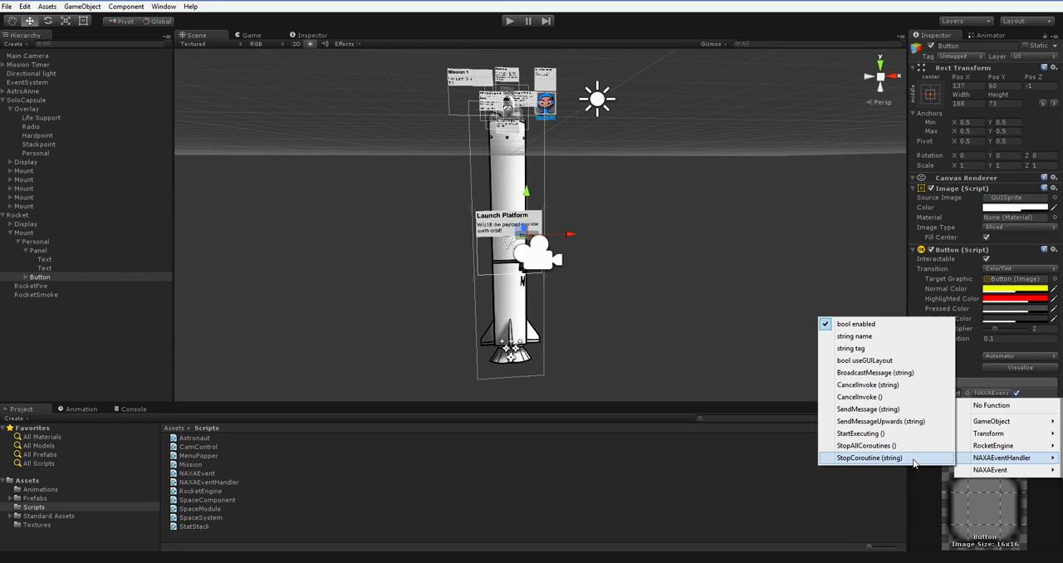
mouse_move(880, 421)
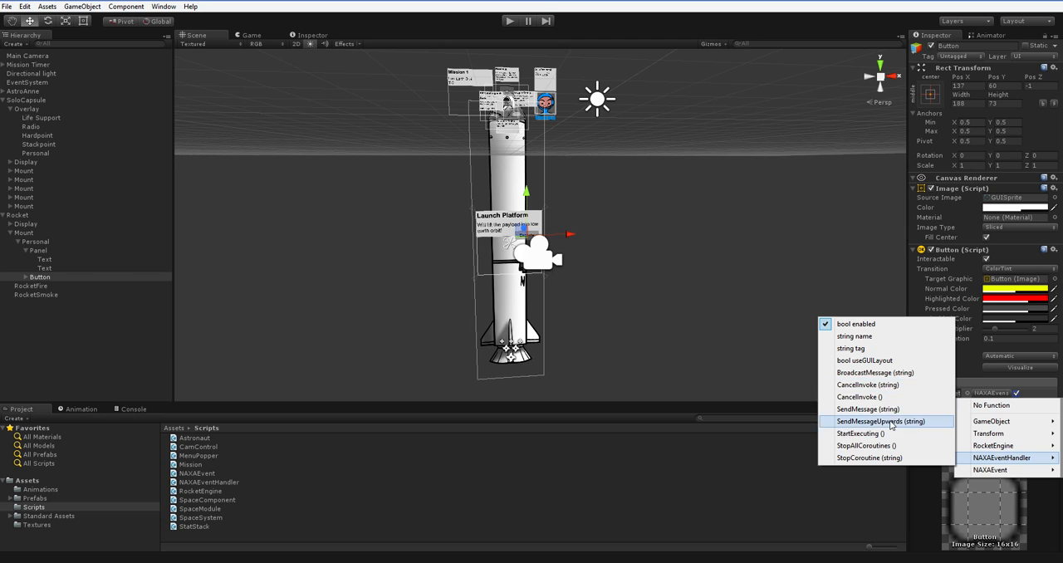
click(880, 421)
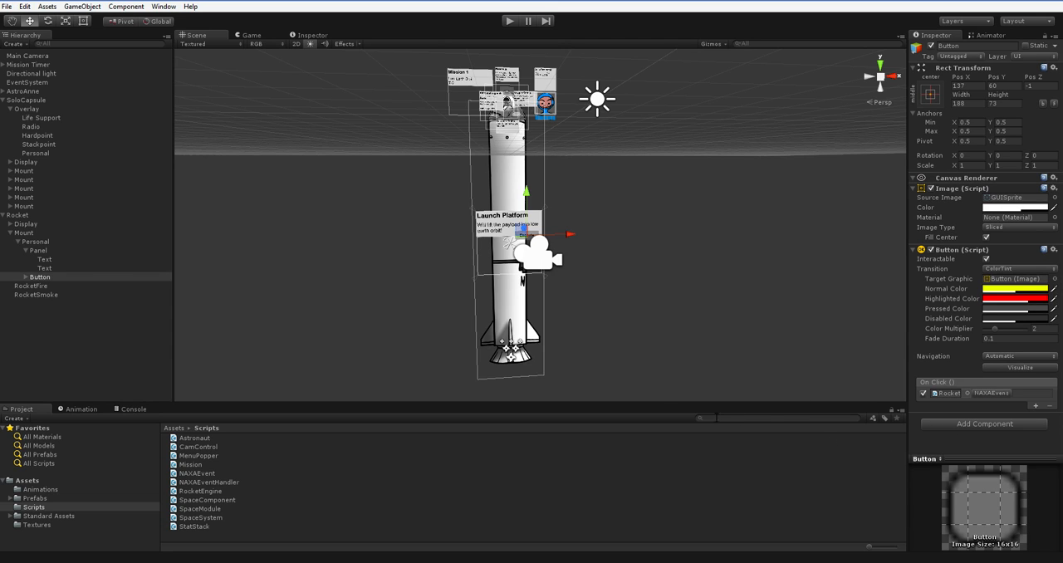
click(17, 215)
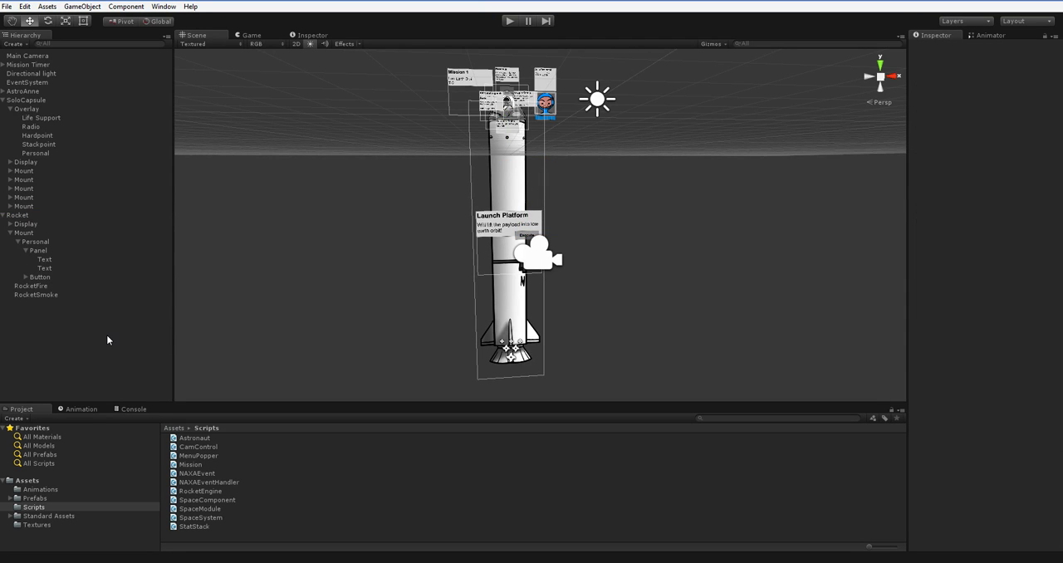
mouse_move(497, 21)
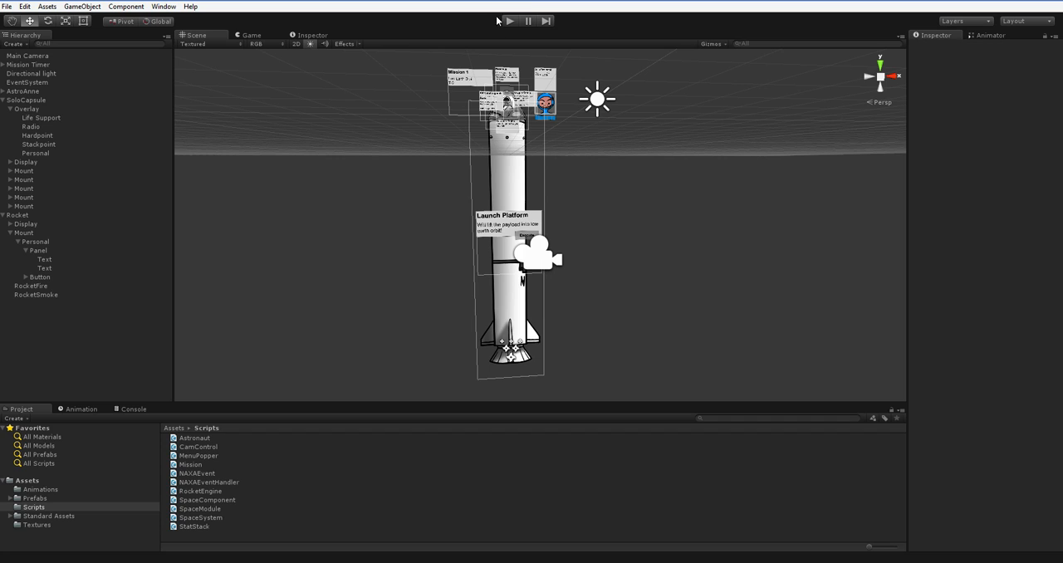
click(509, 20)
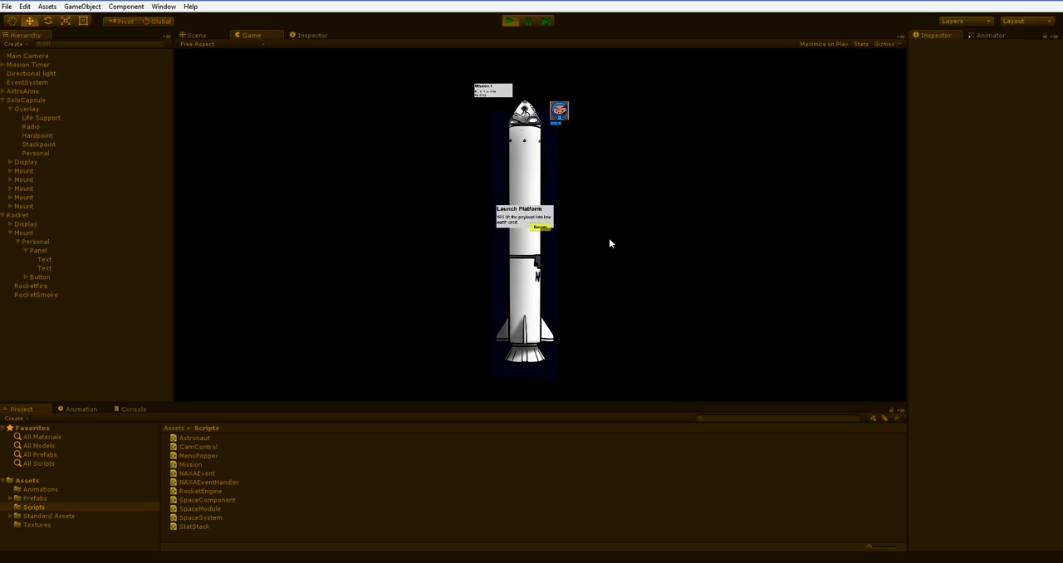
click(540, 227)
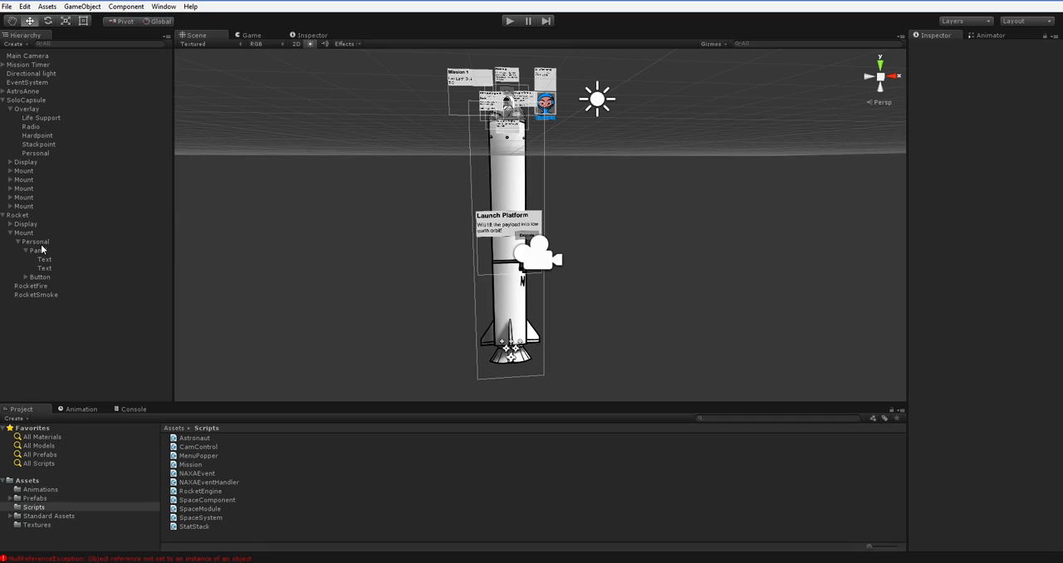
Select Rocket, set Events Size to 2, and fill it with both NAXAEvent components
click(17, 215)
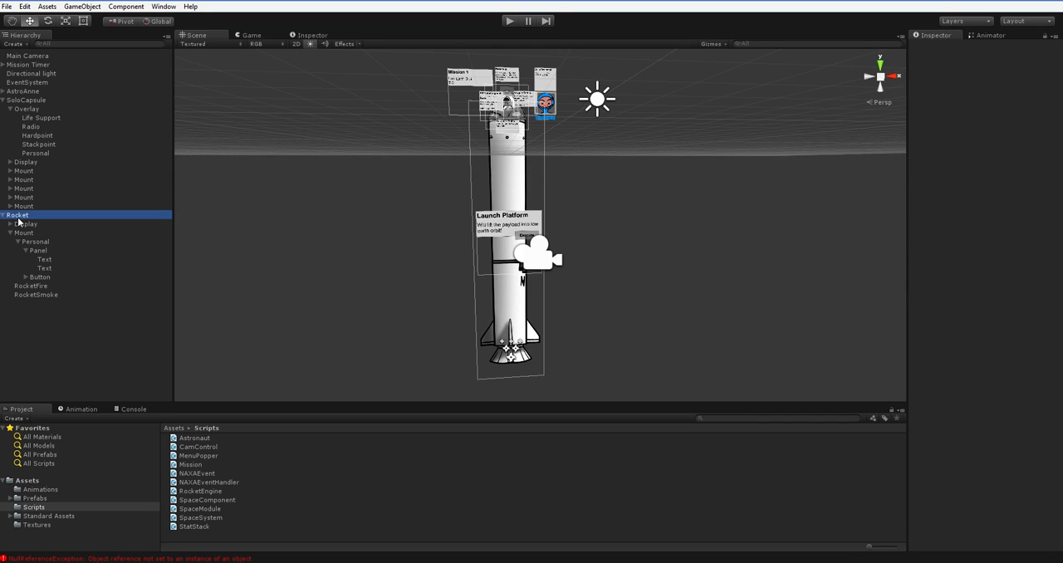
click(17, 215)
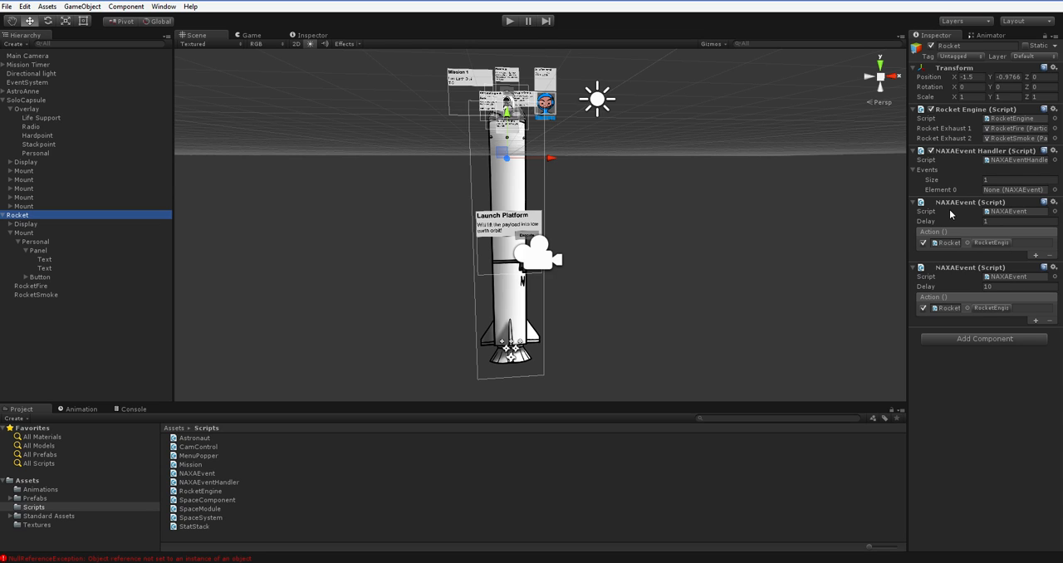
click(1013, 189)
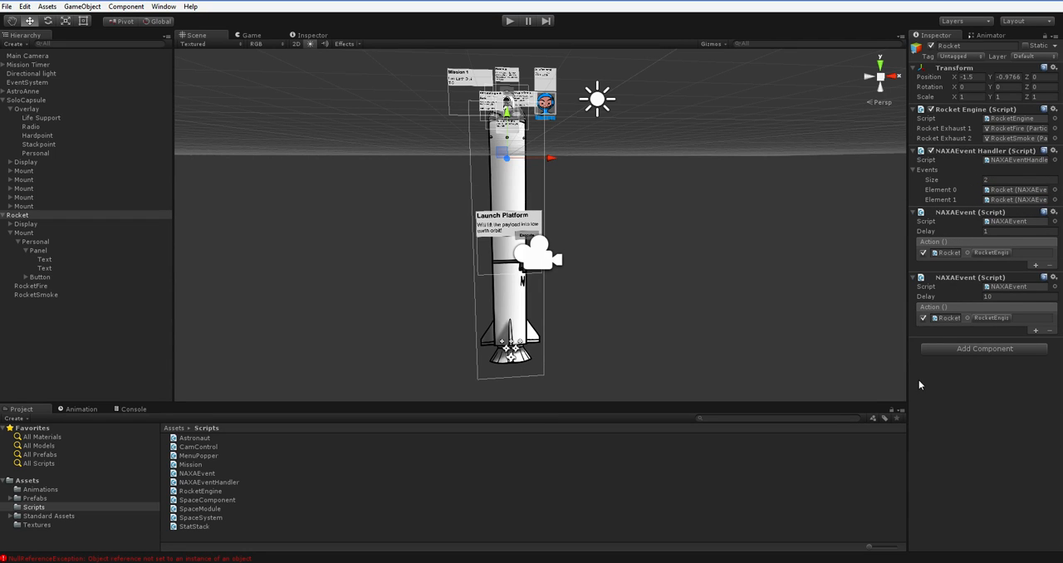
mouse_move(923, 382)
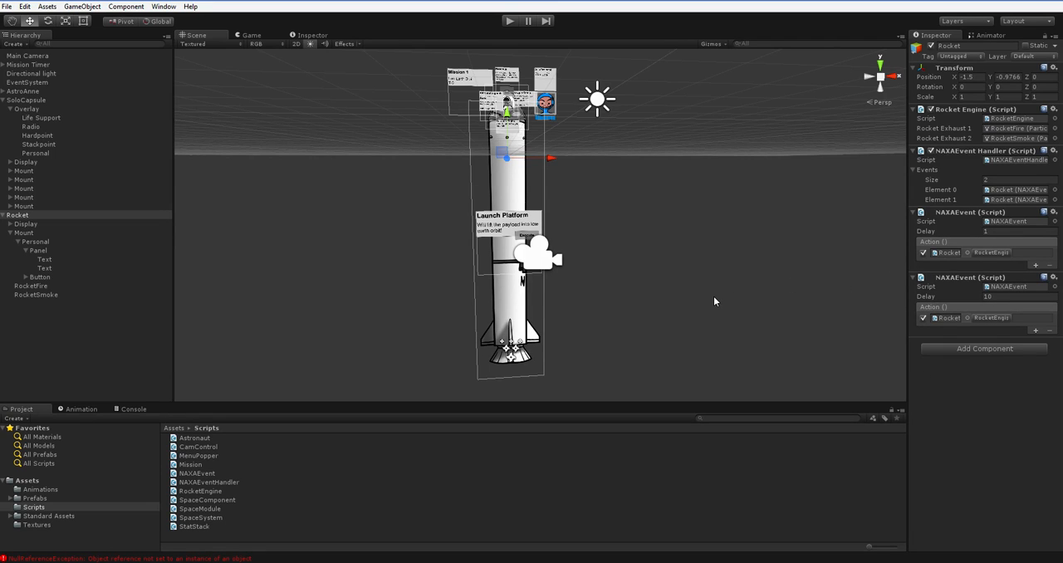
mouse_move(974, 207)
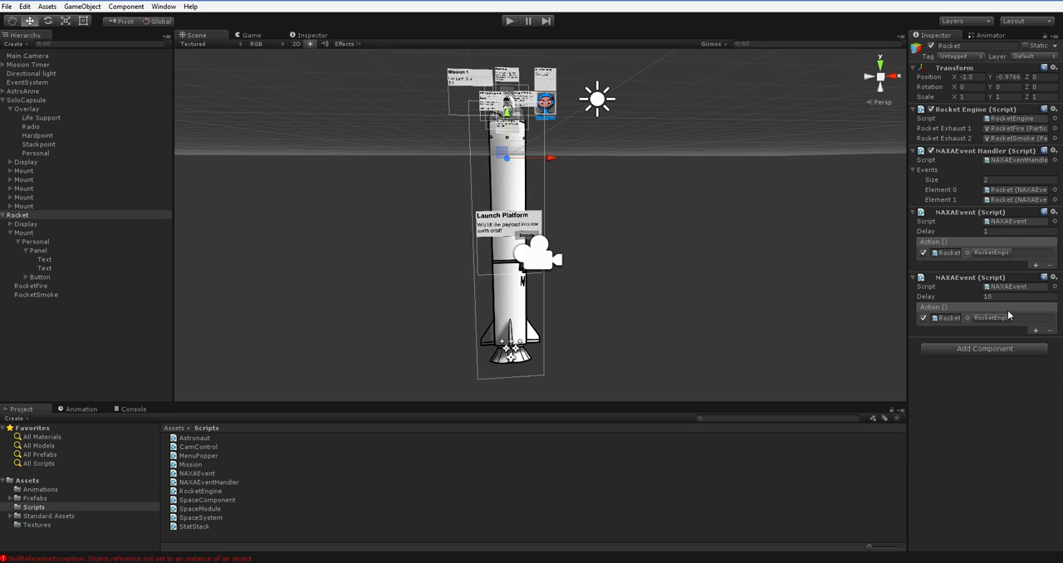
mouse_move(1010, 315)
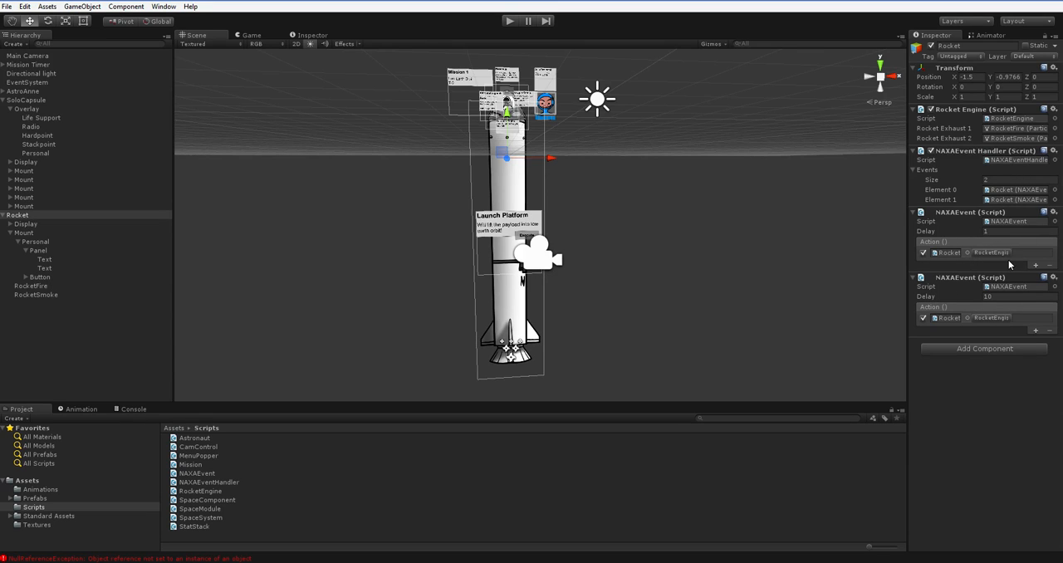
mouse_move(654, 340)
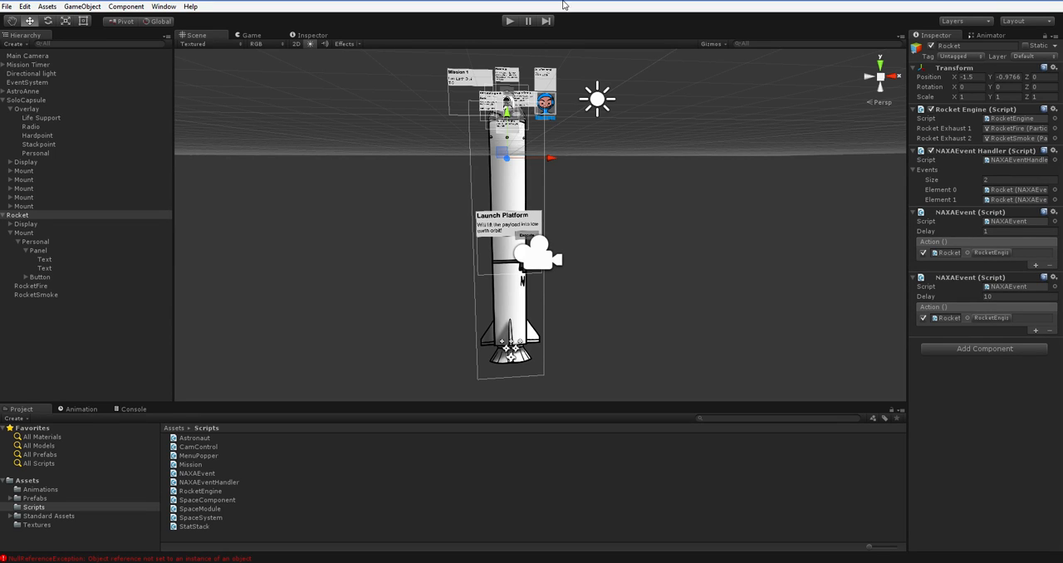
click(509, 21)
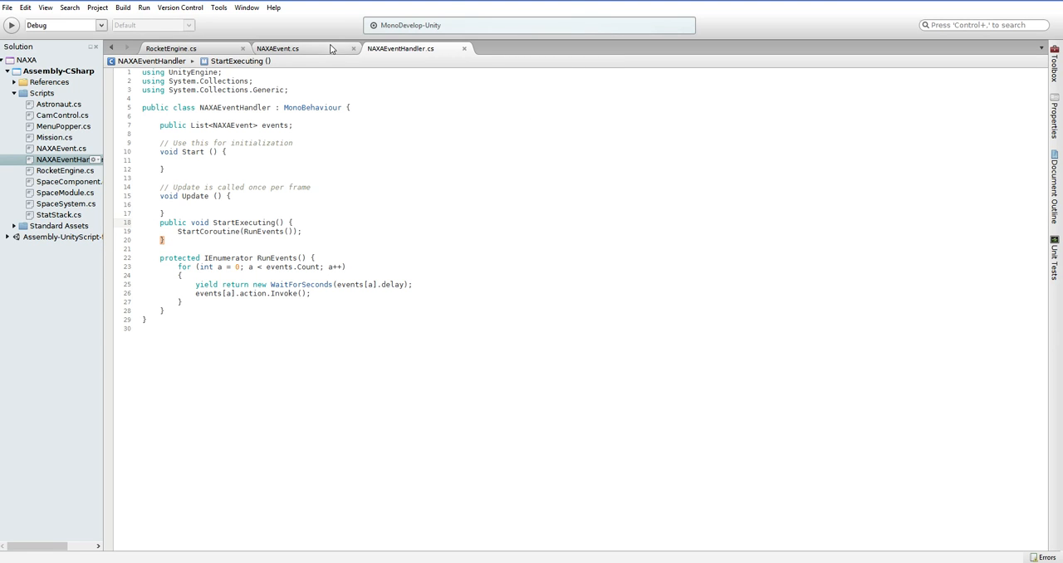
Switch to the NAXAEvent.cs tab and highlight the using UnityEngine.Events line
click(277, 48)
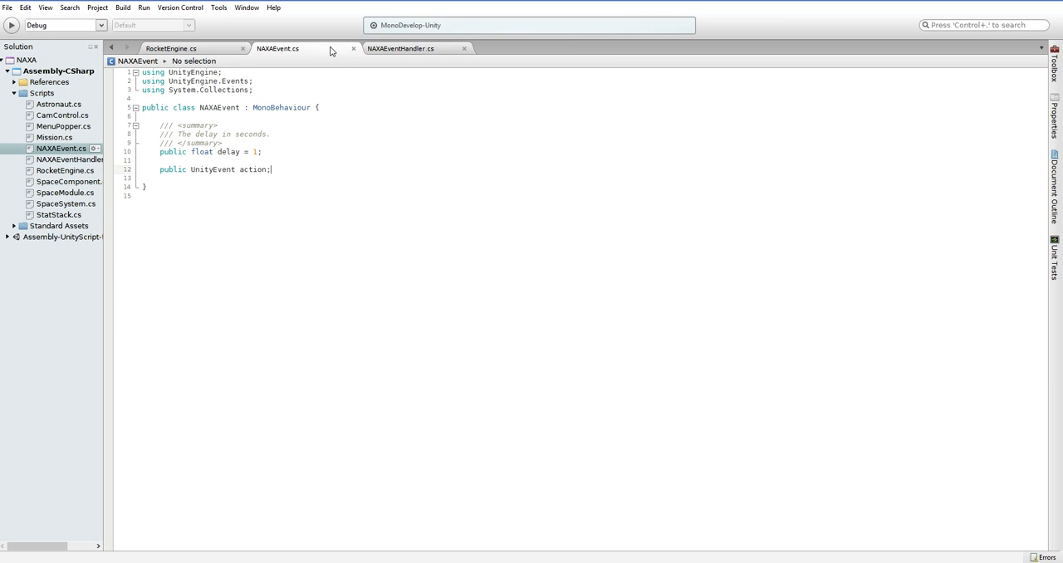
click(400, 48)
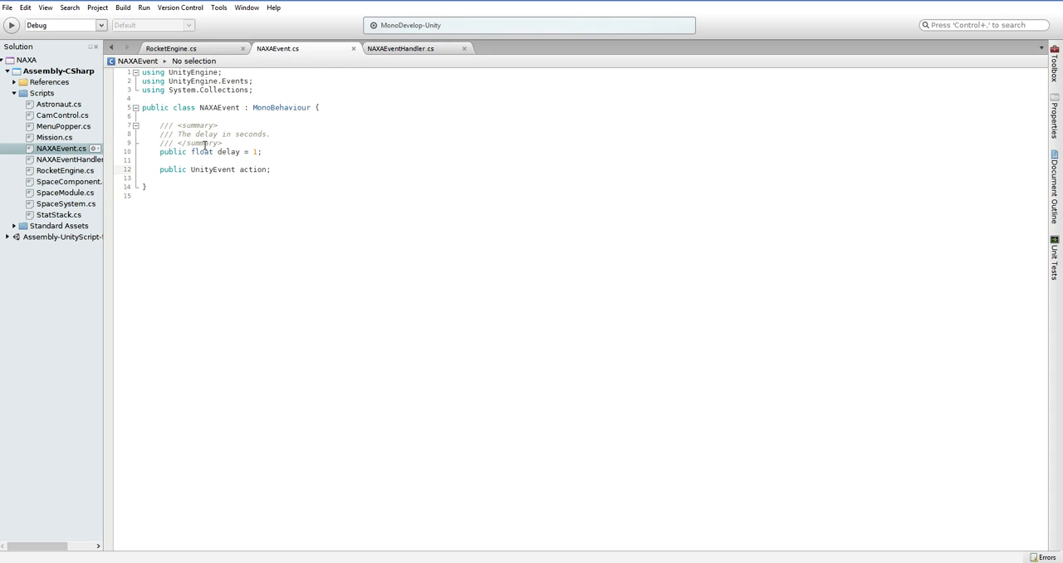
triple_click(214, 170)
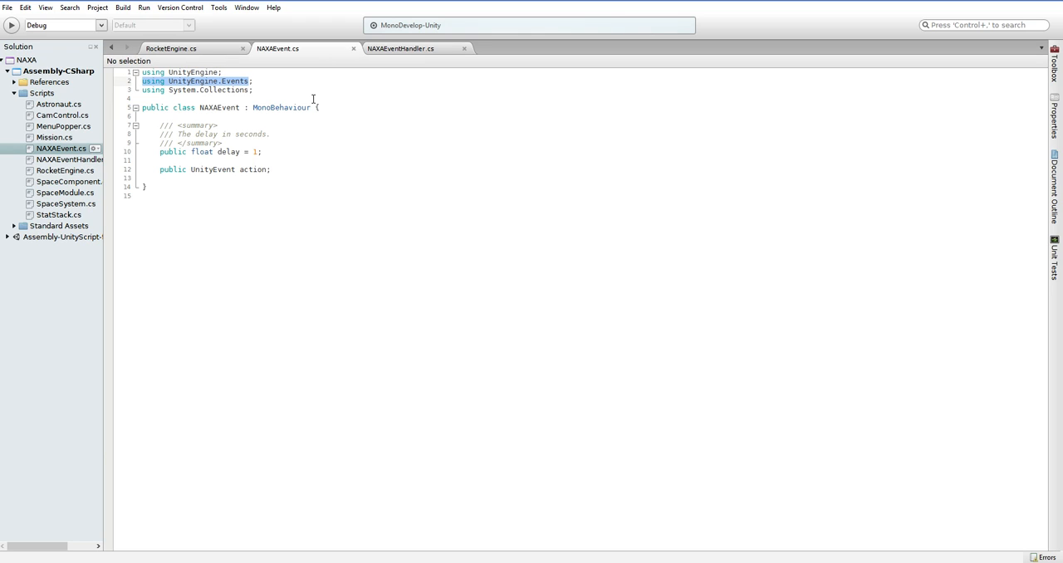
click(401, 48)
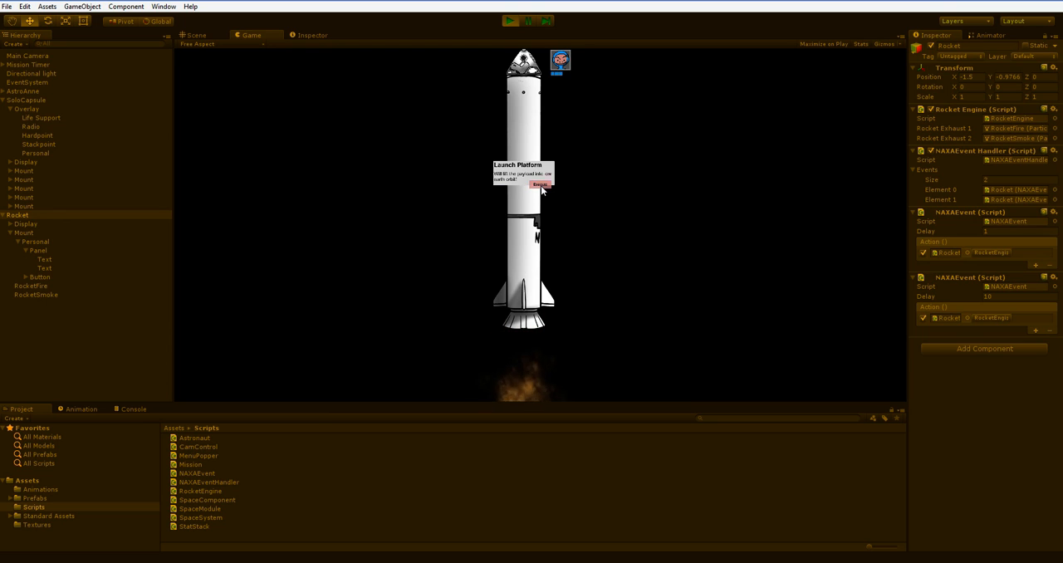
Click Launch in the running Game view to fire the rocket exhaust
click(540, 184)
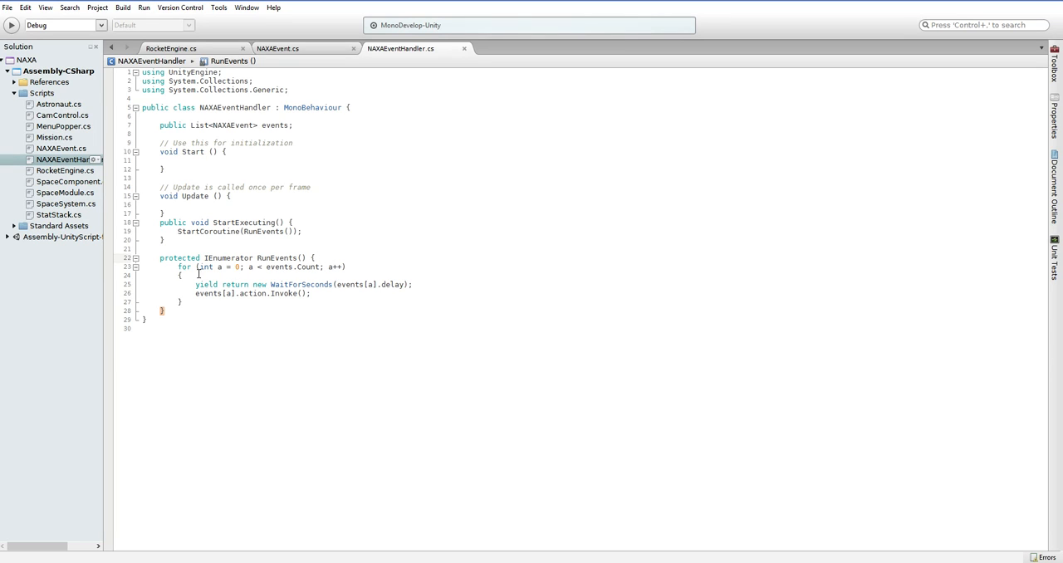
Type 'mrunning=true' at the top of RunEvents, then return to its empty first line
text(i)
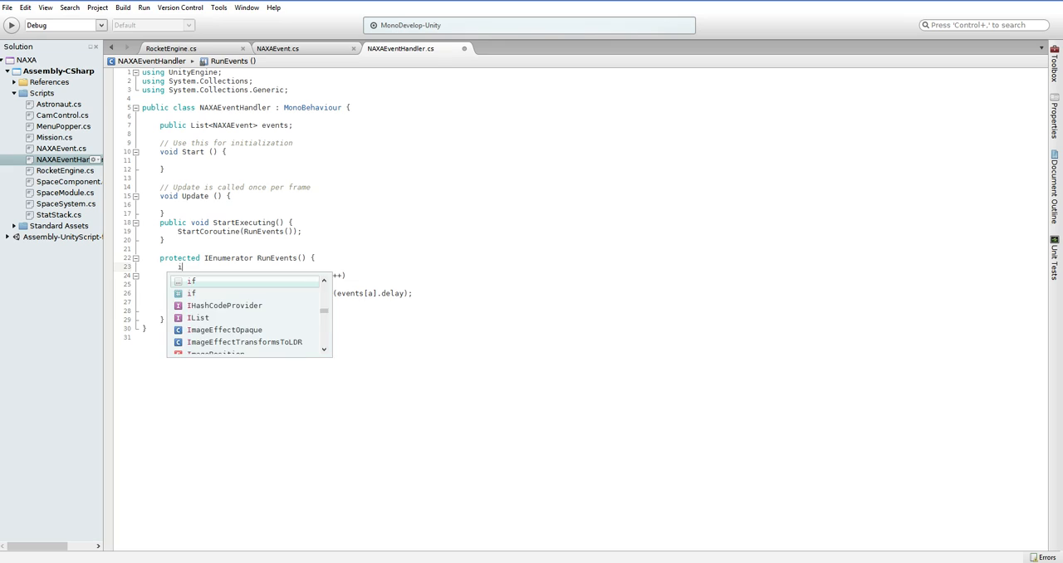
text(mrunning=true)
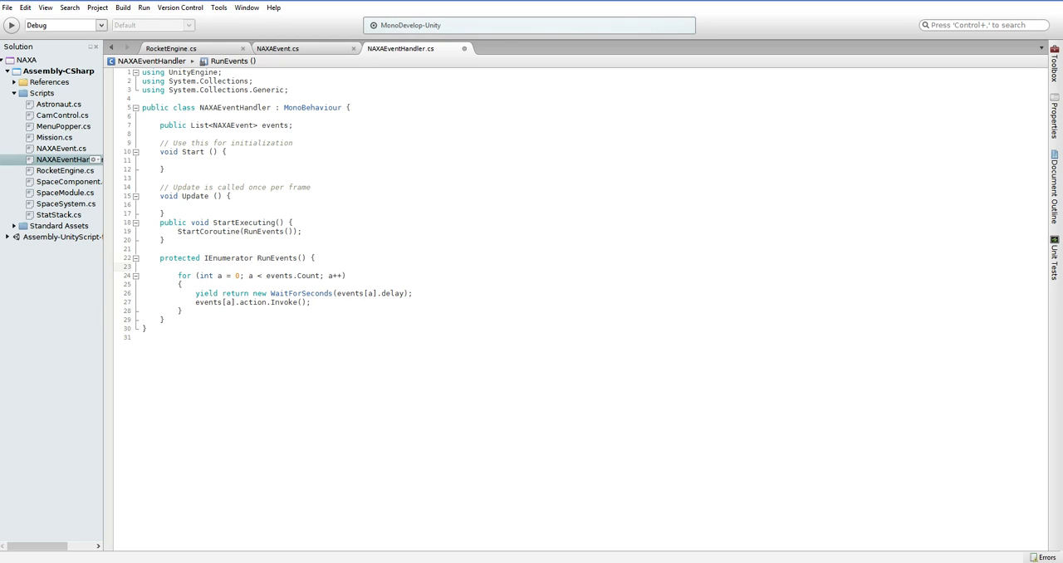
click(178, 266)
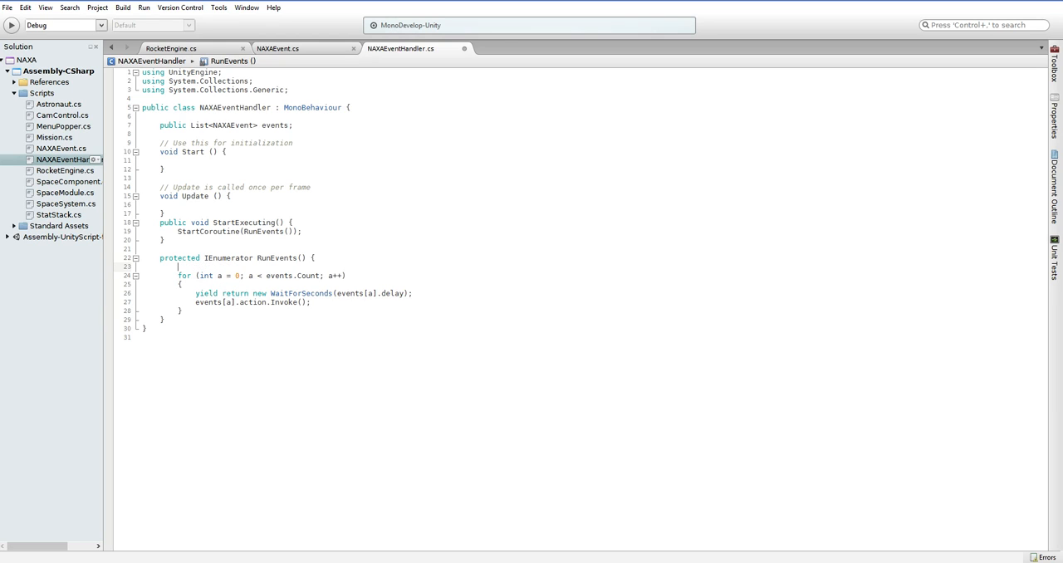